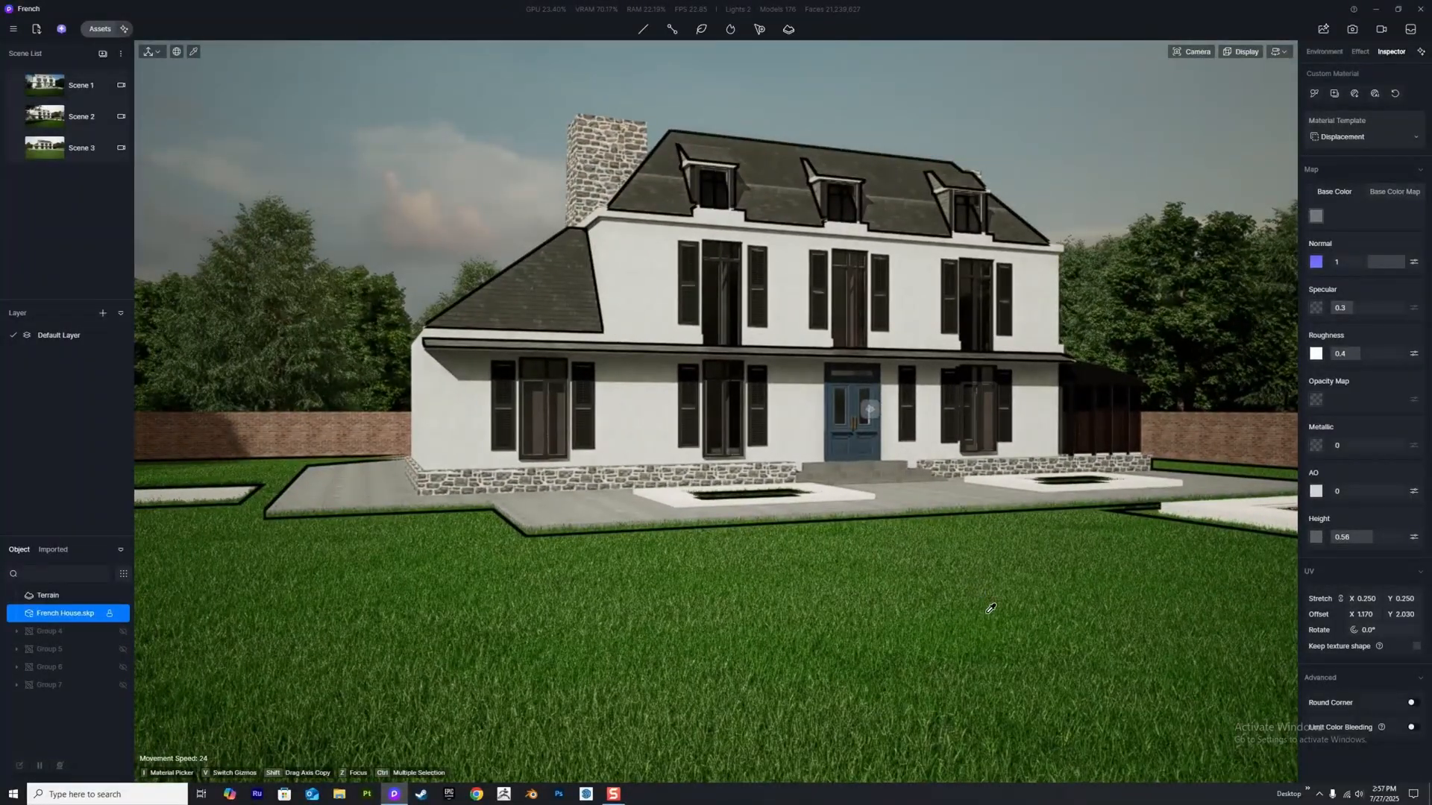
# Browse Wall Tiles, filter options, Model and Terrain assets, then close and reopen the library.
pyautogui.scroll(-3)
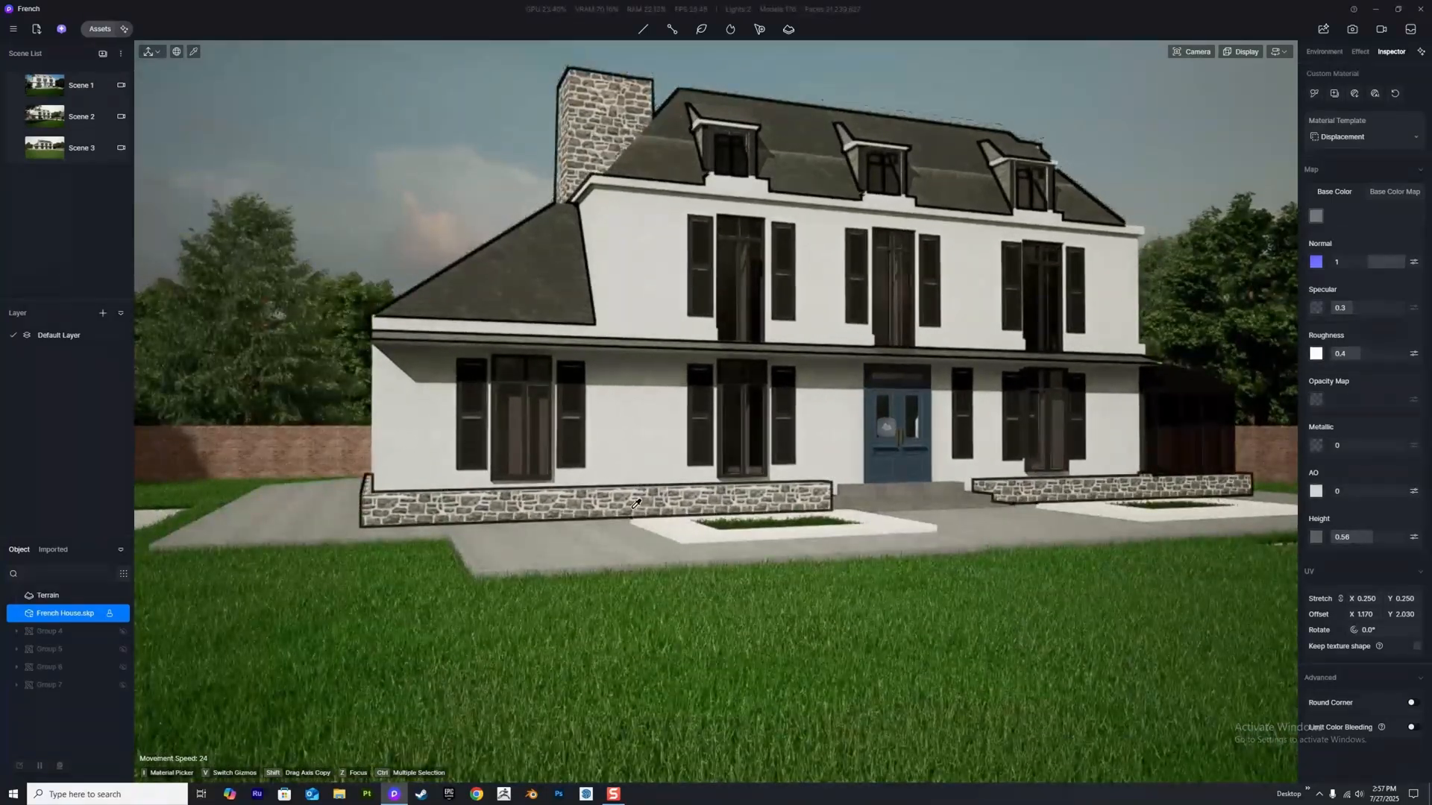
pyautogui.click(98, 28)
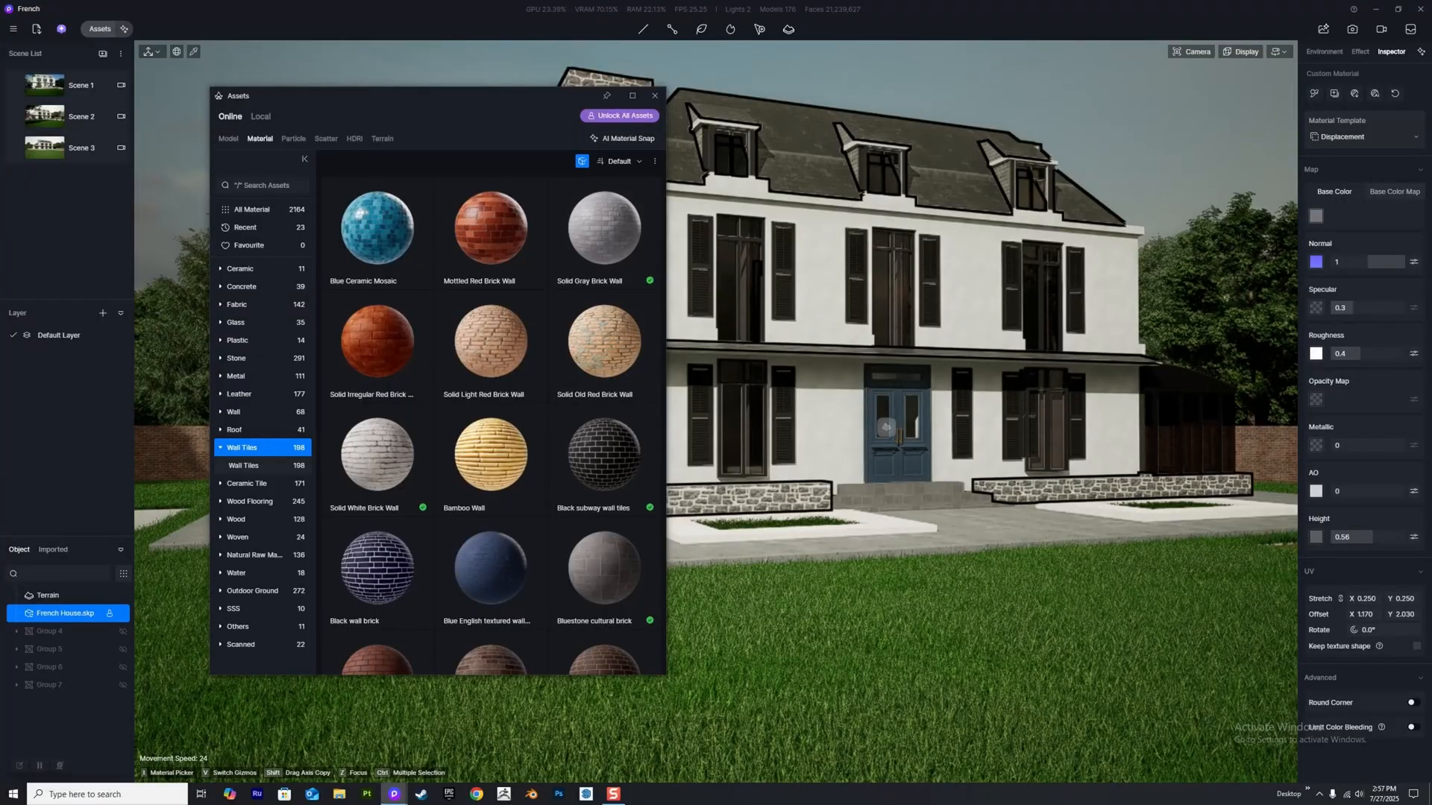
pyautogui.click(618, 115)
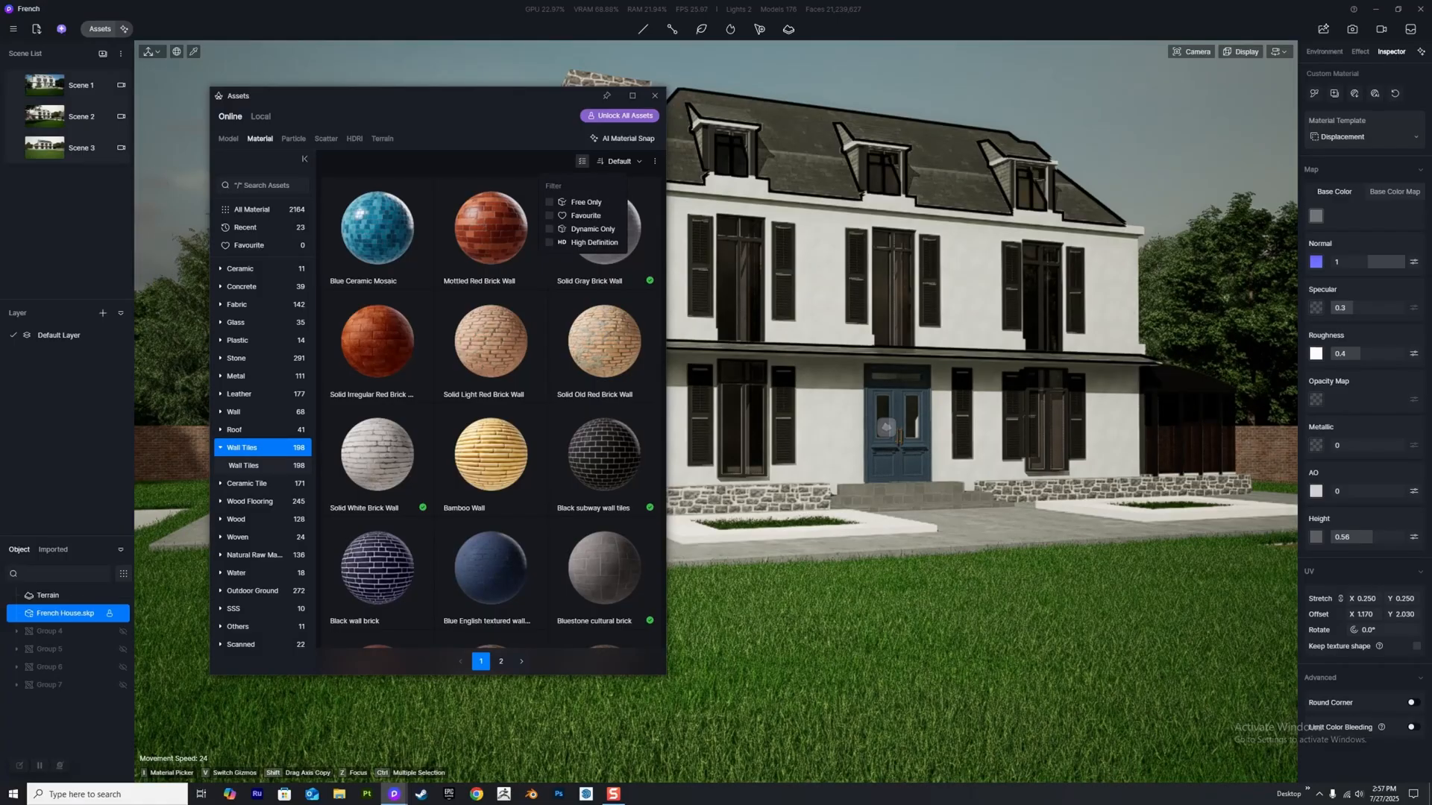
pyautogui.click(549, 202)
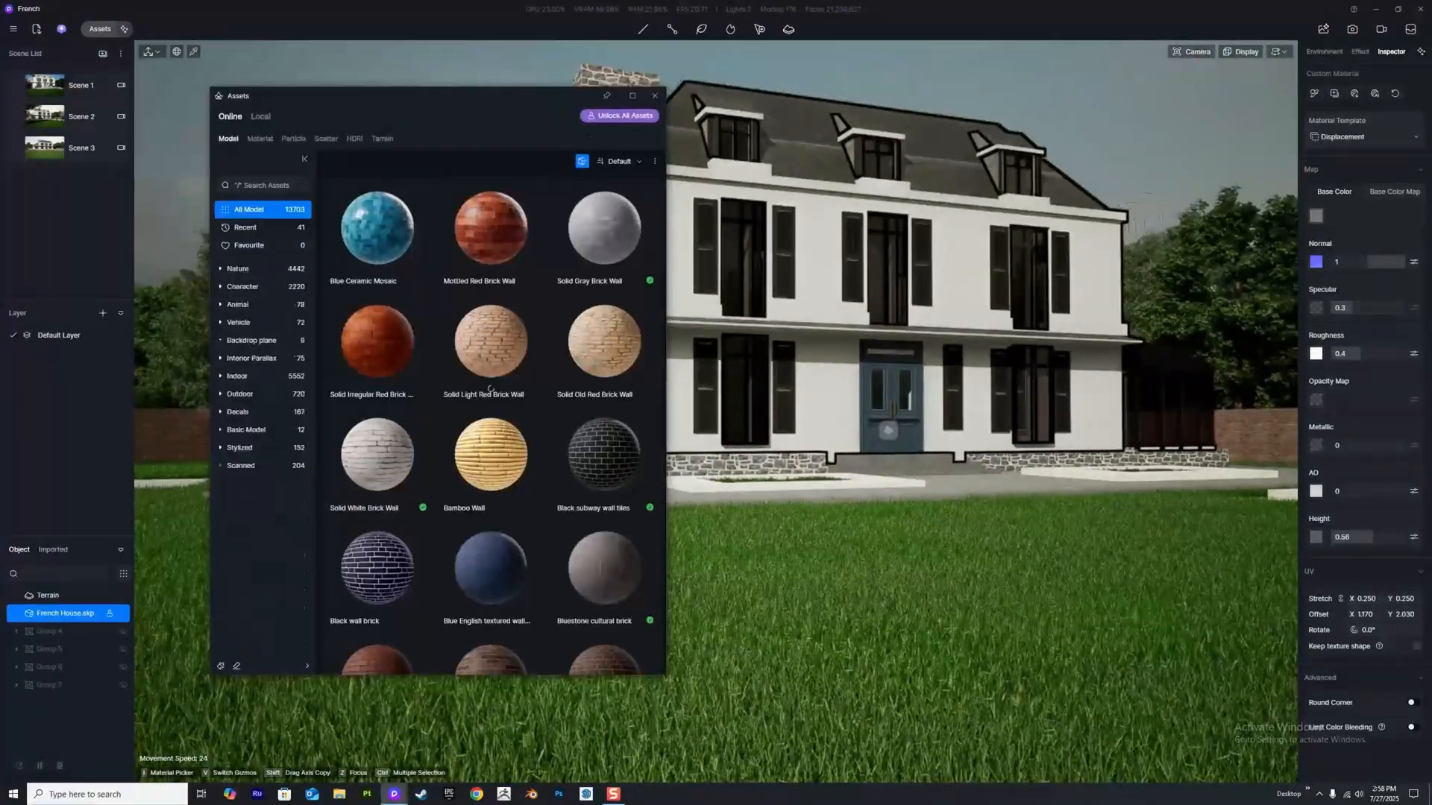
pyautogui.click(382, 139)
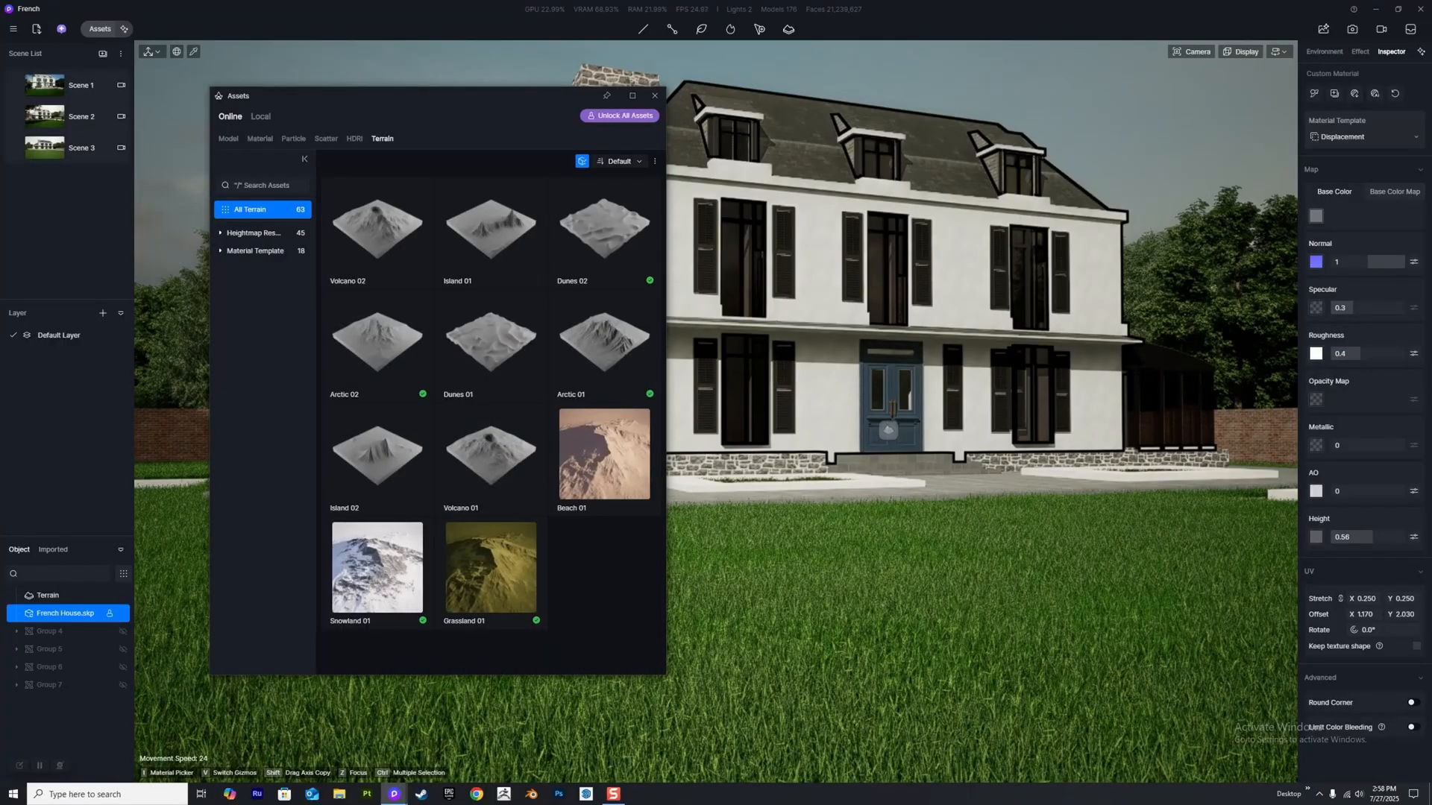
pyautogui.click(654, 96)
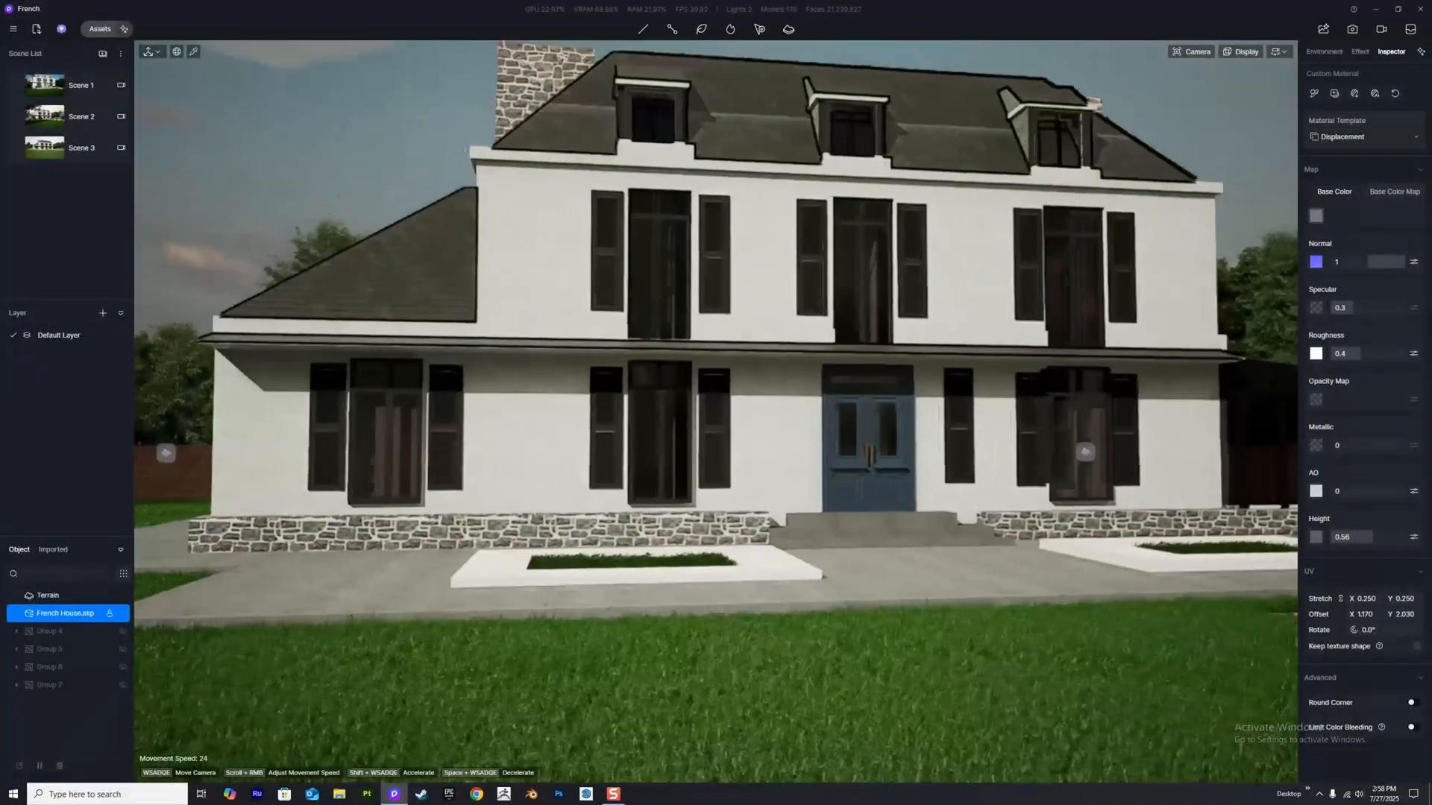
pyautogui.click(99, 28)
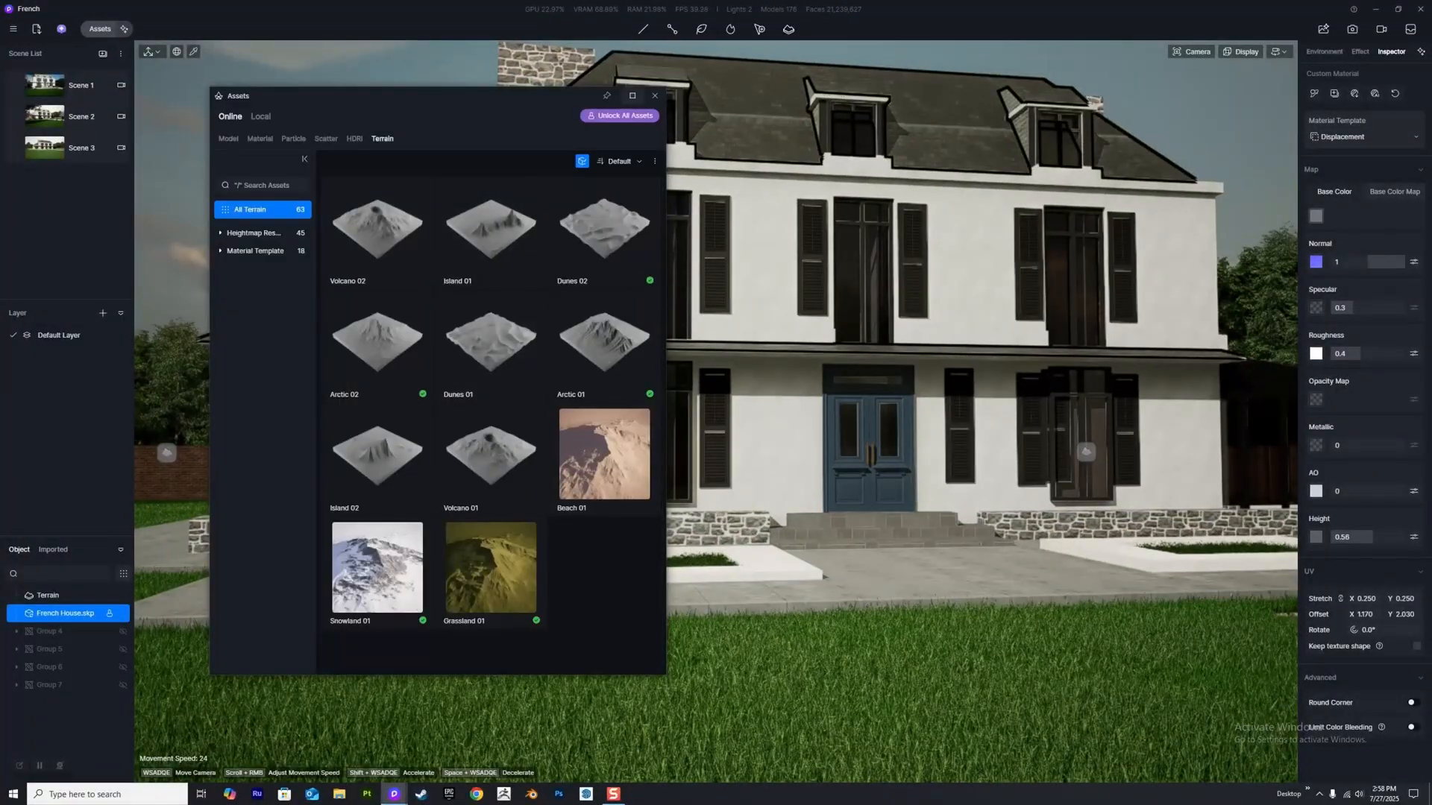
# Maximize the library and browse Concrete, Glass, Stone, Terrazzo, Marble and Roof materials.
pyautogui.click(630, 96)
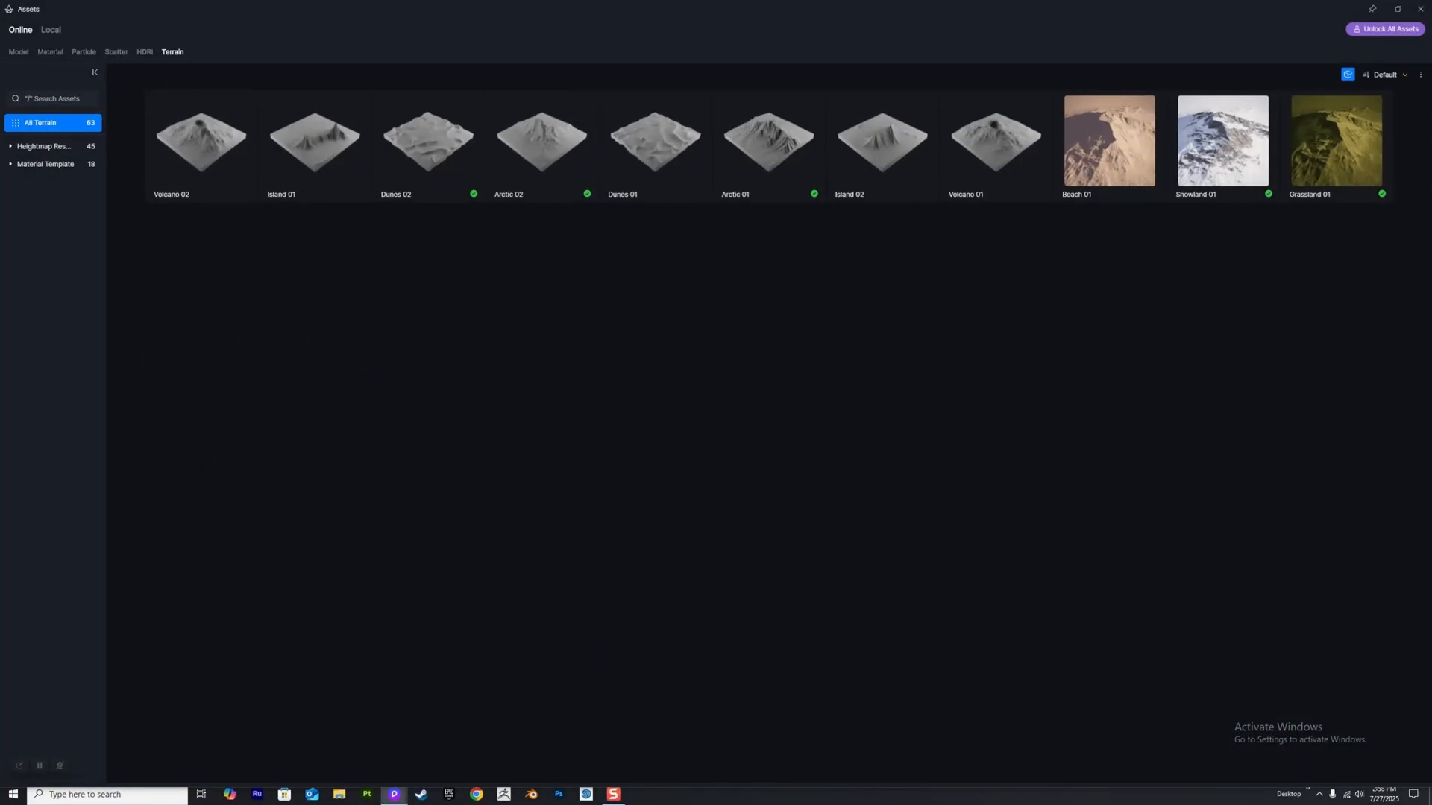
pyautogui.click(50, 52)
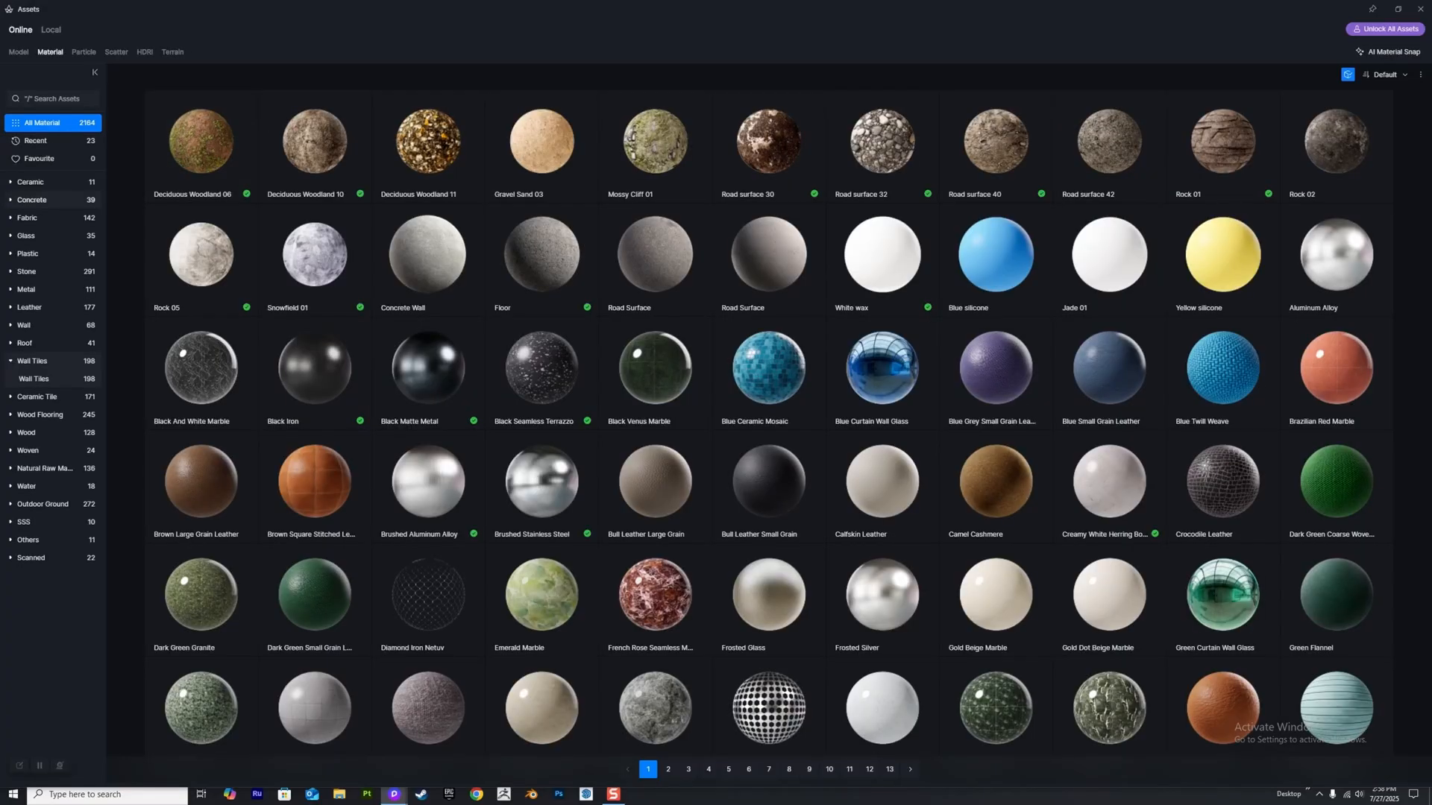
pyautogui.click(32, 199)
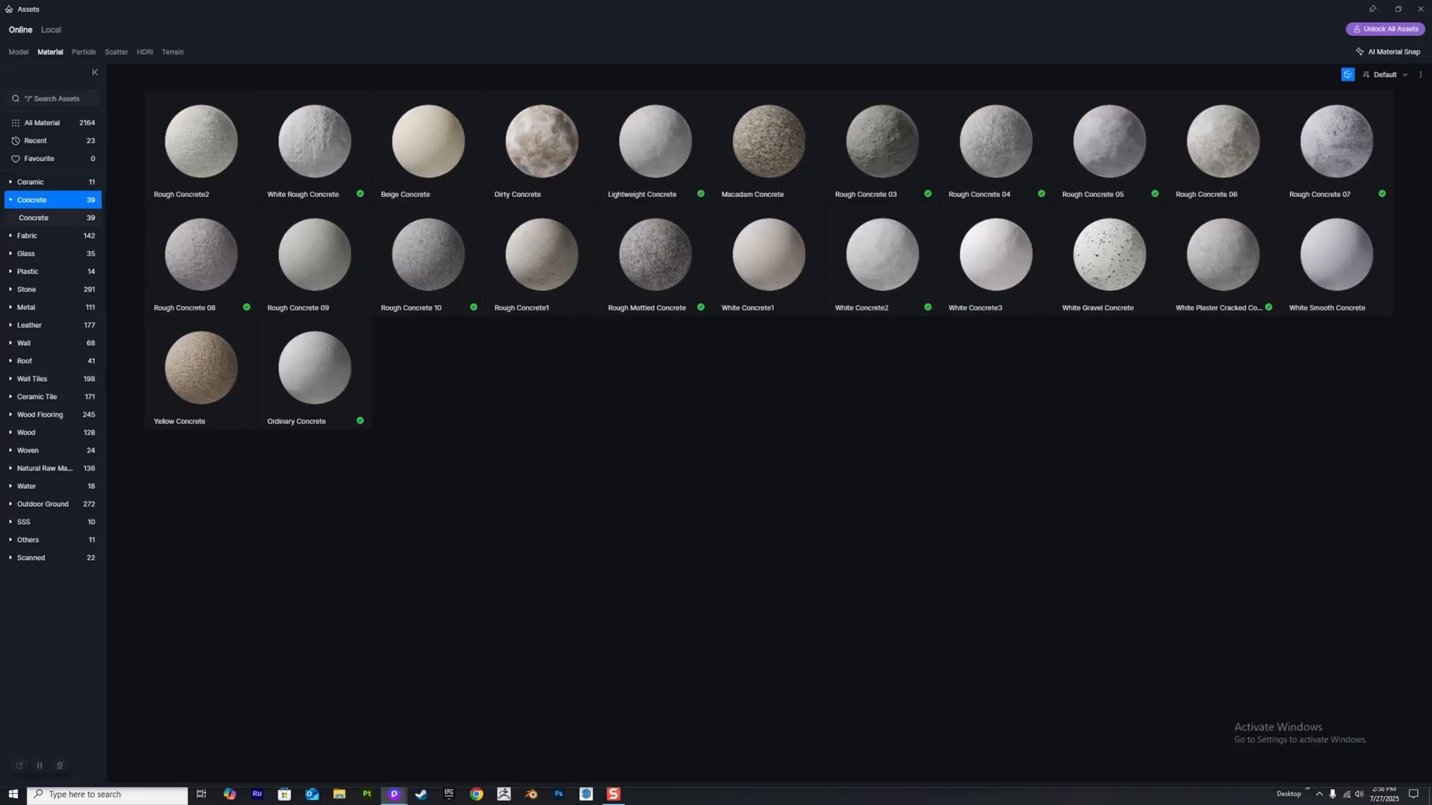
pyautogui.click(26, 236)
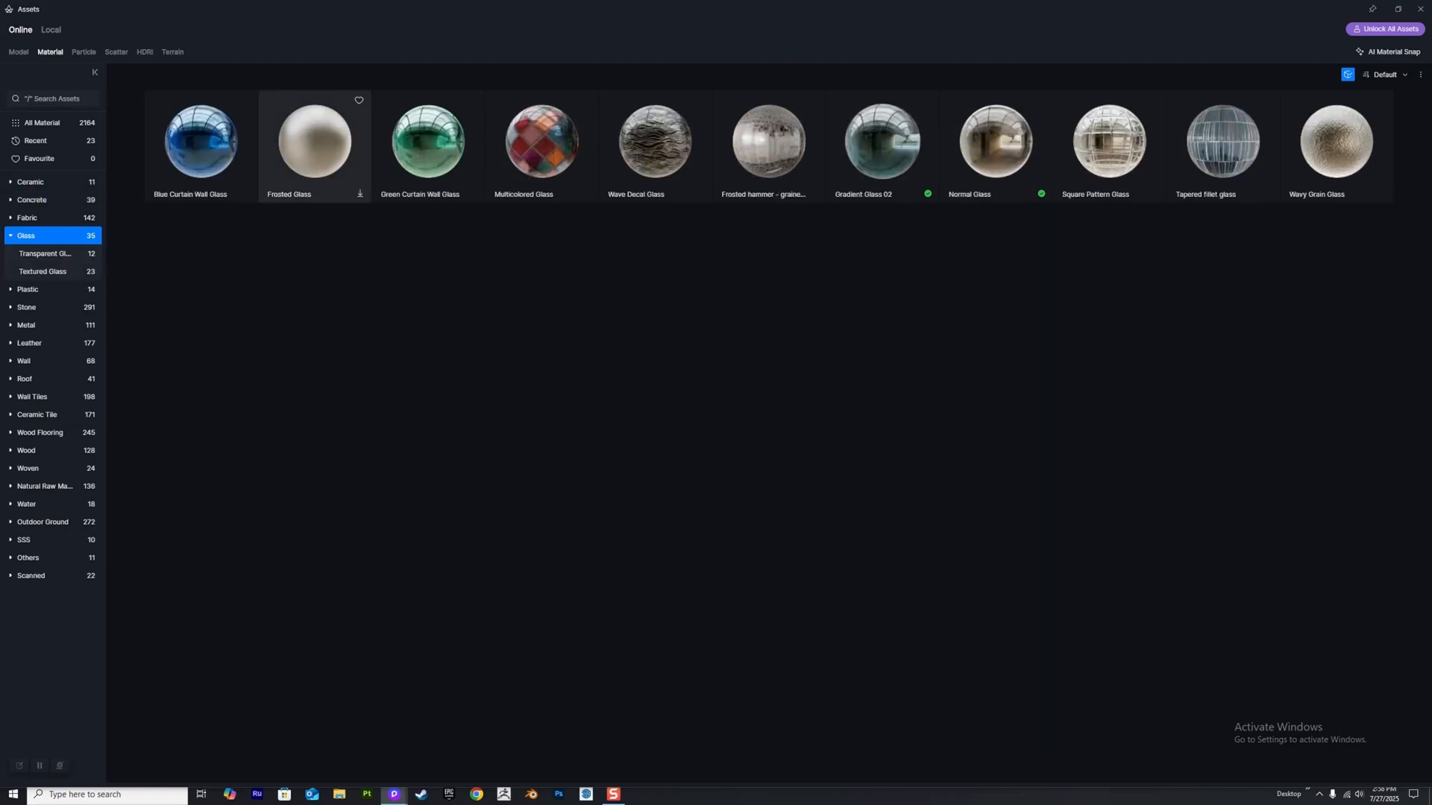
pyautogui.moveTo(993, 142)
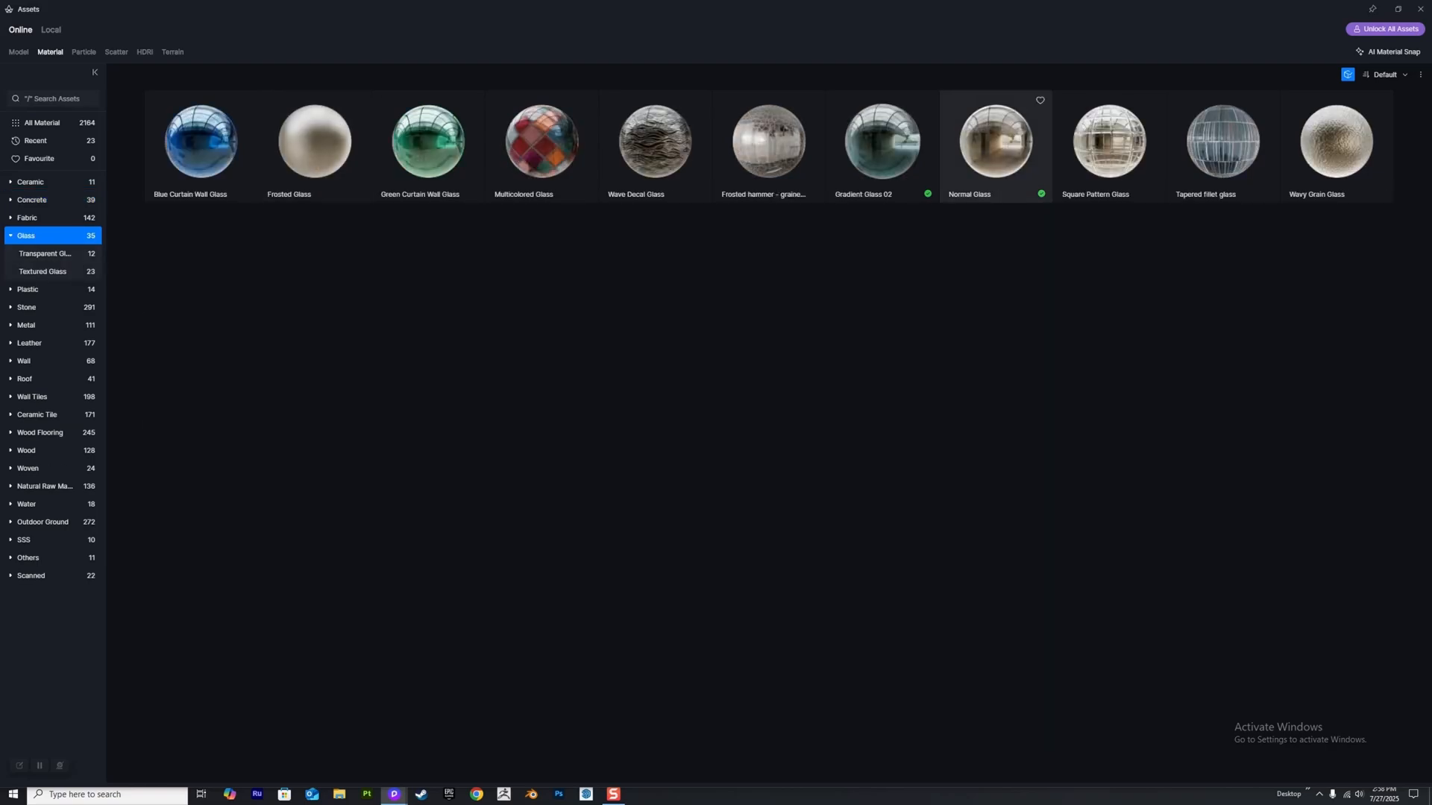
pyautogui.click(25, 272)
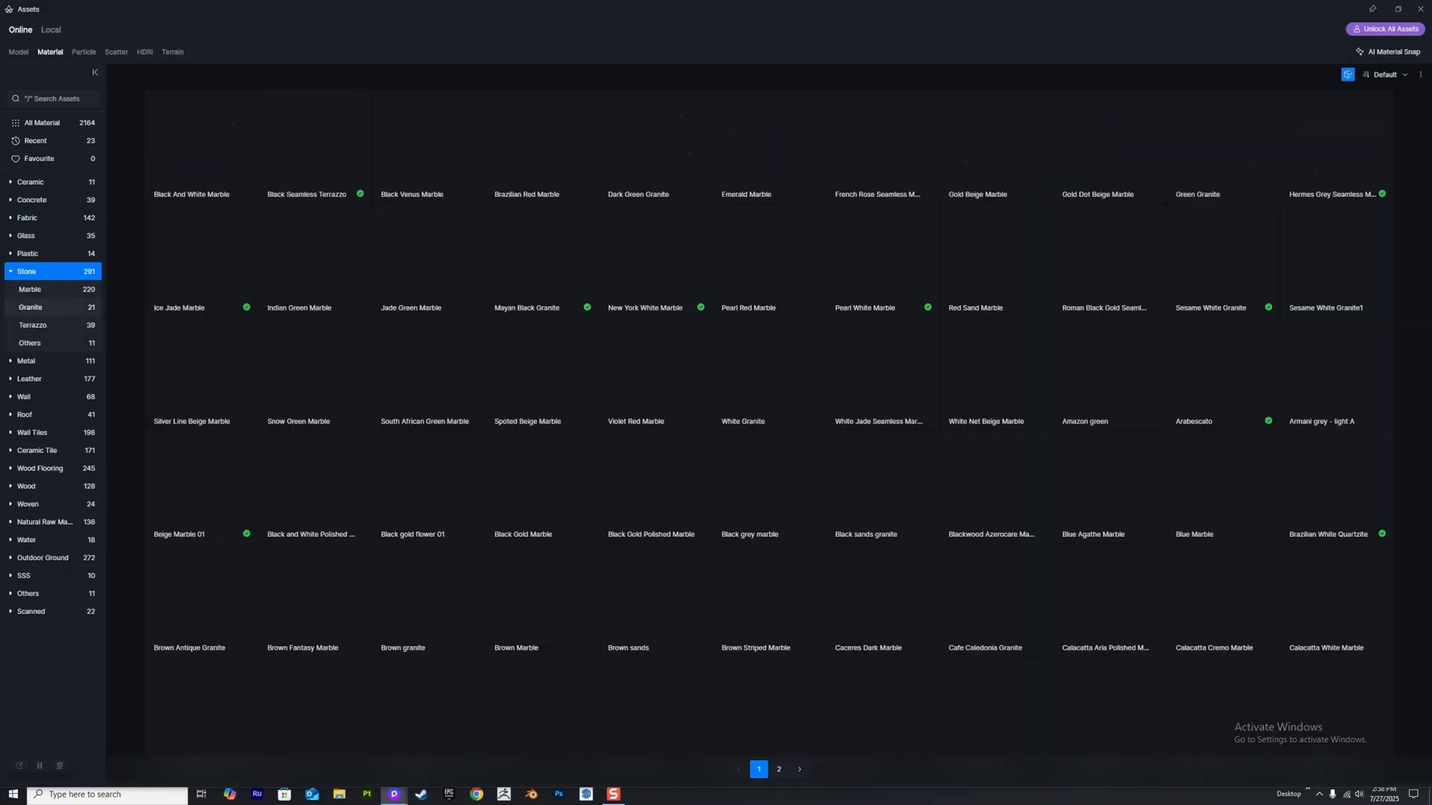
pyautogui.click(30, 310)
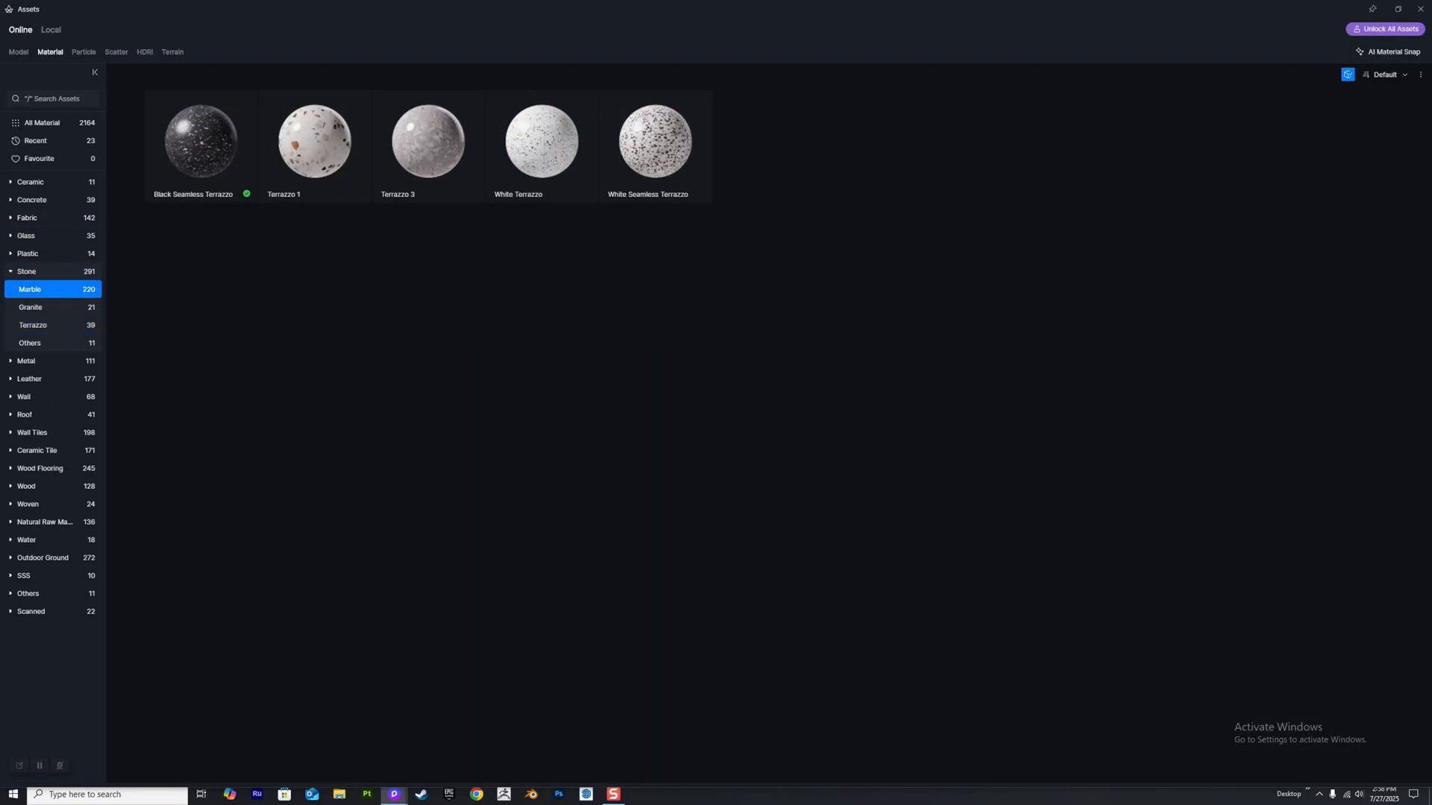
pyautogui.click(30, 289)
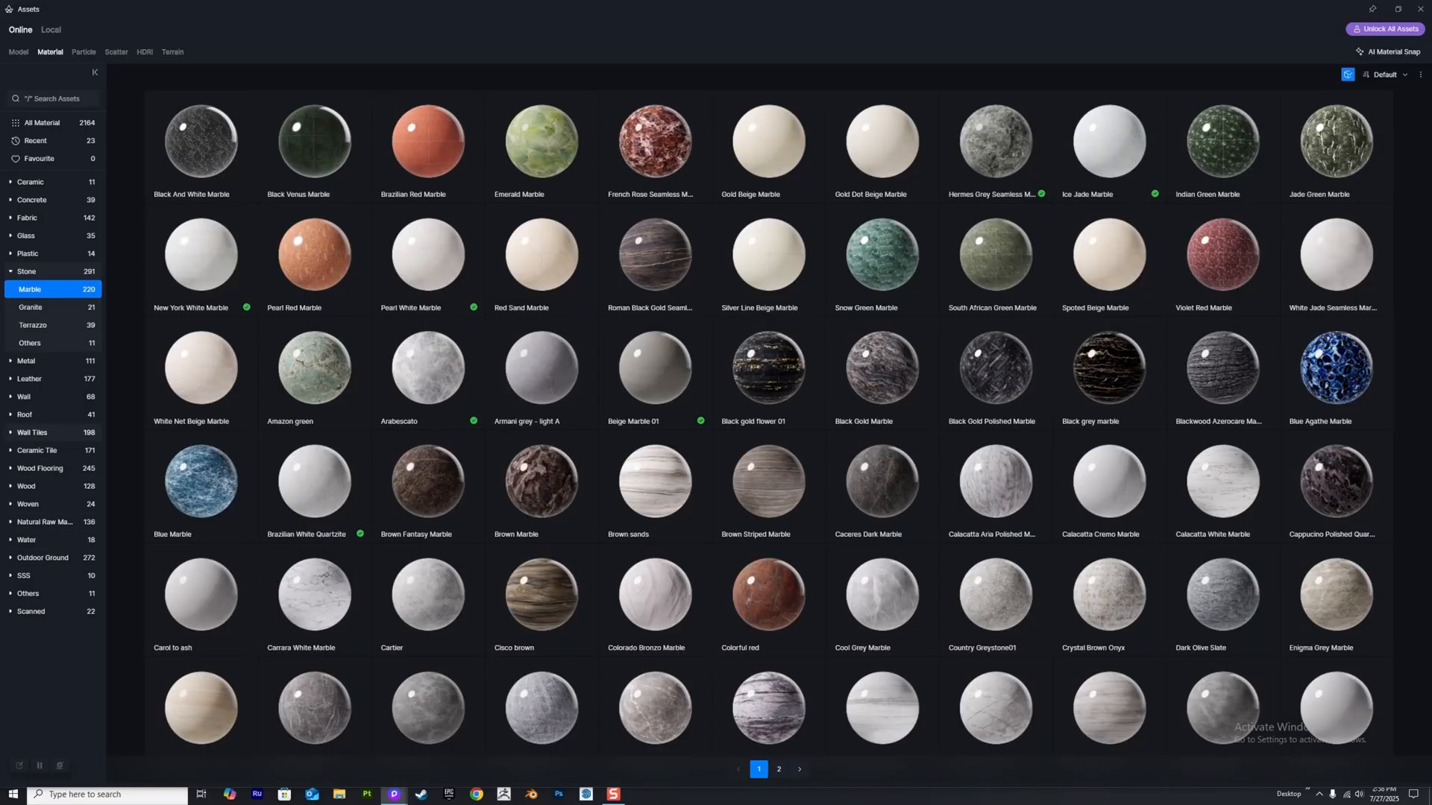
pyautogui.click(25, 342)
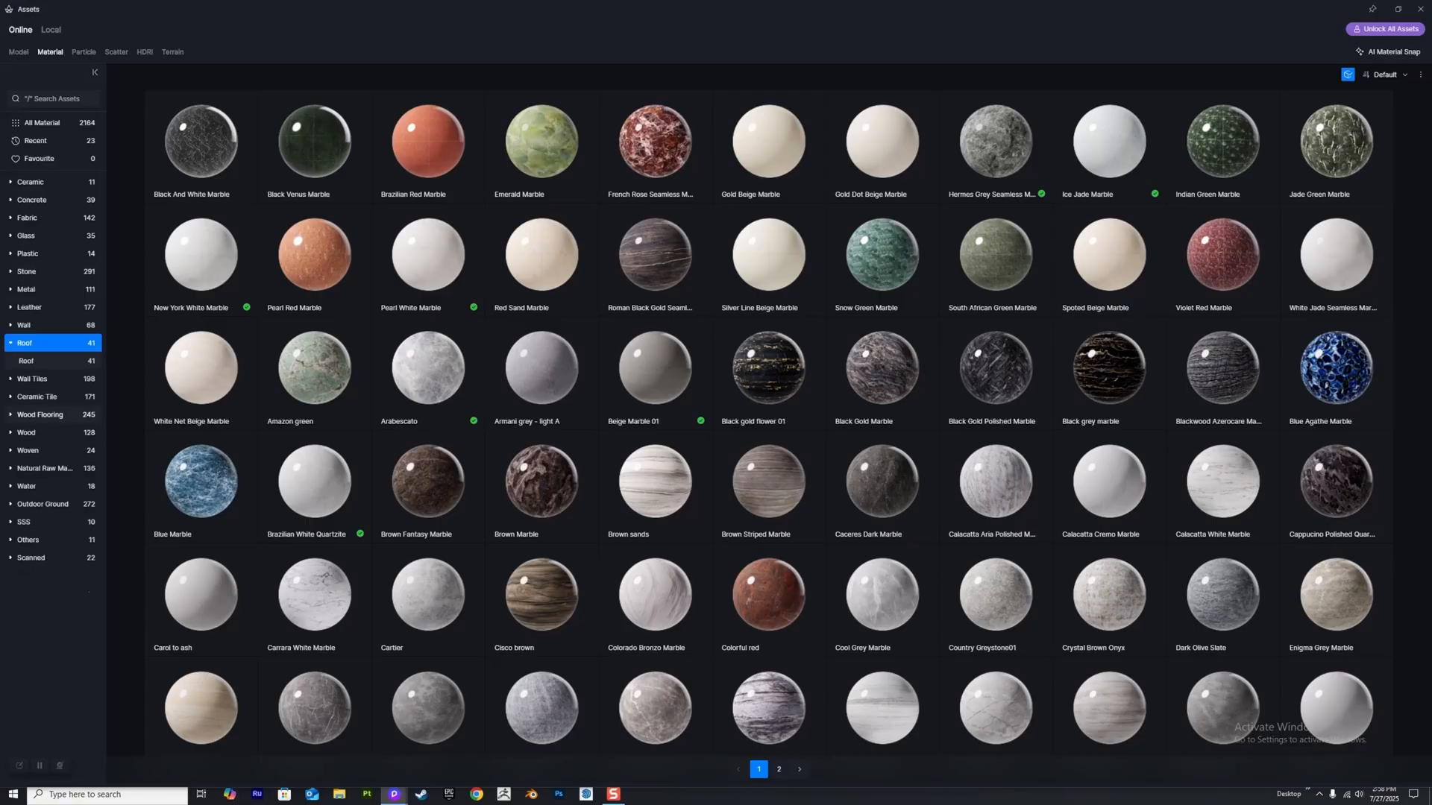
pyautogui.click(27, 361)
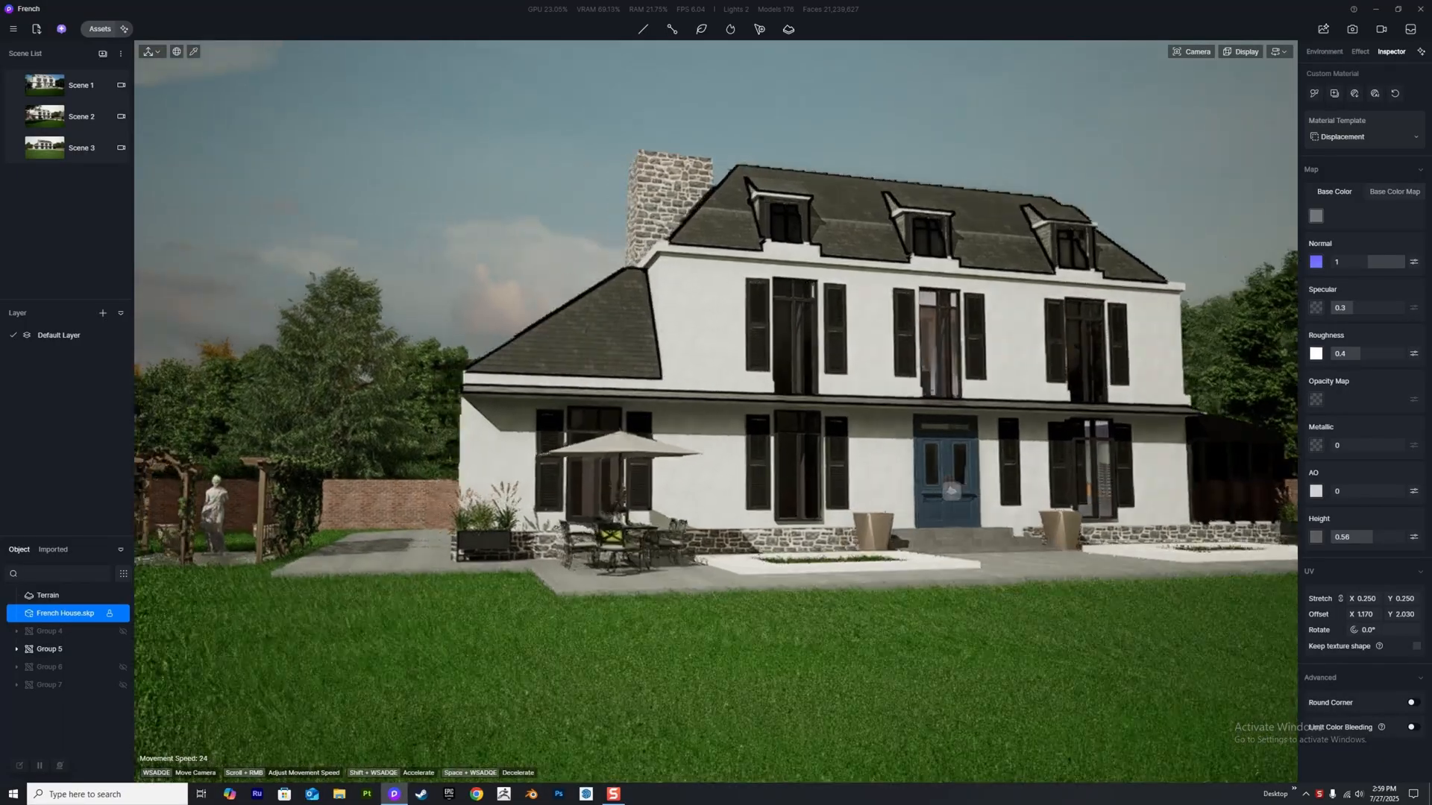
# Reopen the asset library on the online model collection.
pyautogui.click(98, 29)
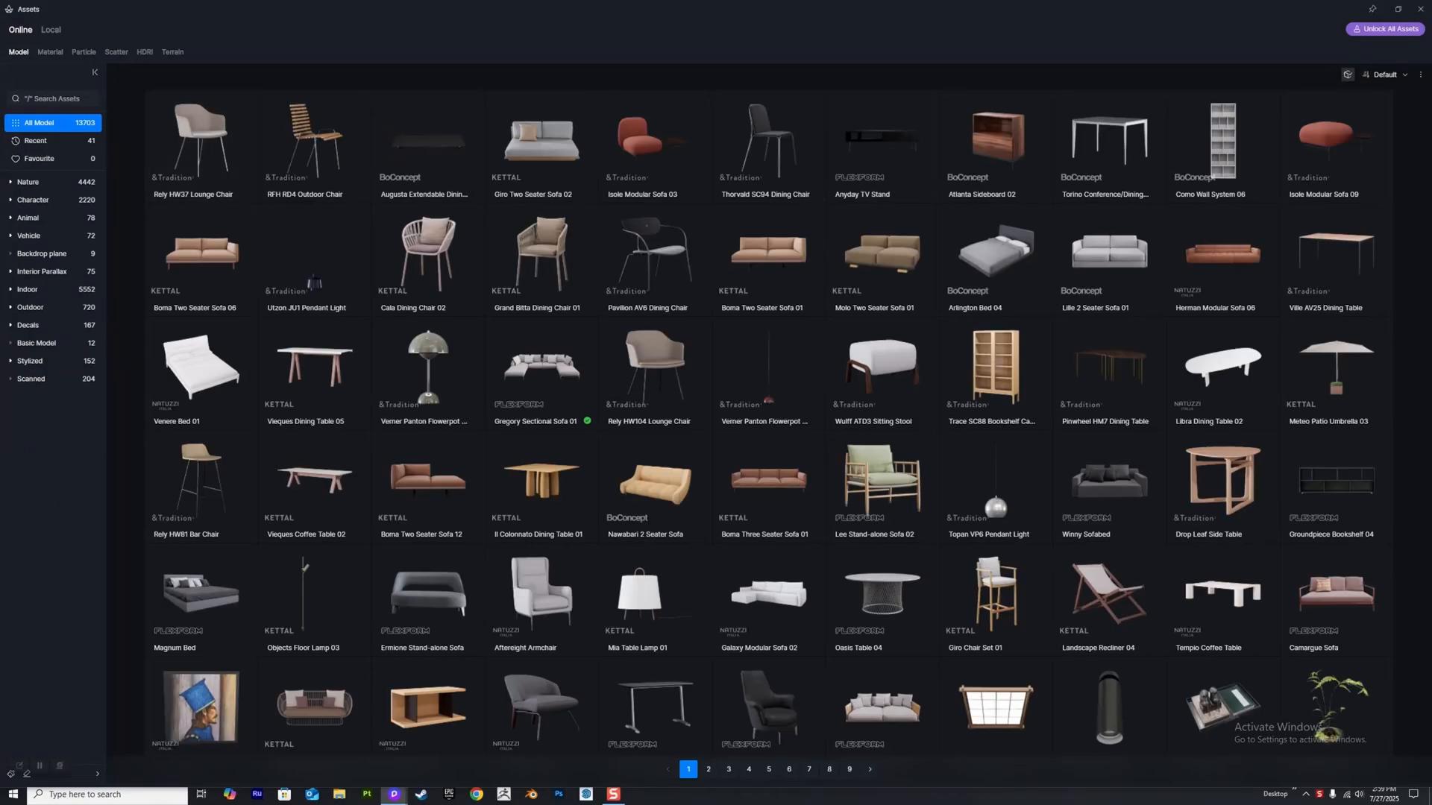
# Download a free tree from Nature > Broadleaf and shrink the library window.
pyautogui.click(29, 182)
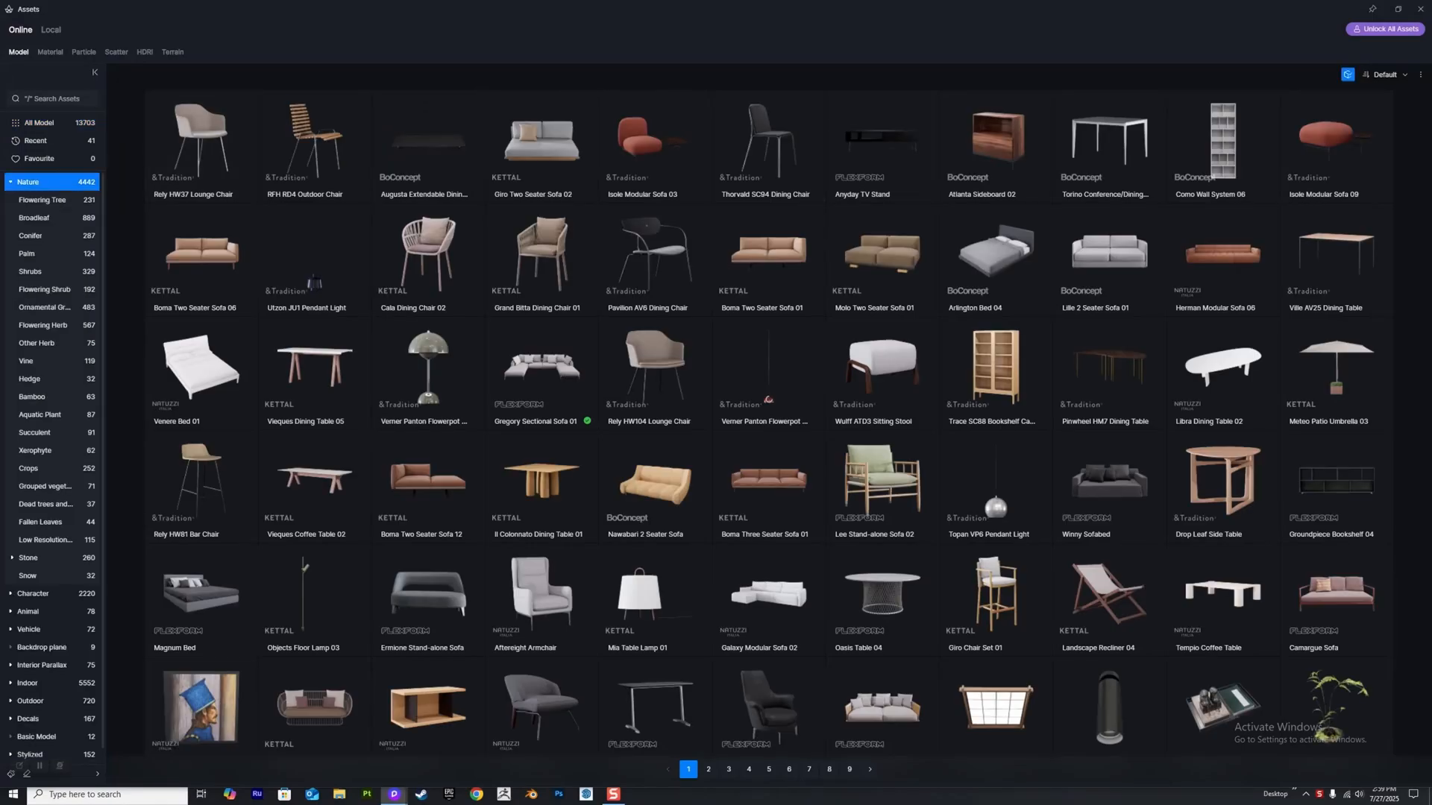
pyautogui.click(33, 217)
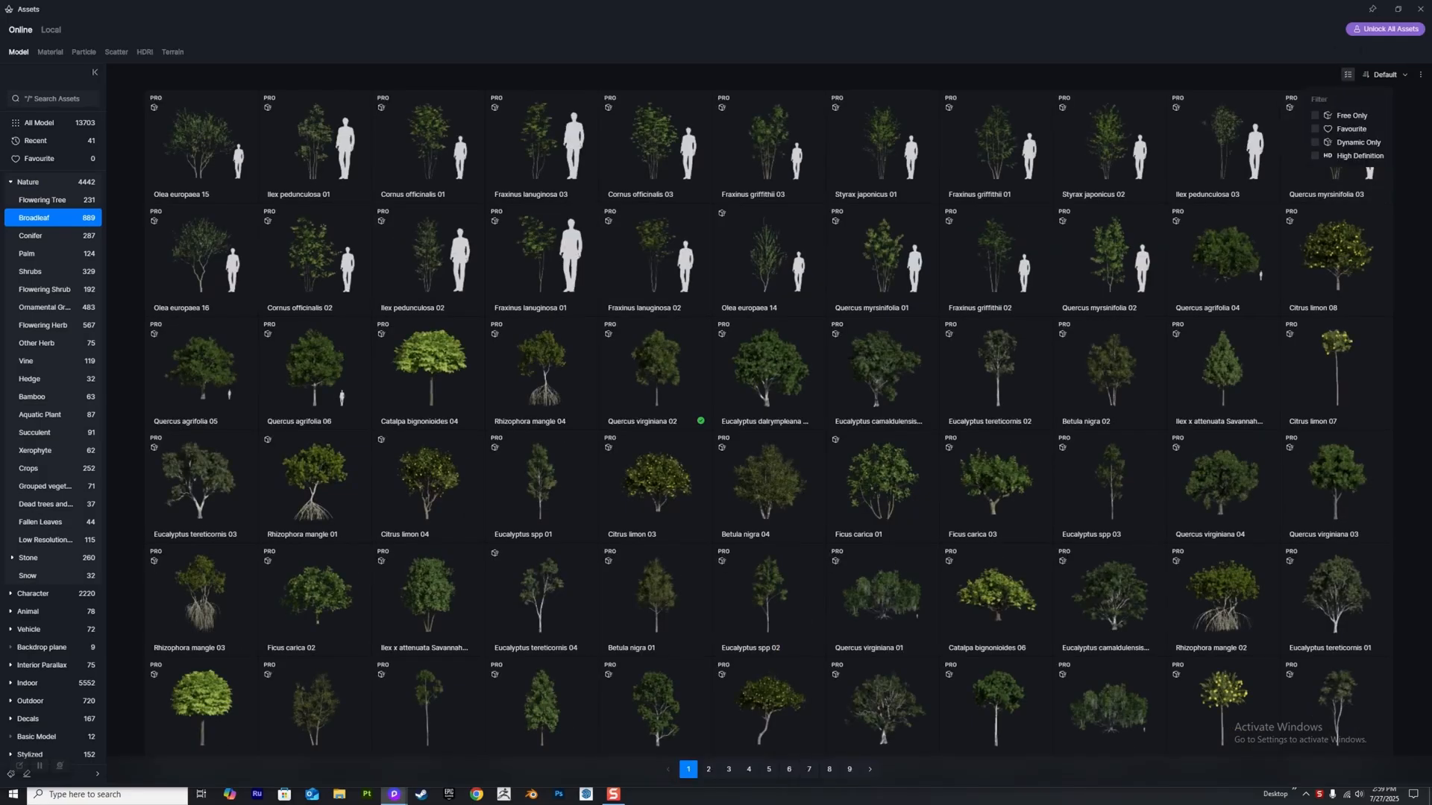
pyautogui.click(1315, 114)
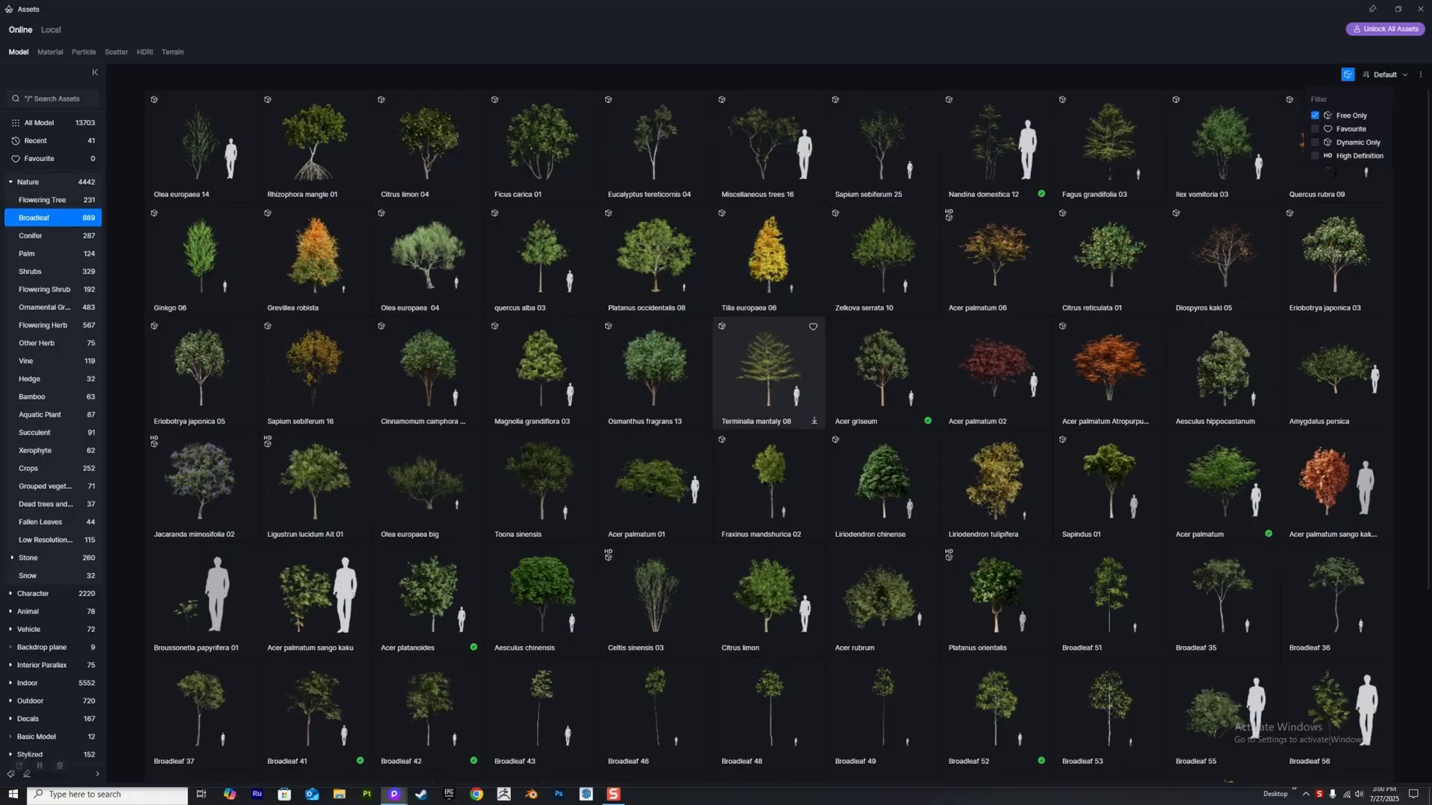
pyautogui.scroll(-3)
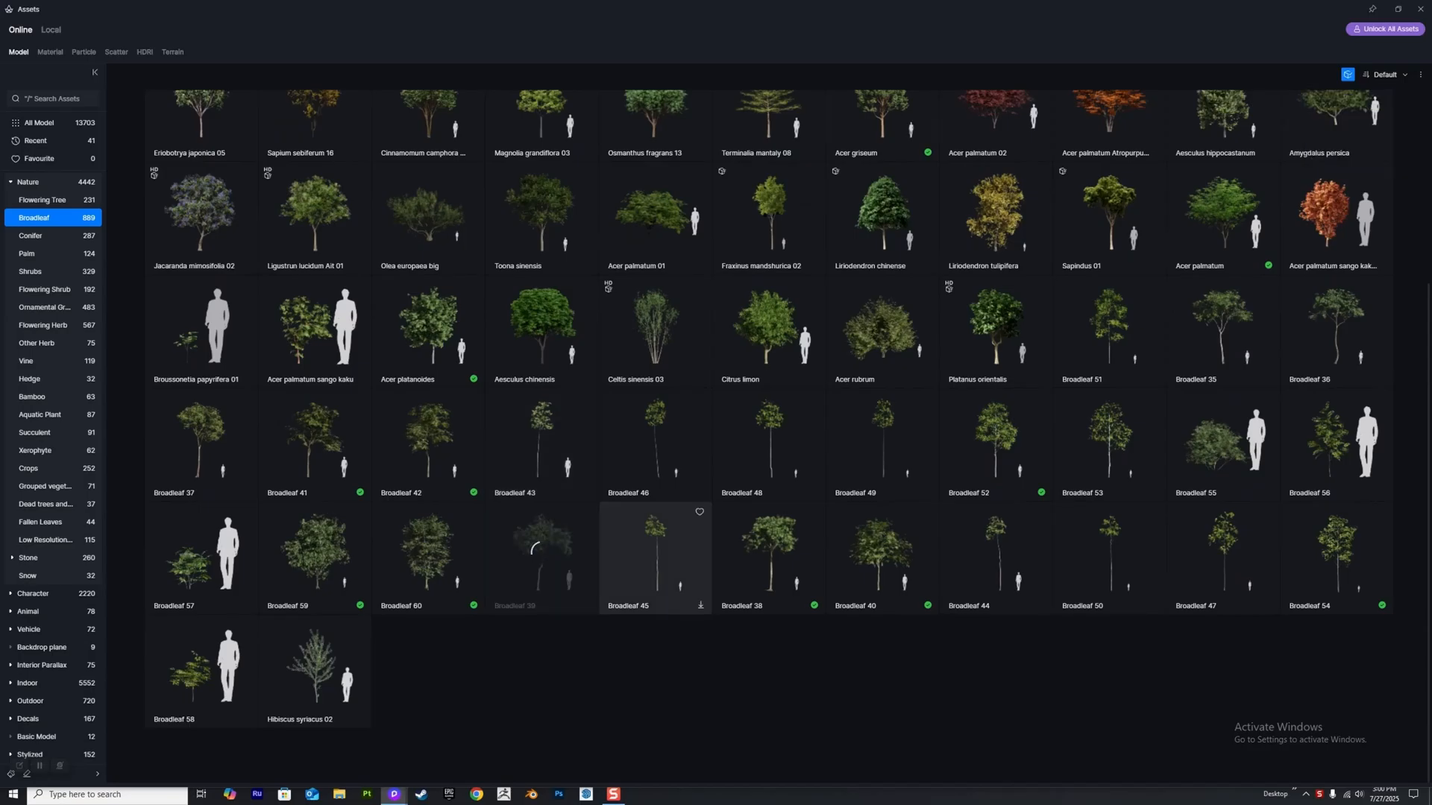
pyautogui.click(542, 552)
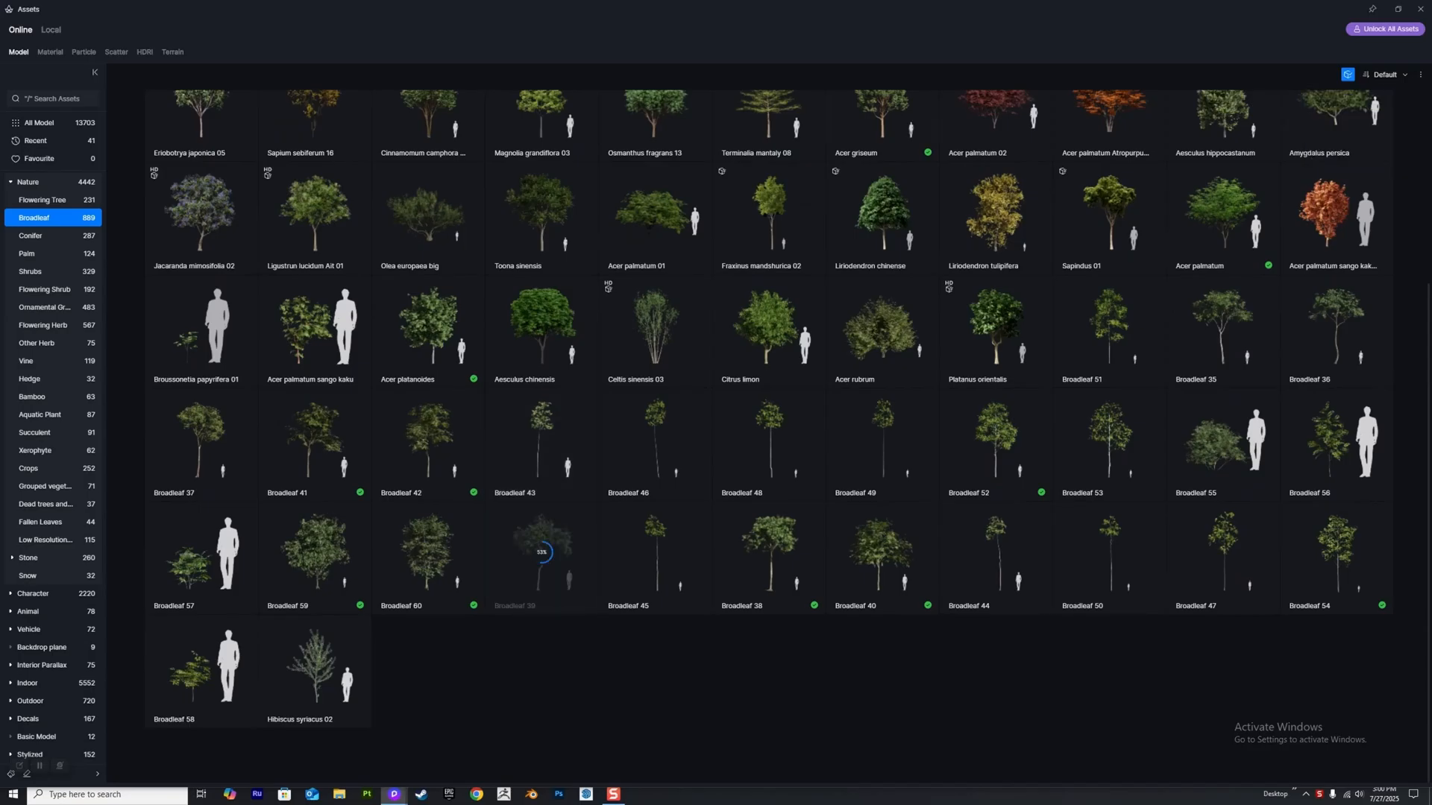
pyautogui.click(541, 552)
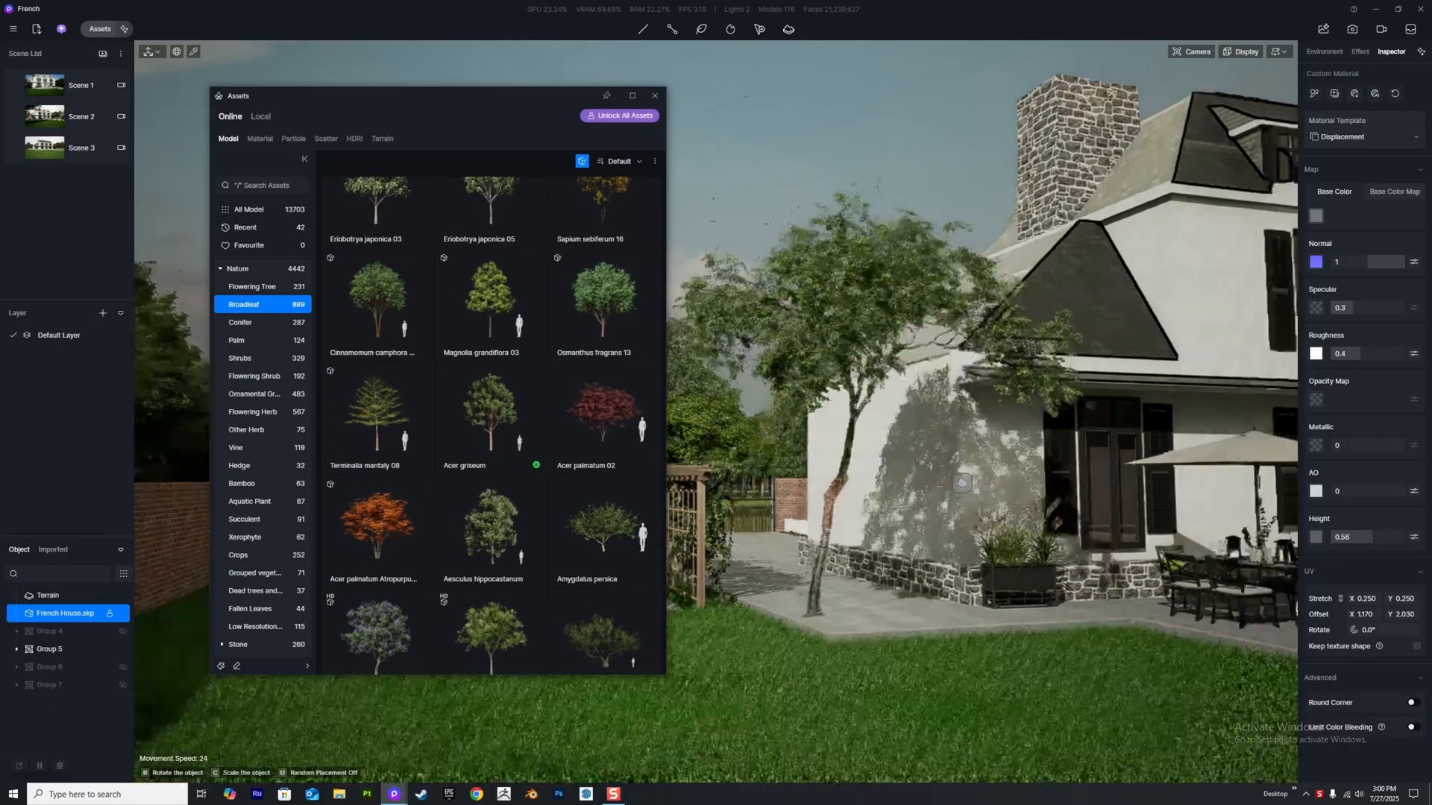
# Scatter-paint the broadleaf tree over the terrain, then deselect and reopen the library.
pyautogui.click(1322, 52)
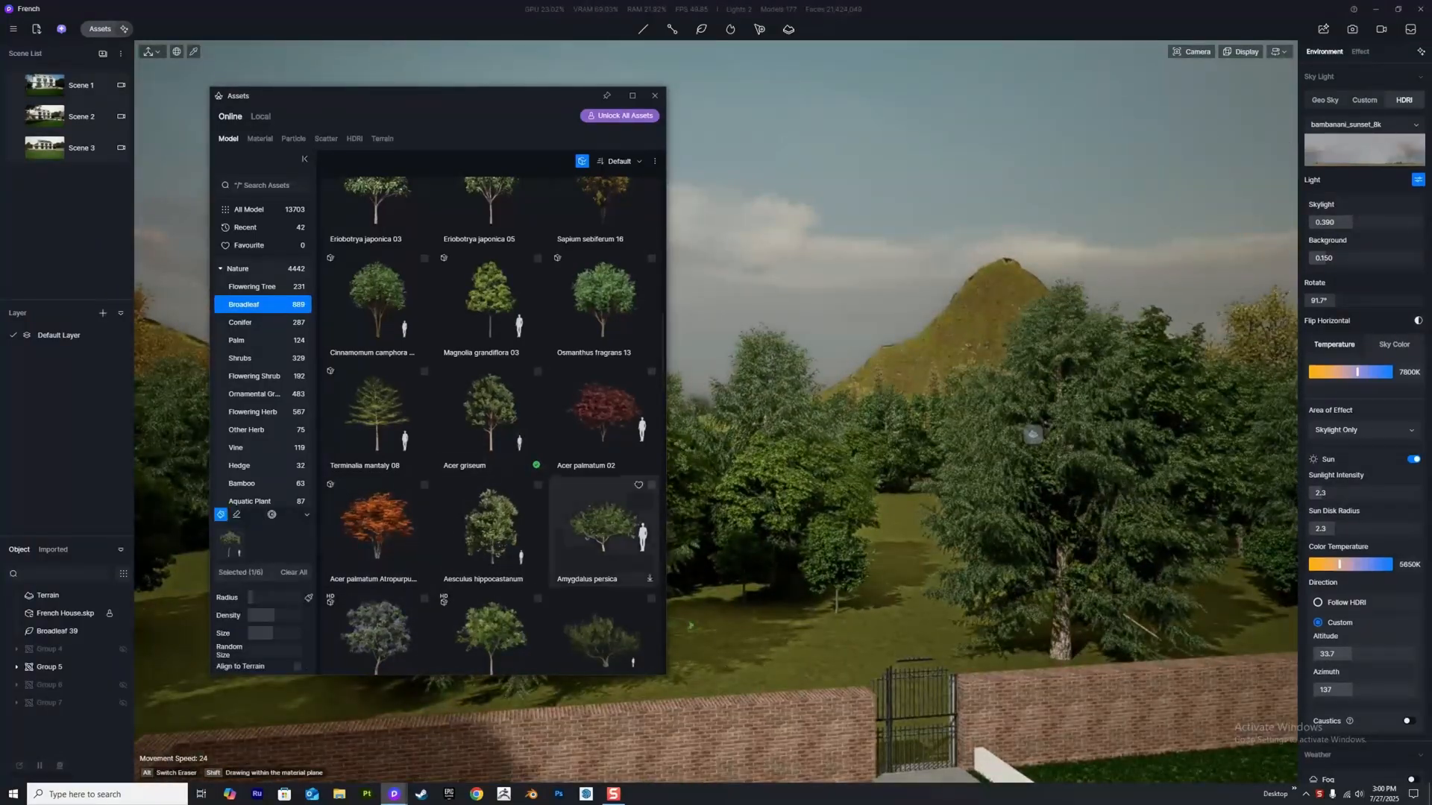
pyautogui.click(48, 595)
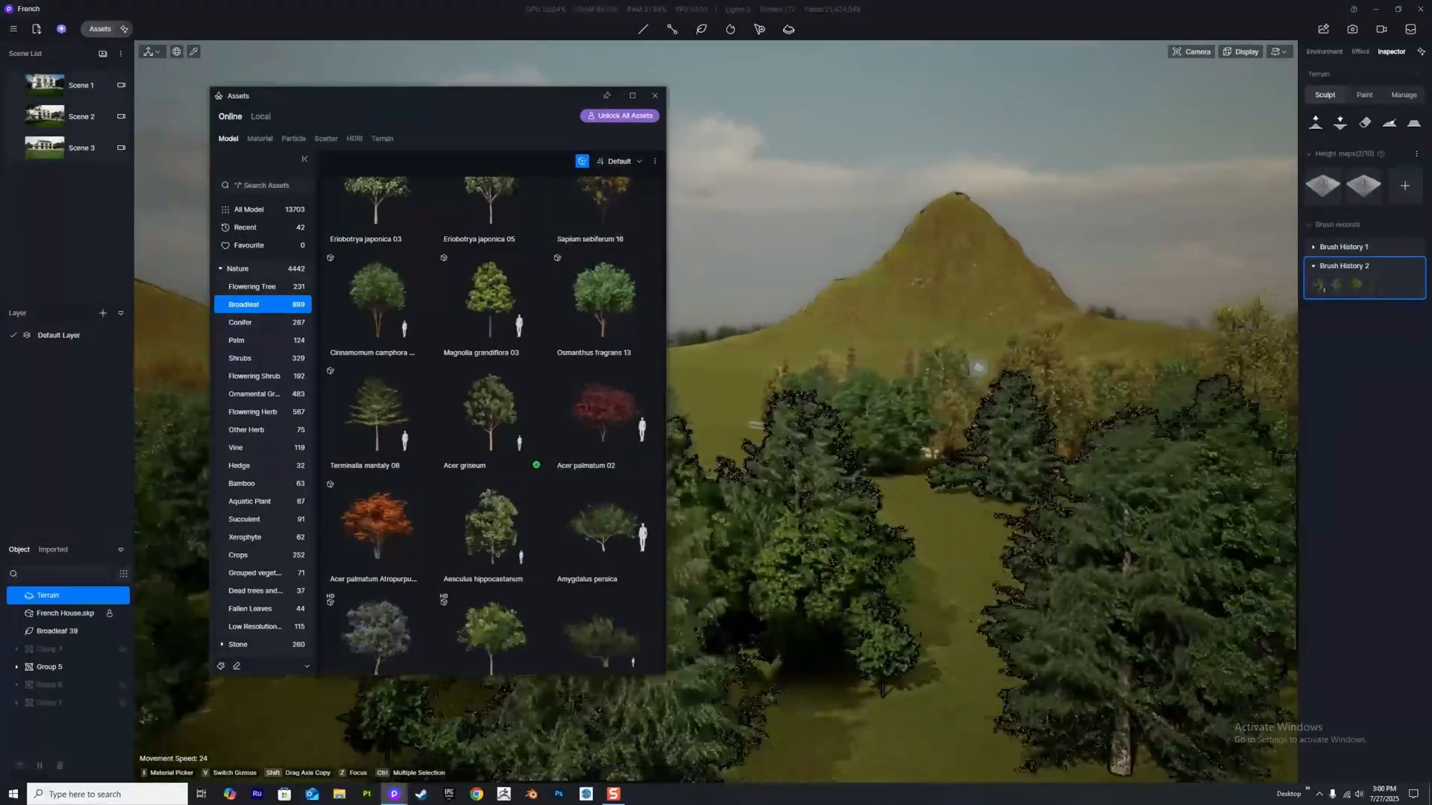
pyautogui.click(655, 95)
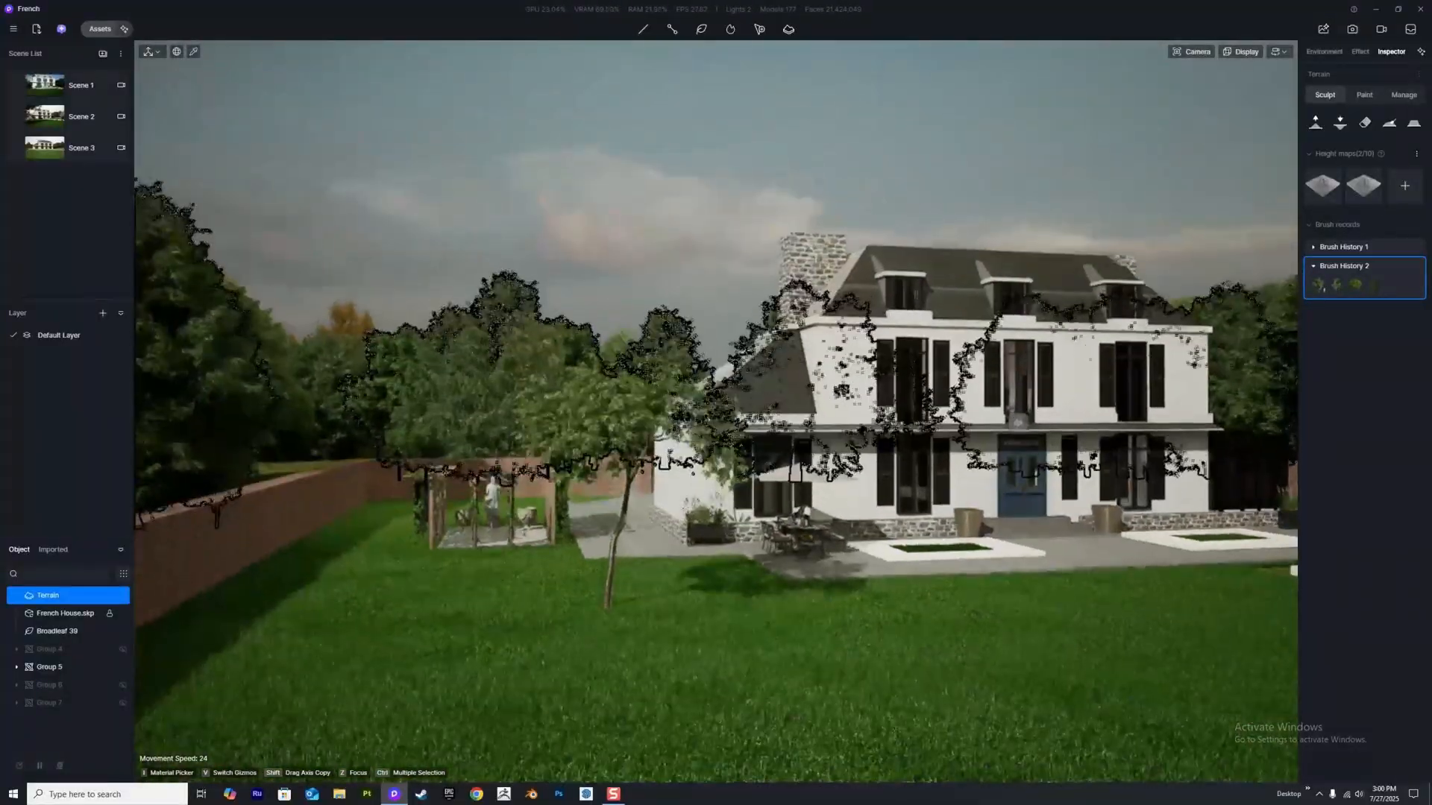
pyautogui.click(1323, 51)
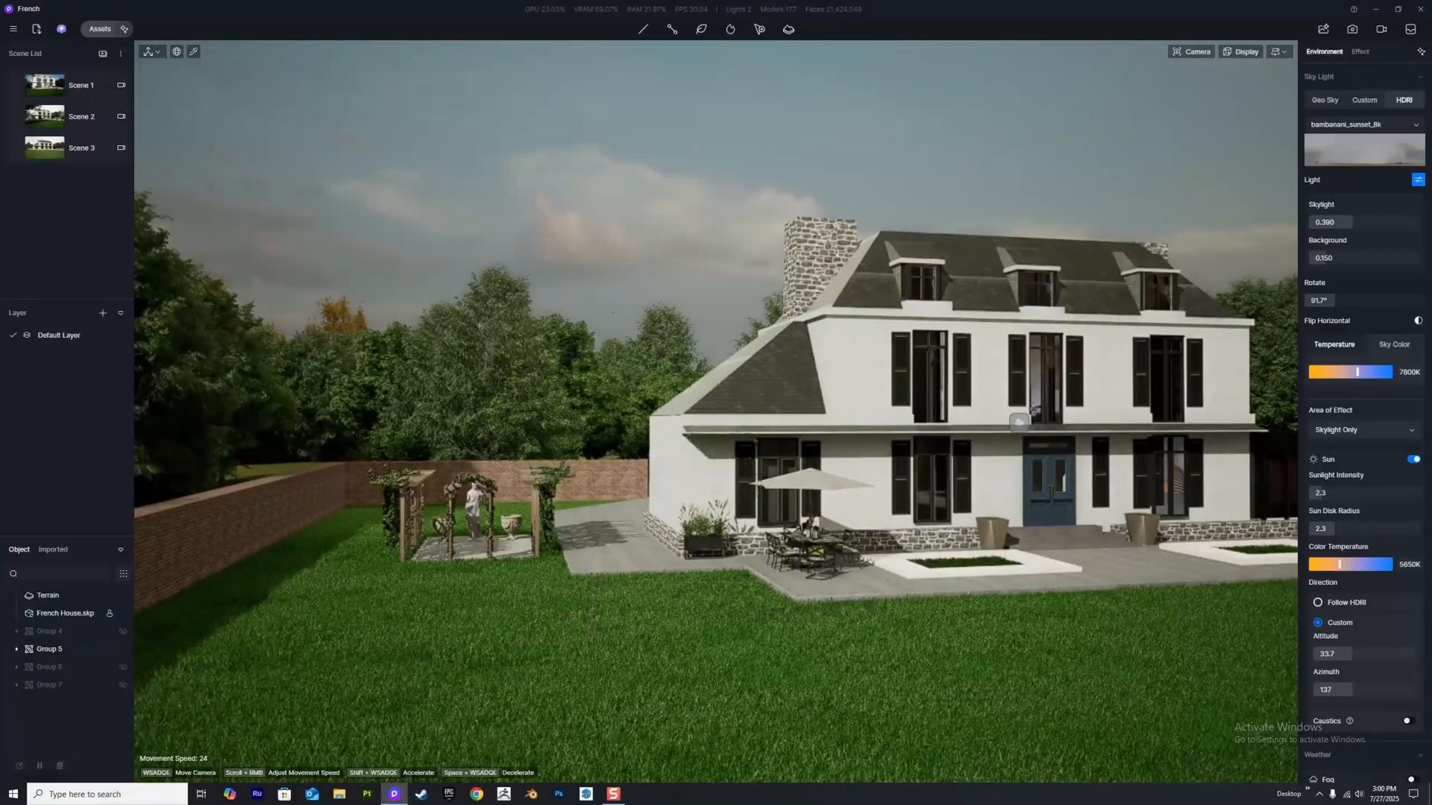
pyautogui.click(99, 29)
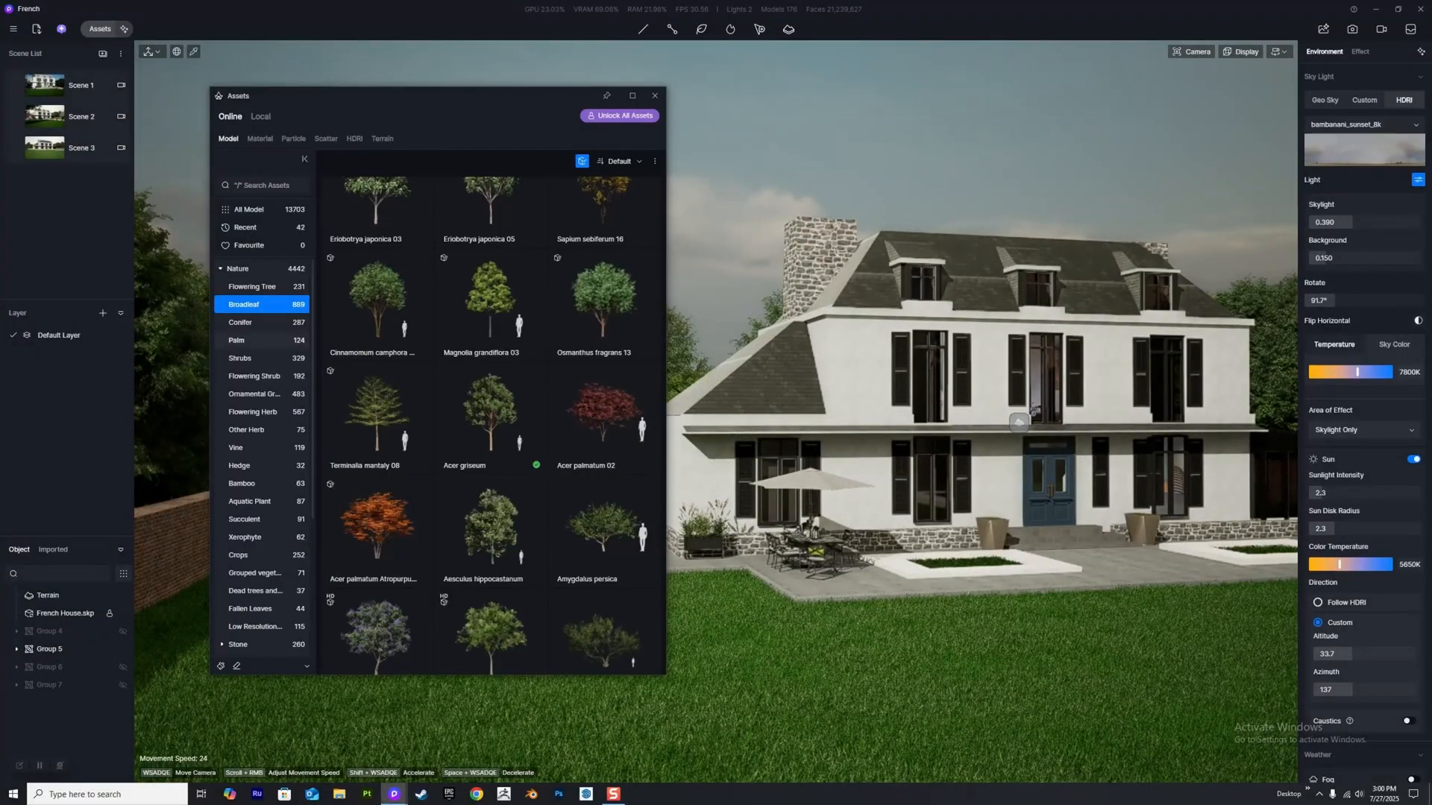
# Browse Shrubs, Flowering Shrub and Ornamental Grass models, then close the library.
pyautogui.click(239, 358)
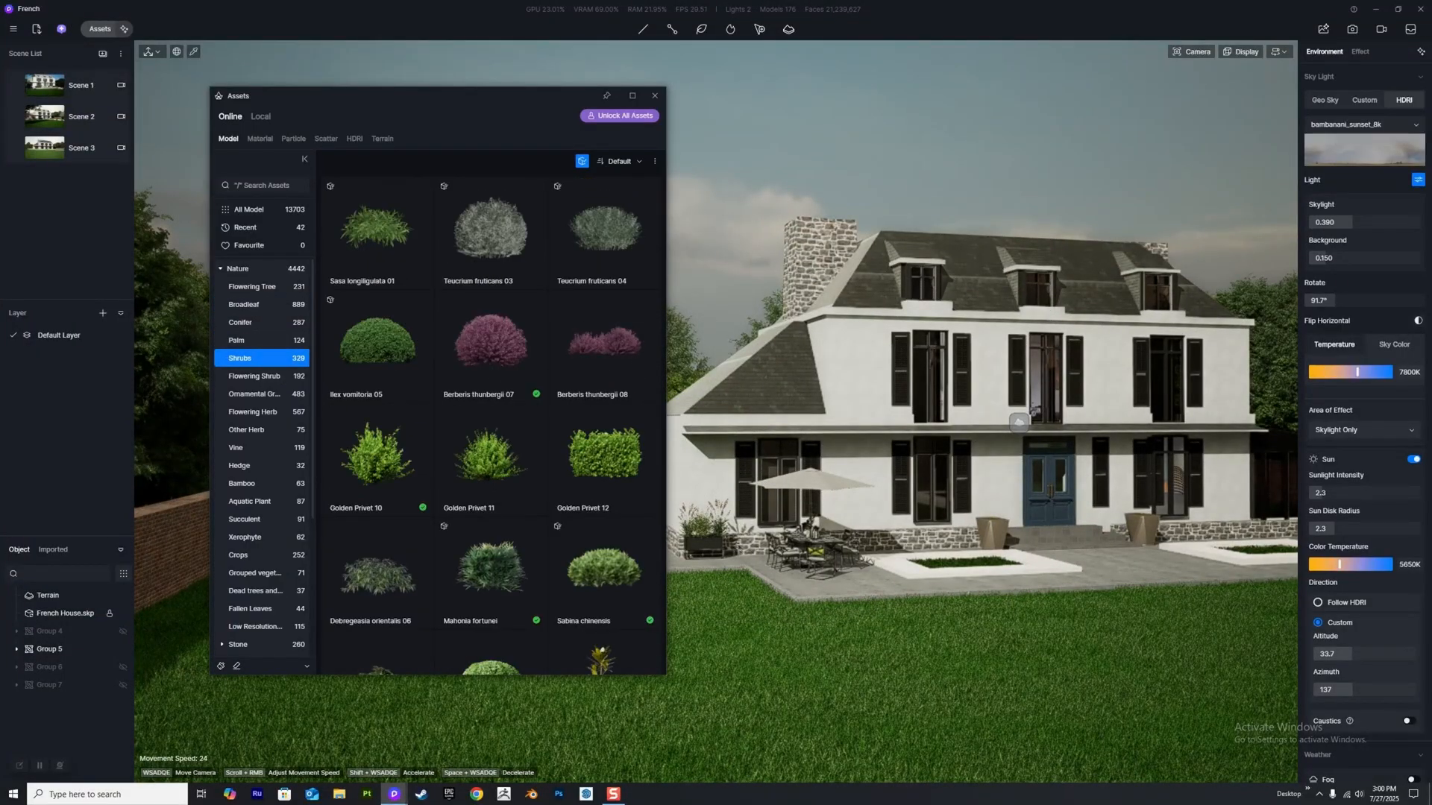
pyautogui.click(254, 376)
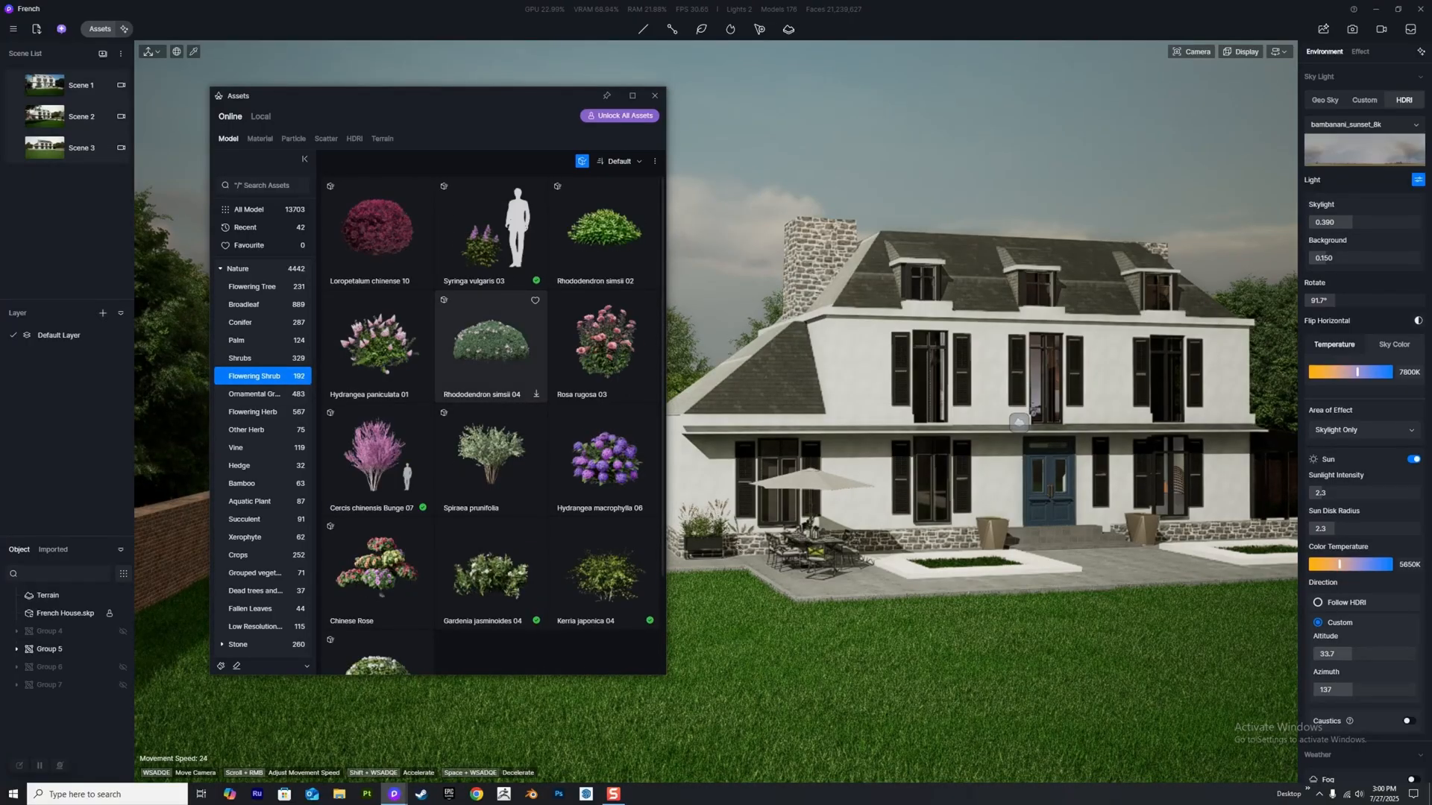
pyautogui.click(253, 394)
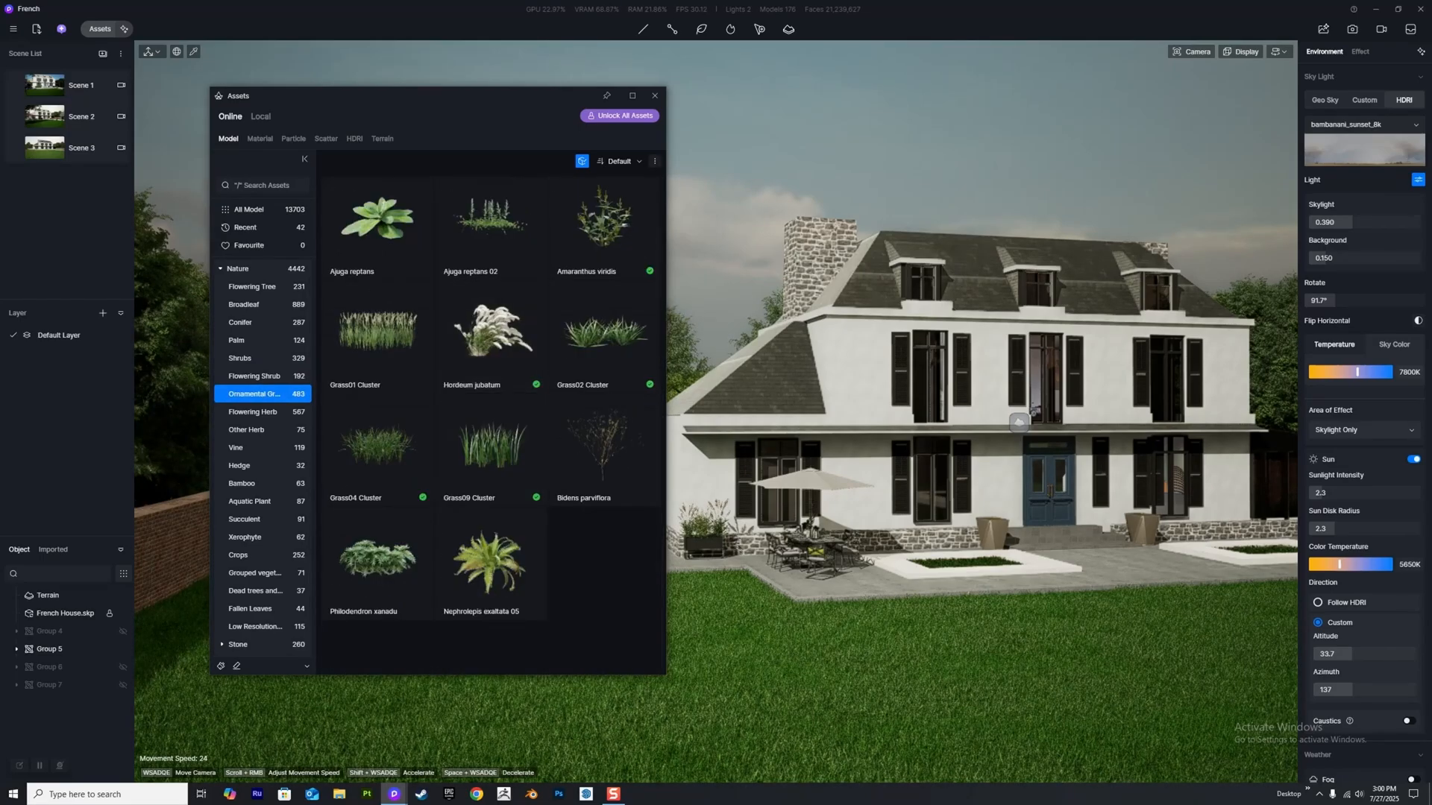
pyautogui.click(654, 95)
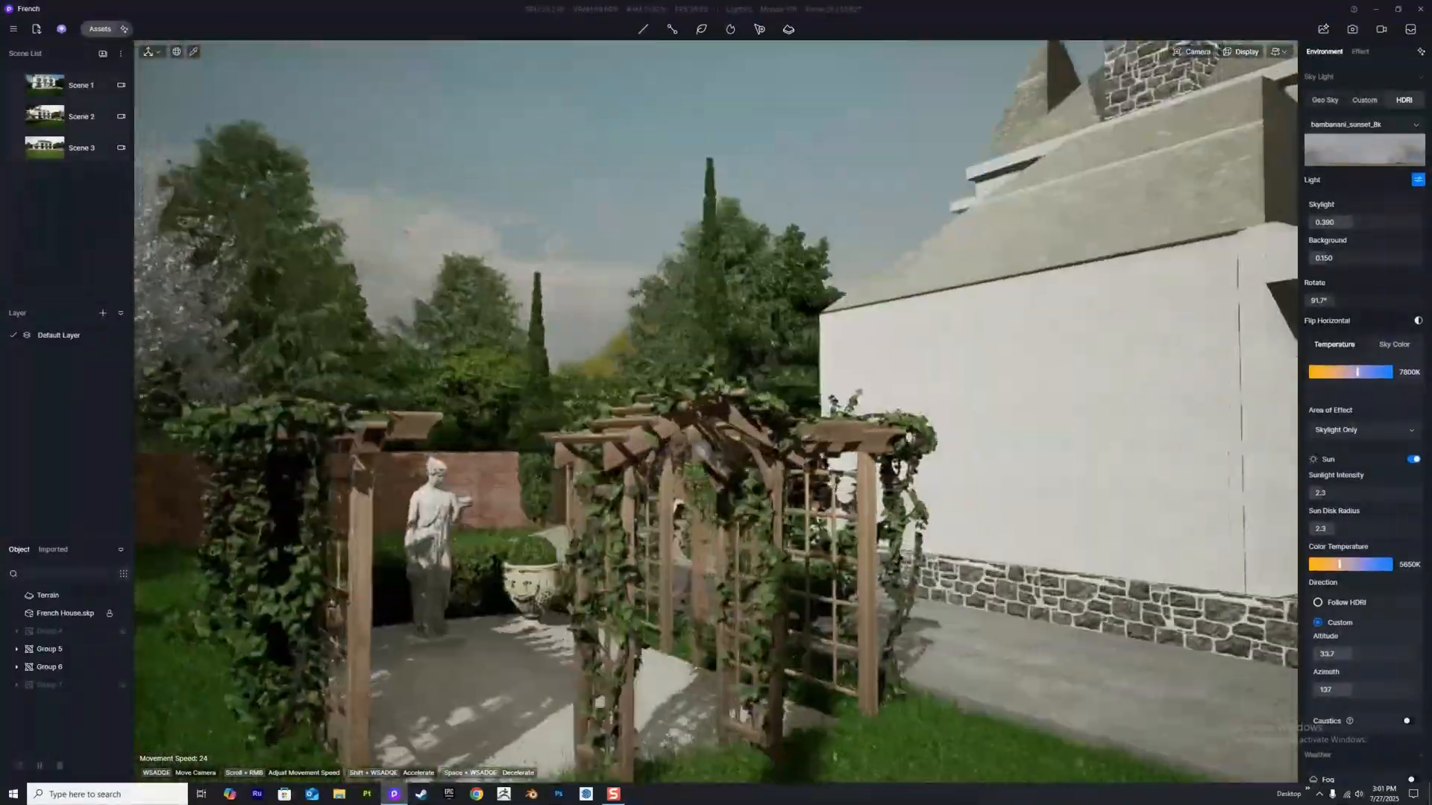
# Place hedges, purple flowering shrubs and a pink-blossomed tree in front of the house.
pyautogui.click(98, 28)
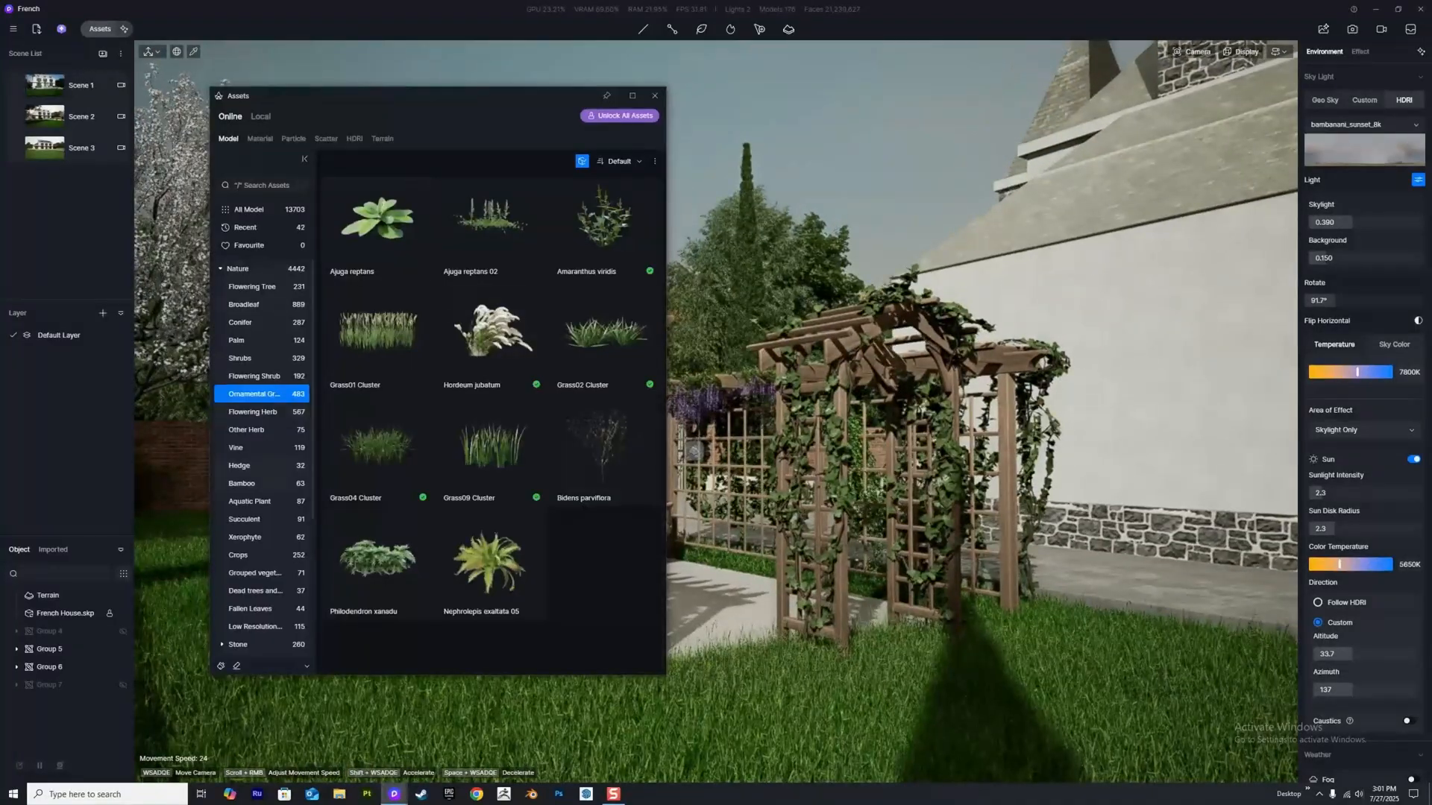
pyautogui.click(240, 468)
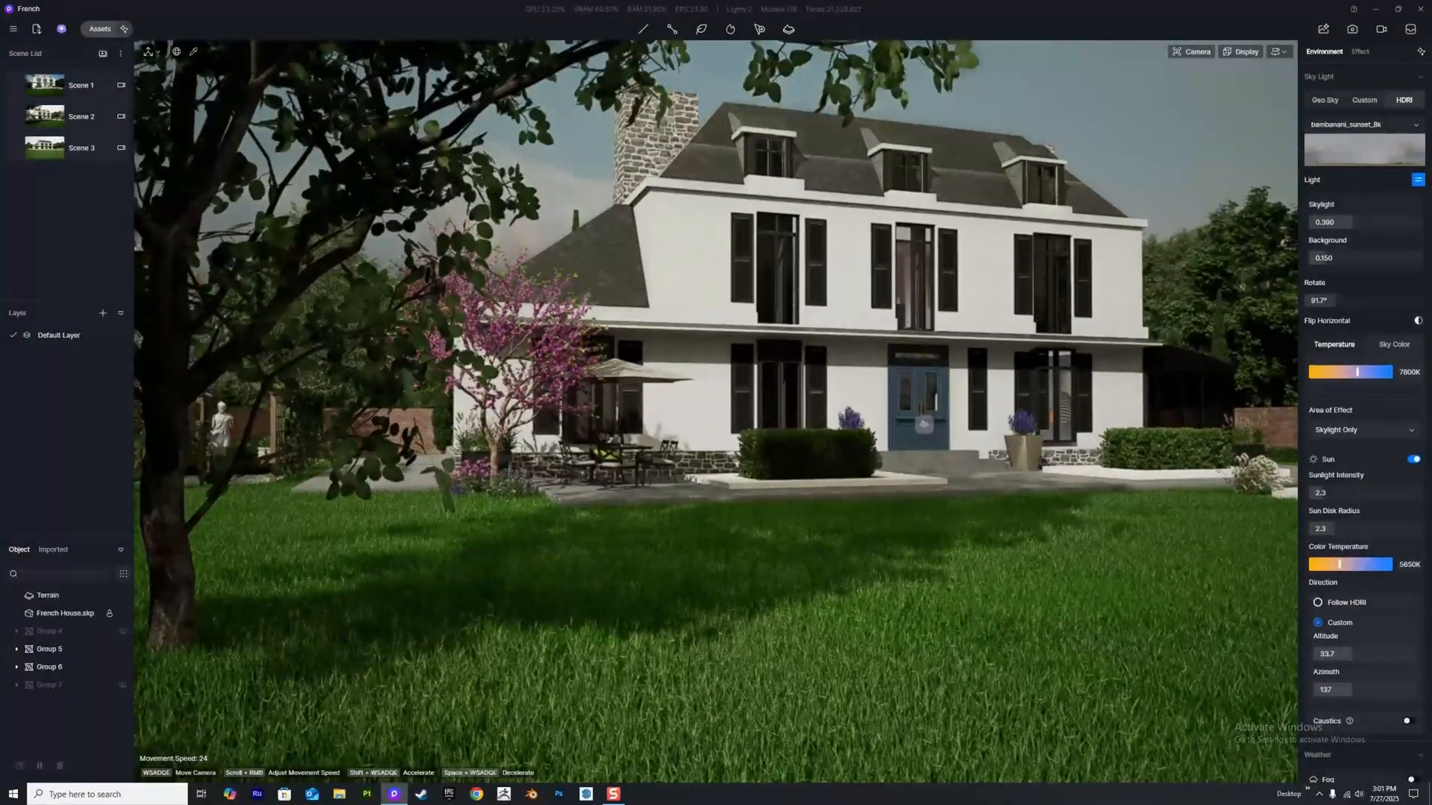
pyautogui.click(99, 28)
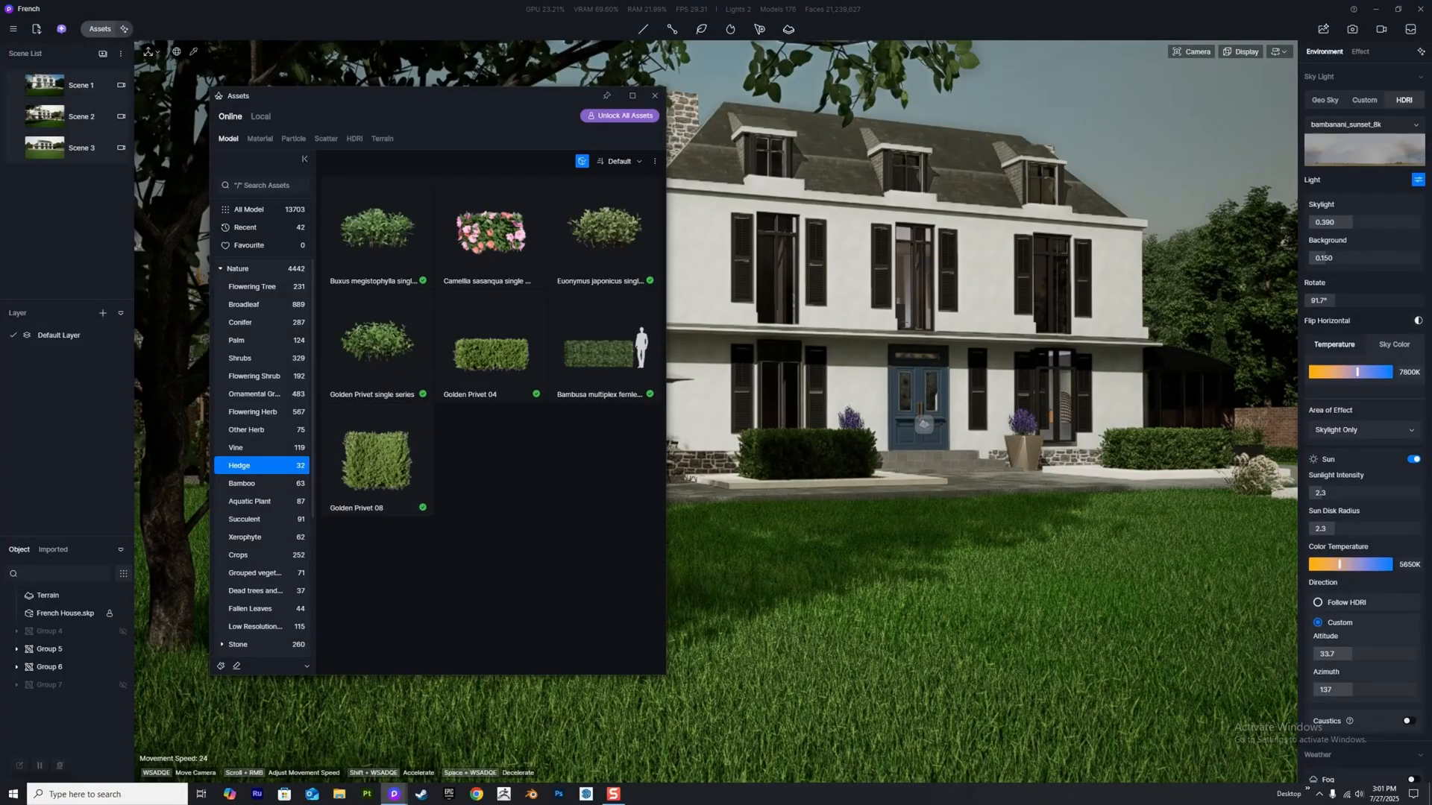
# Collapse Nature, show Backdrop plane models and limit the list to free ones.
pyautogui.click(237, 269)
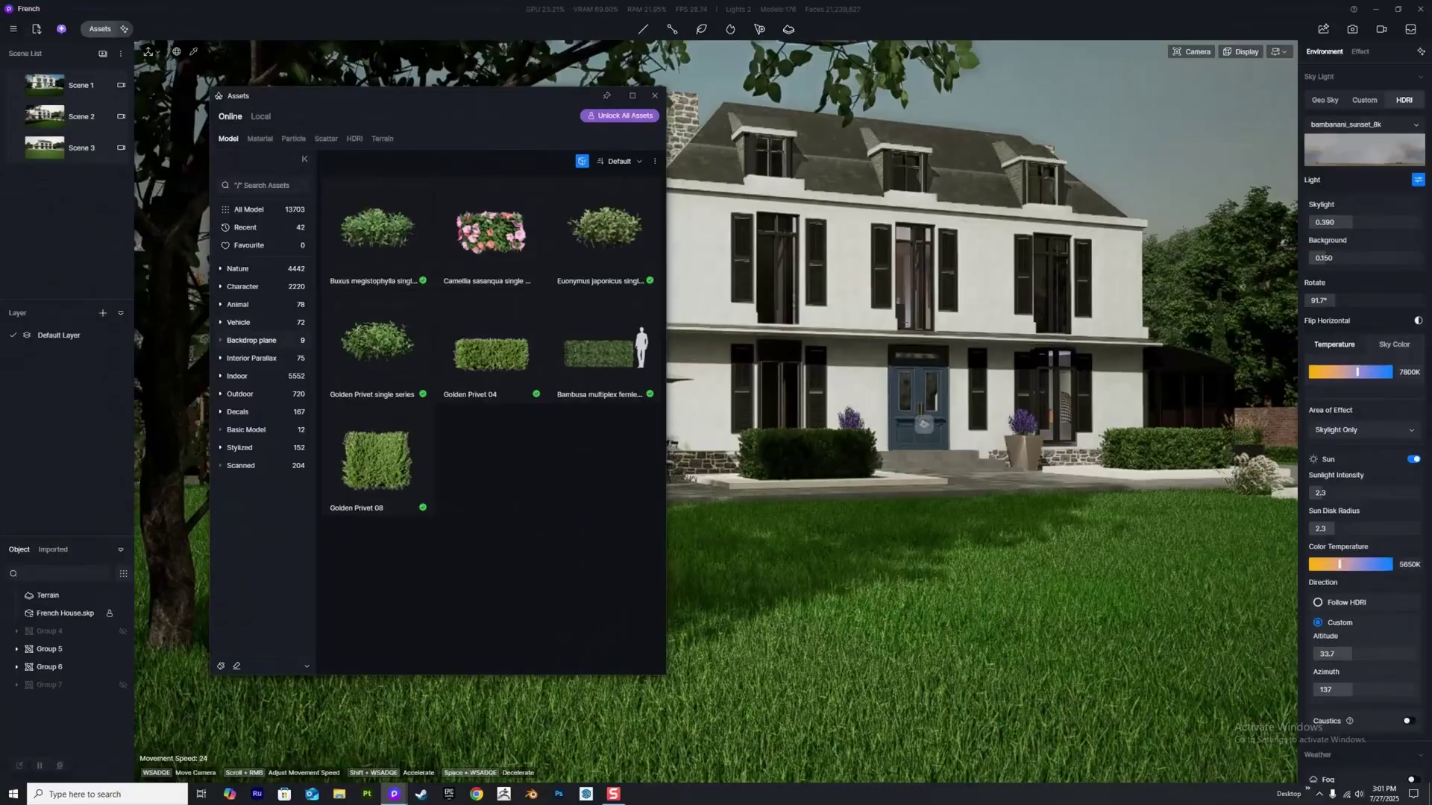
pyautogui.click(251, 340)
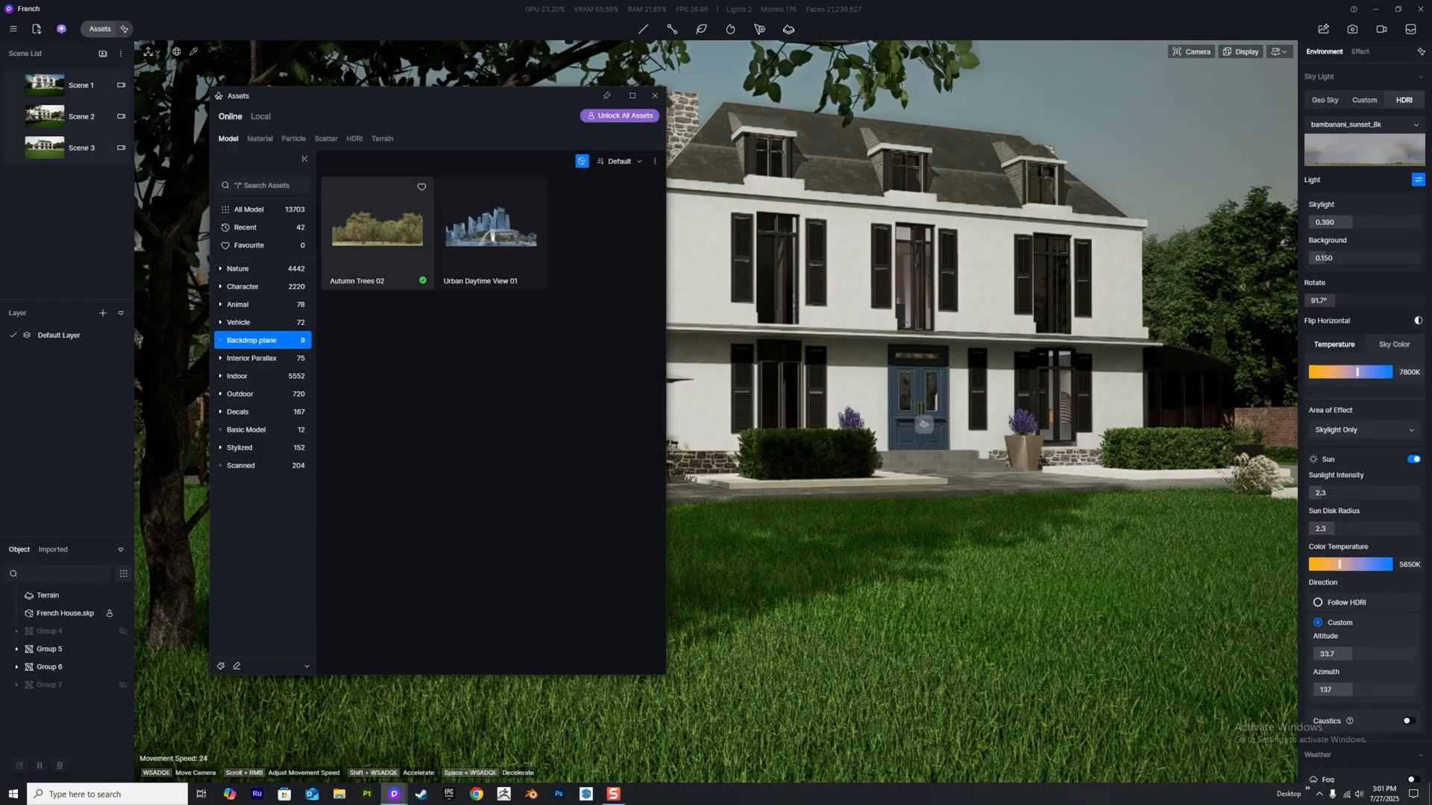
pyautogui.moveTo(491, 224)
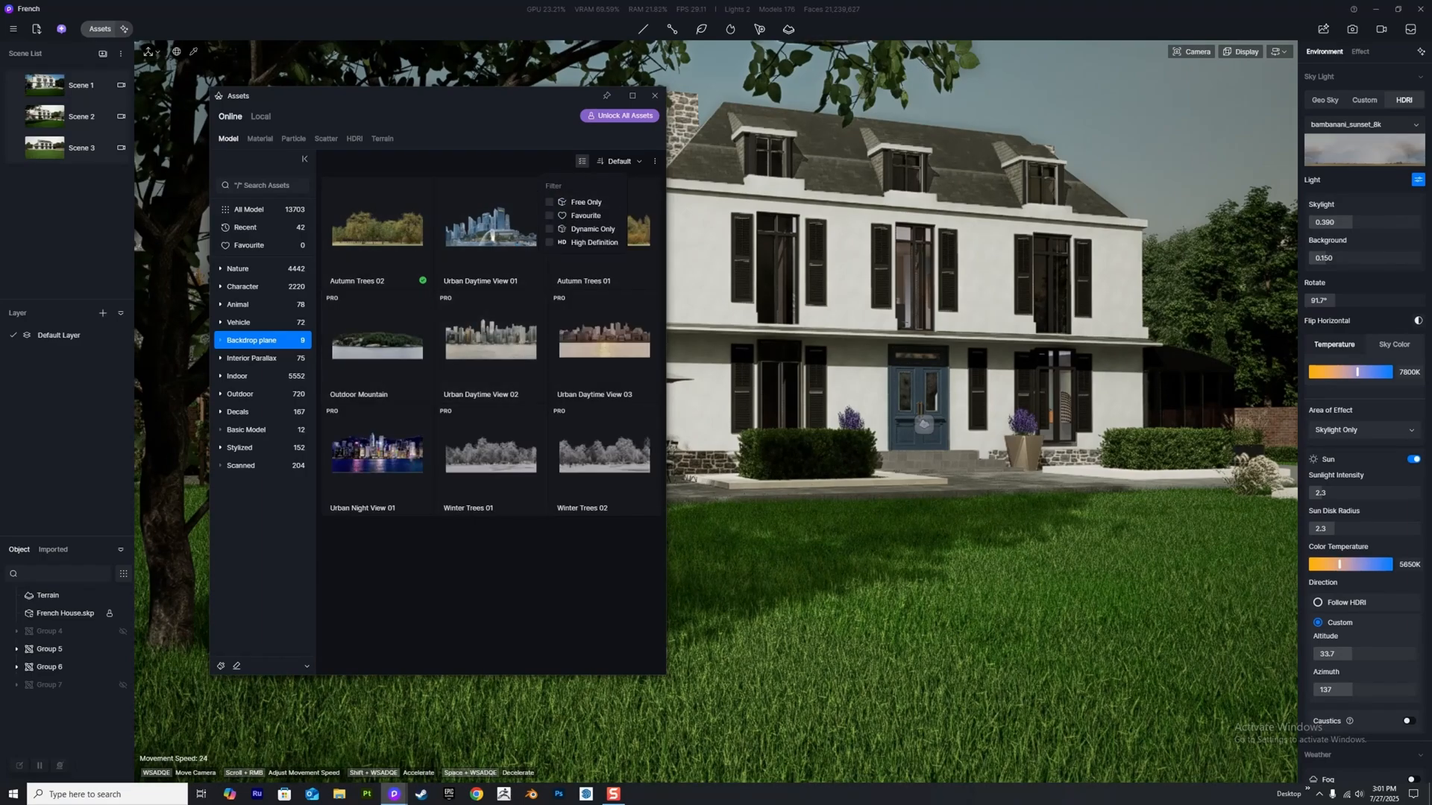
pyautogui.moveTo(375, 228)
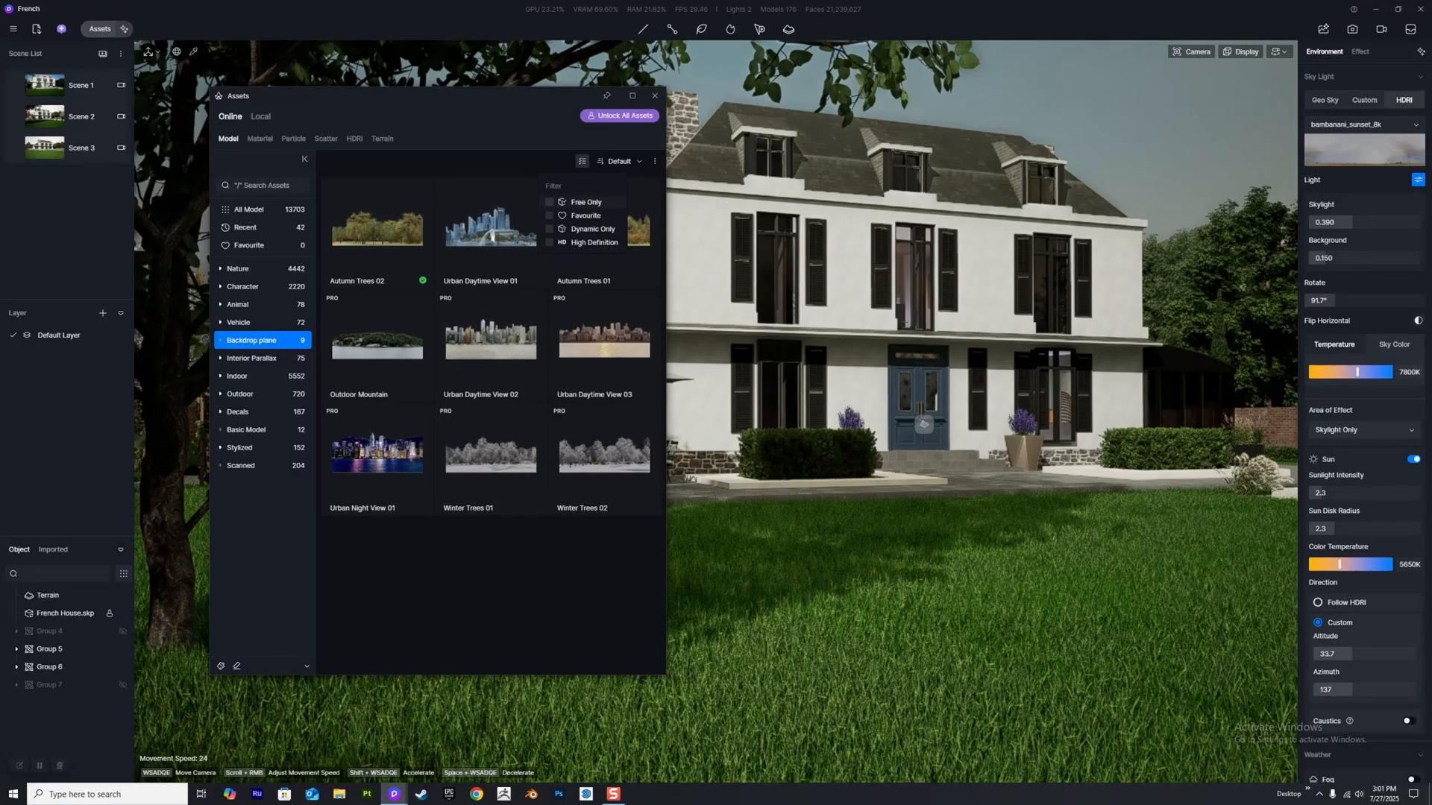
pyautogui.click(252, 358)
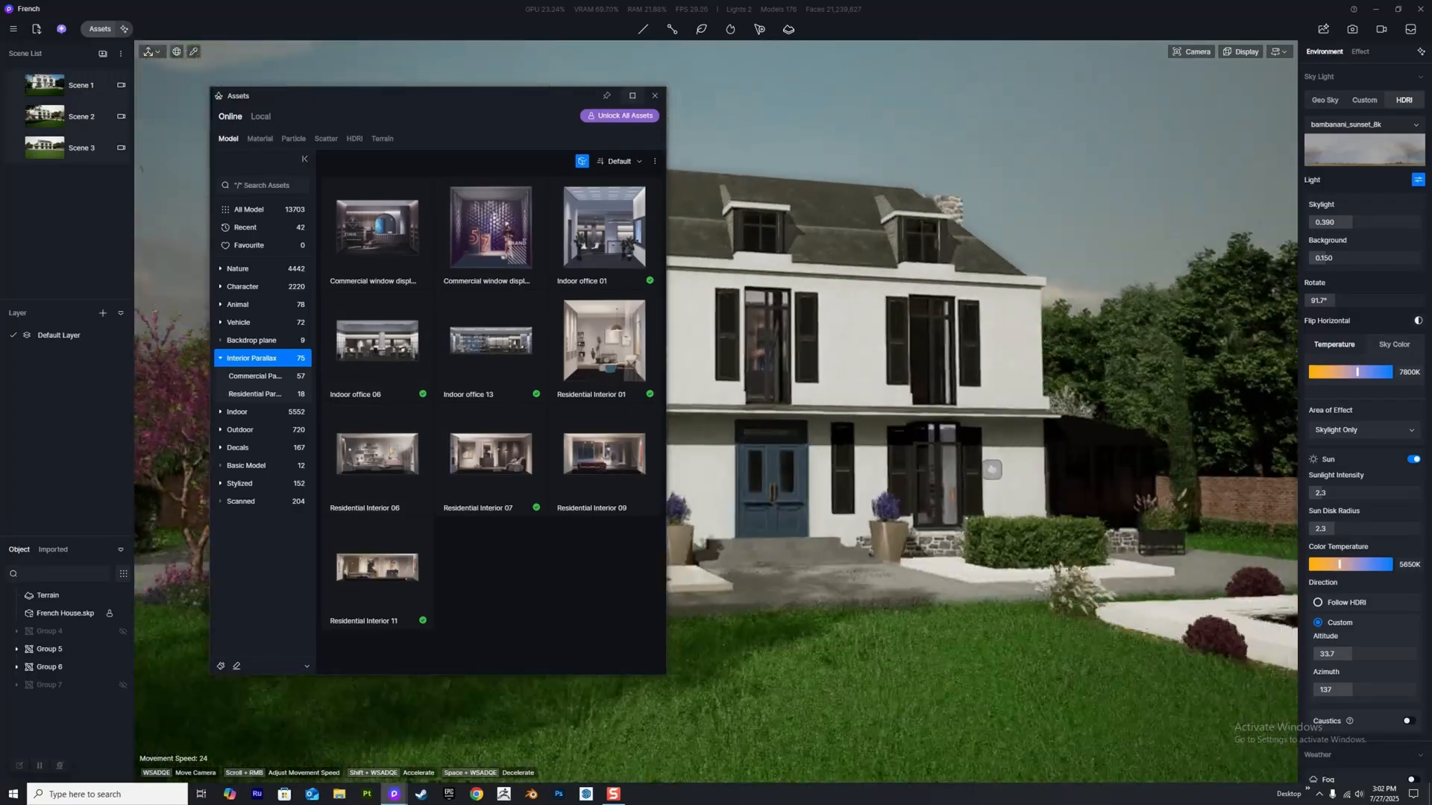
# Expand Interior Parallax in the Model tab and select the Outdoor category.
pyautogui.click(654, 95)
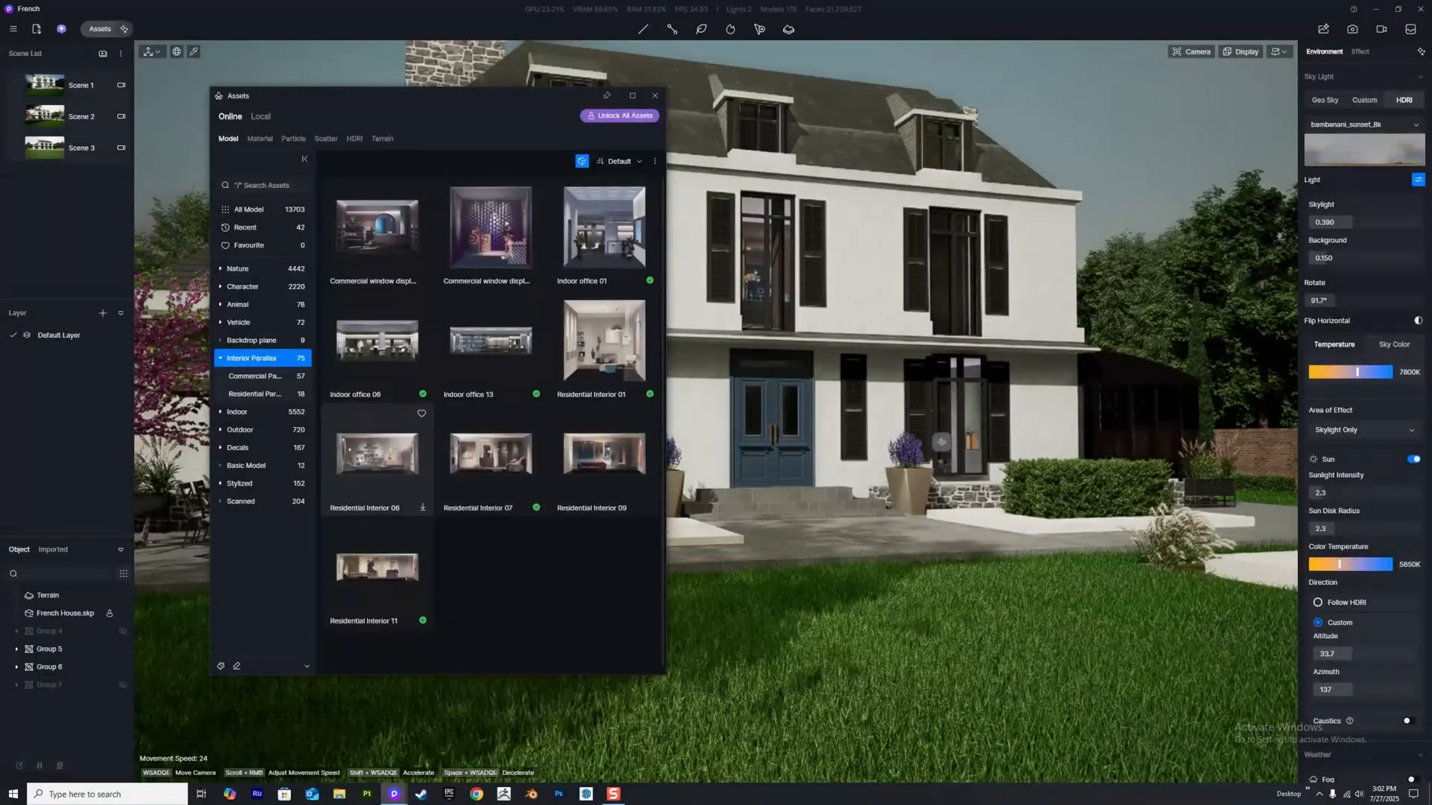
pyautogui.moveTo(490, 228)
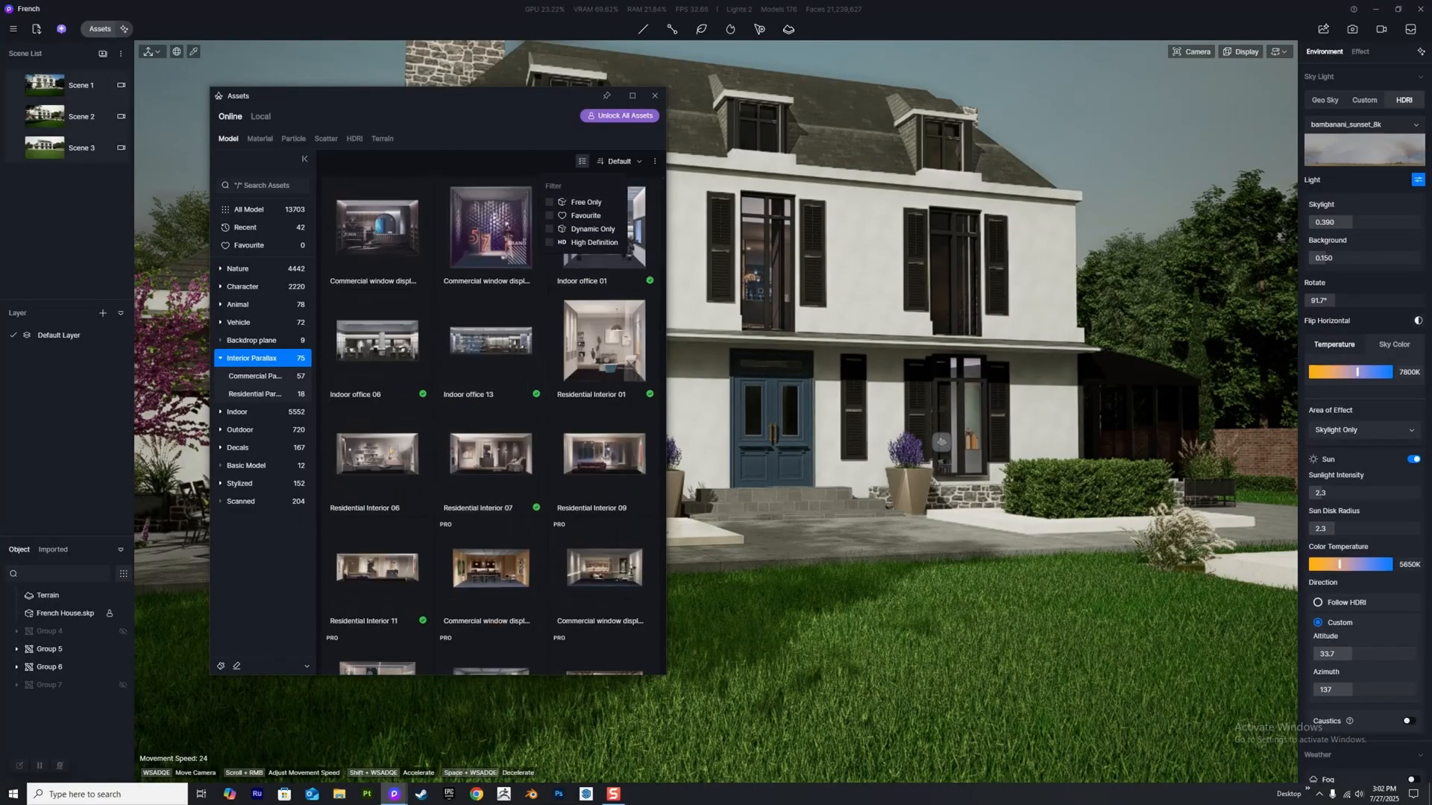
pyautogui.click(562, 203)
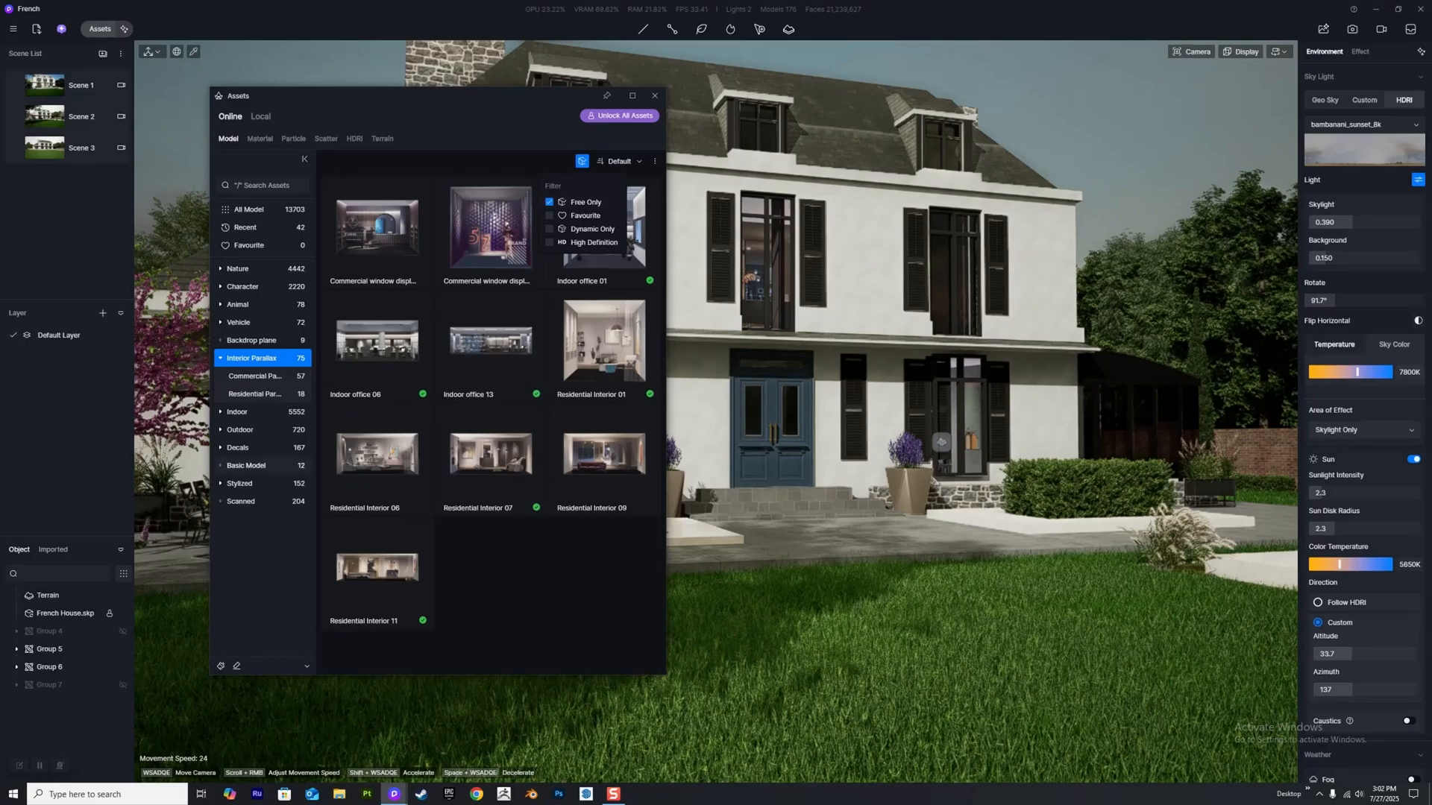
pyautogui.click(241, 429)
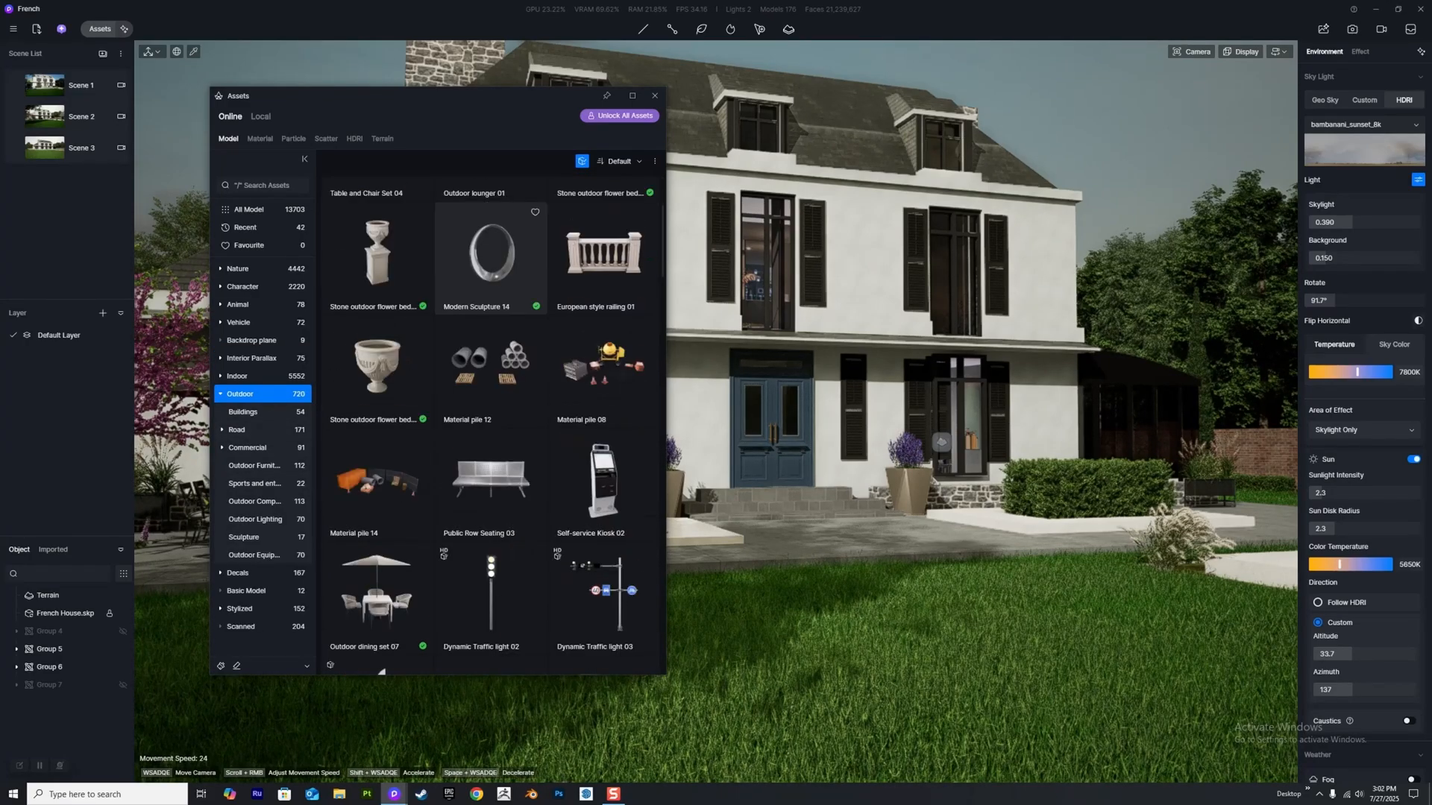
# Scroll through the outdoor models, then switch to the terrain presets.
pyautogui.scroll(-3)
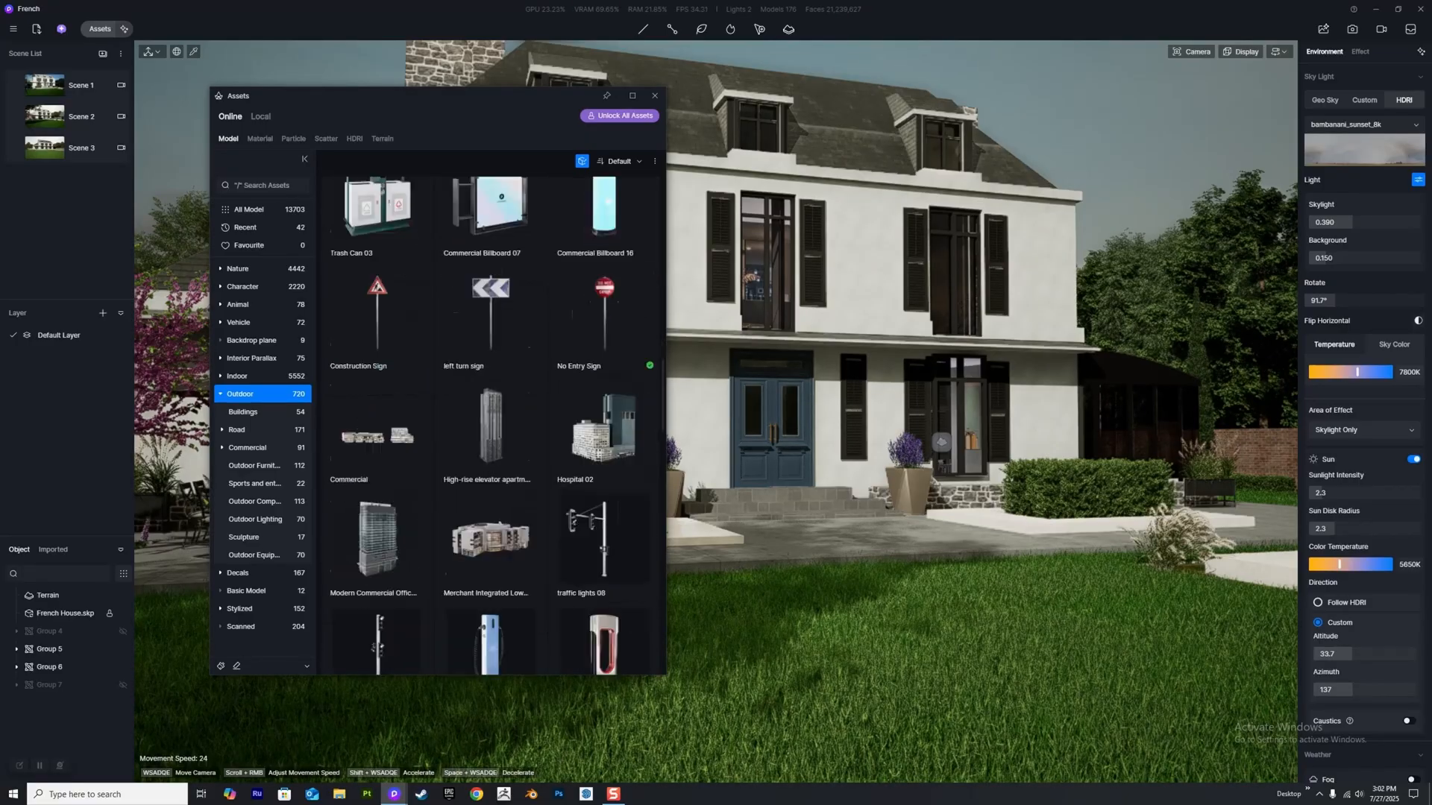
pyautogui.scroll(-3)
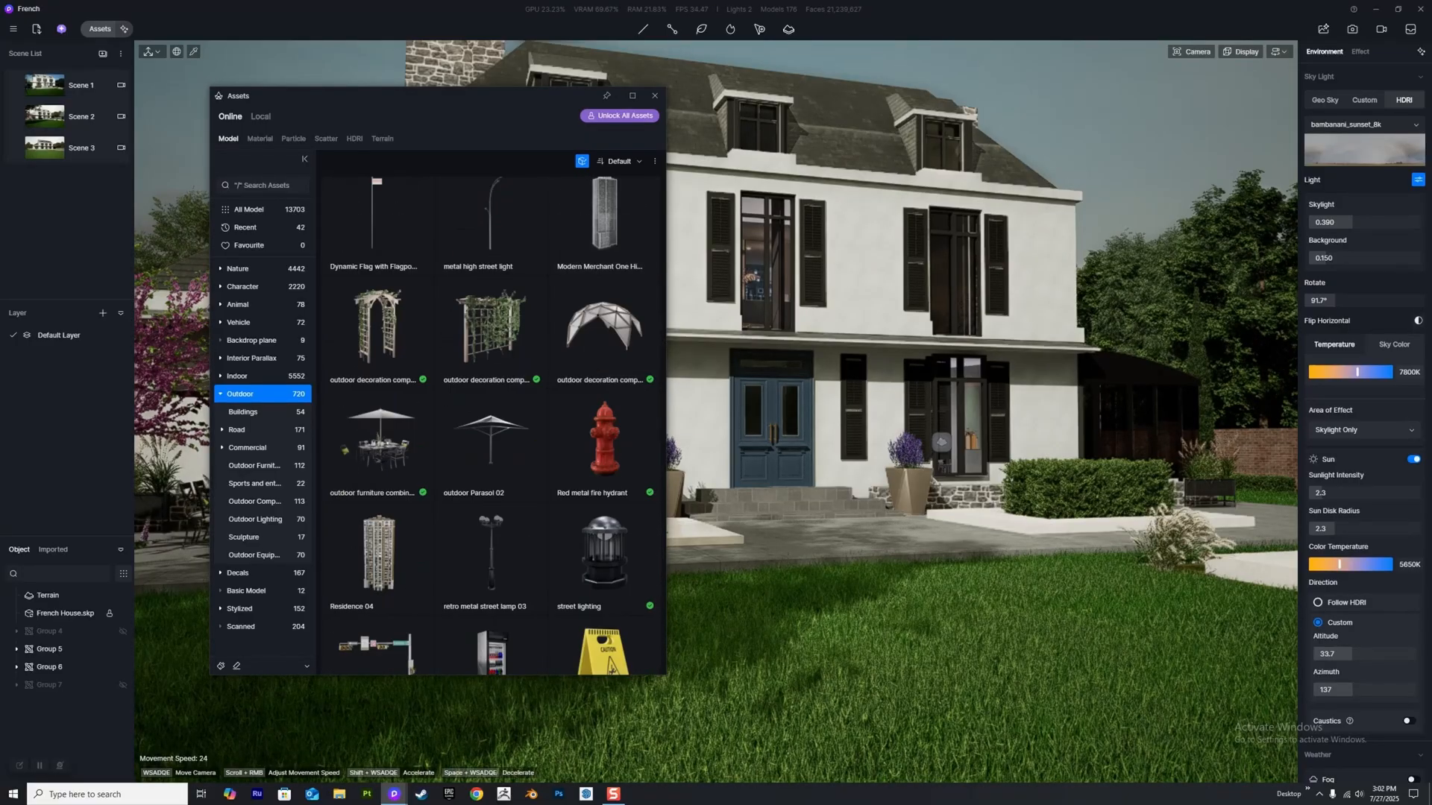
pyautogui.click(654, 94)
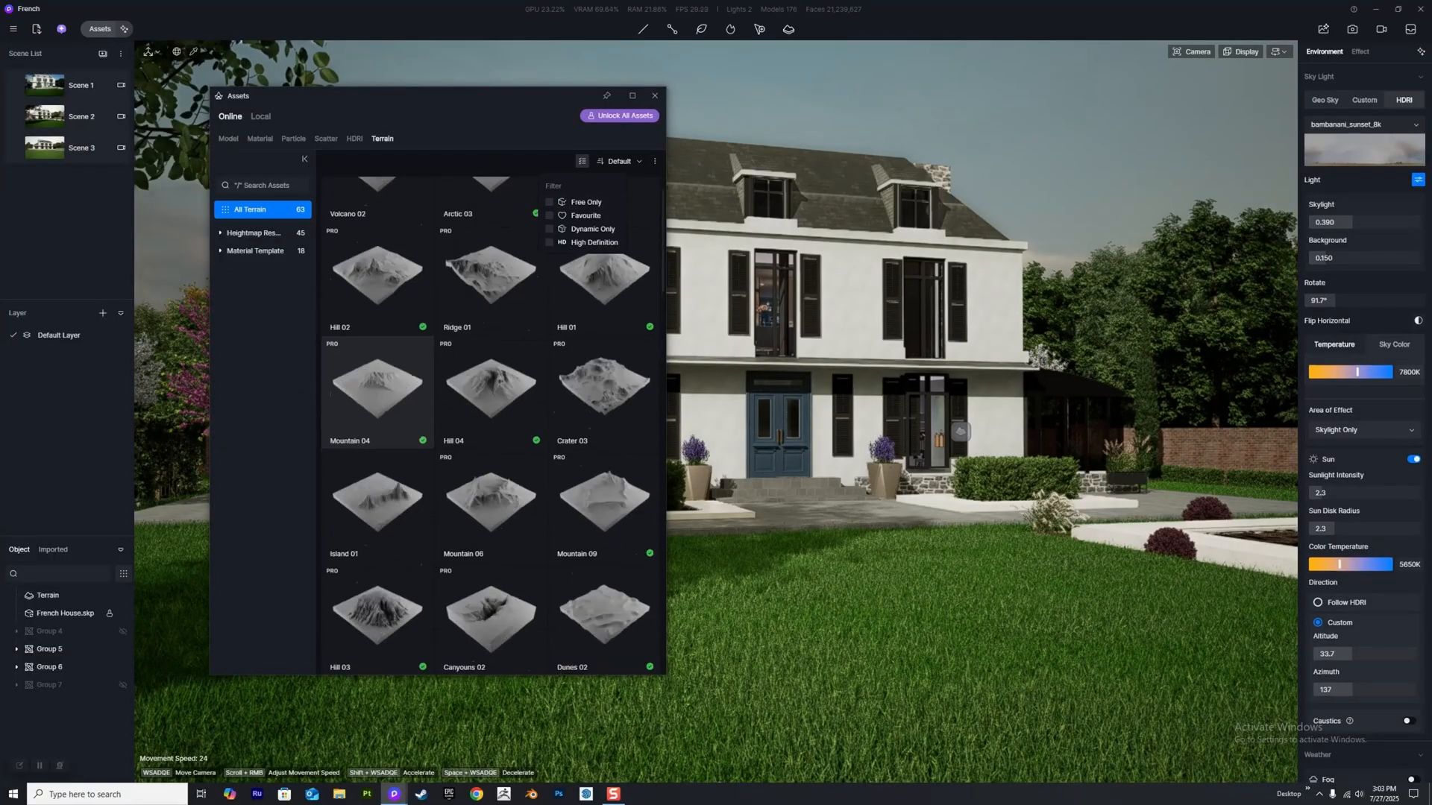
# Filter Terrain presets and HDRI skies to free items only, then show Scatter assets.
pyautogui.scroll(3)
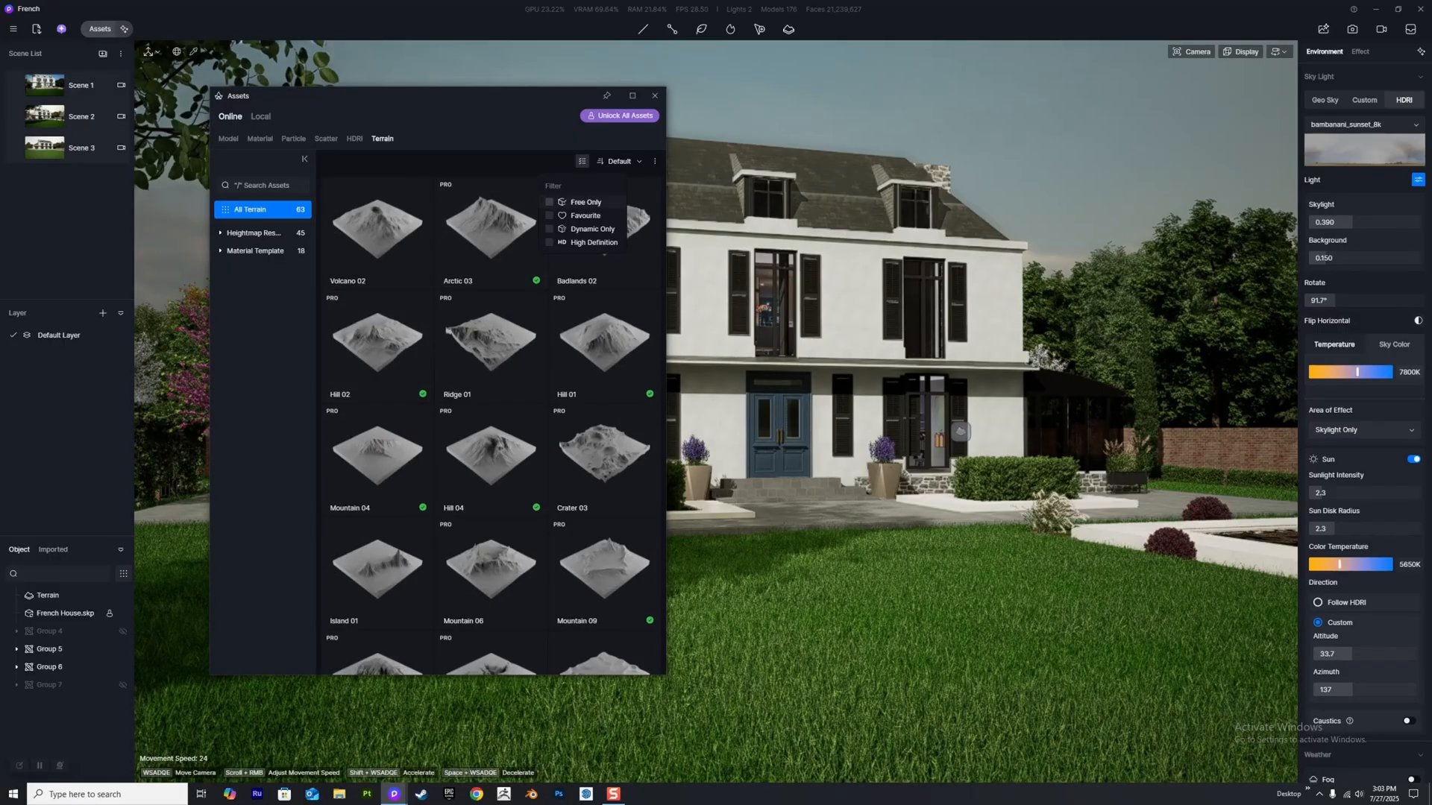
pyautogui.click(549, 202)
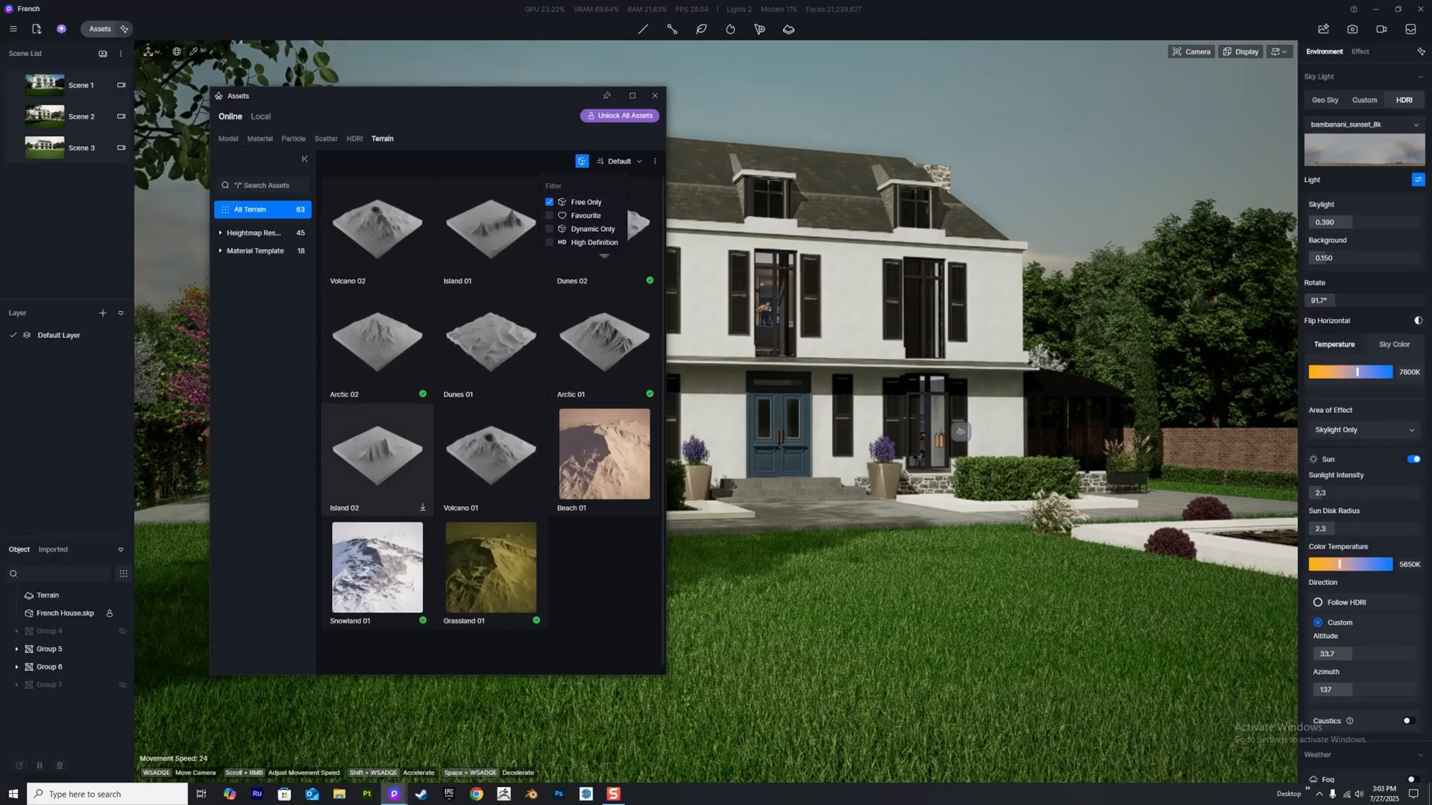
pyautogui.click(354, 139)
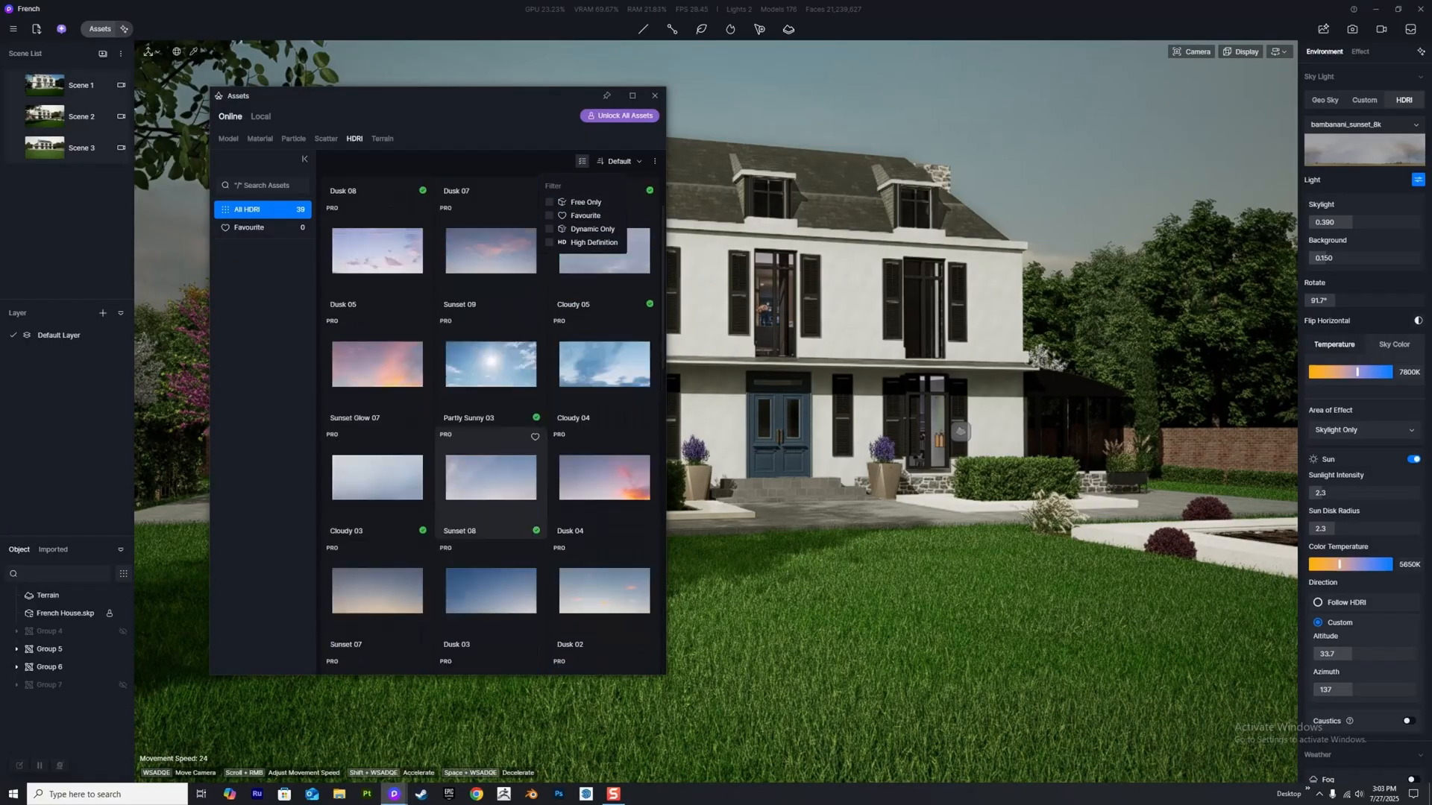
pyautogui.click(548, 202)
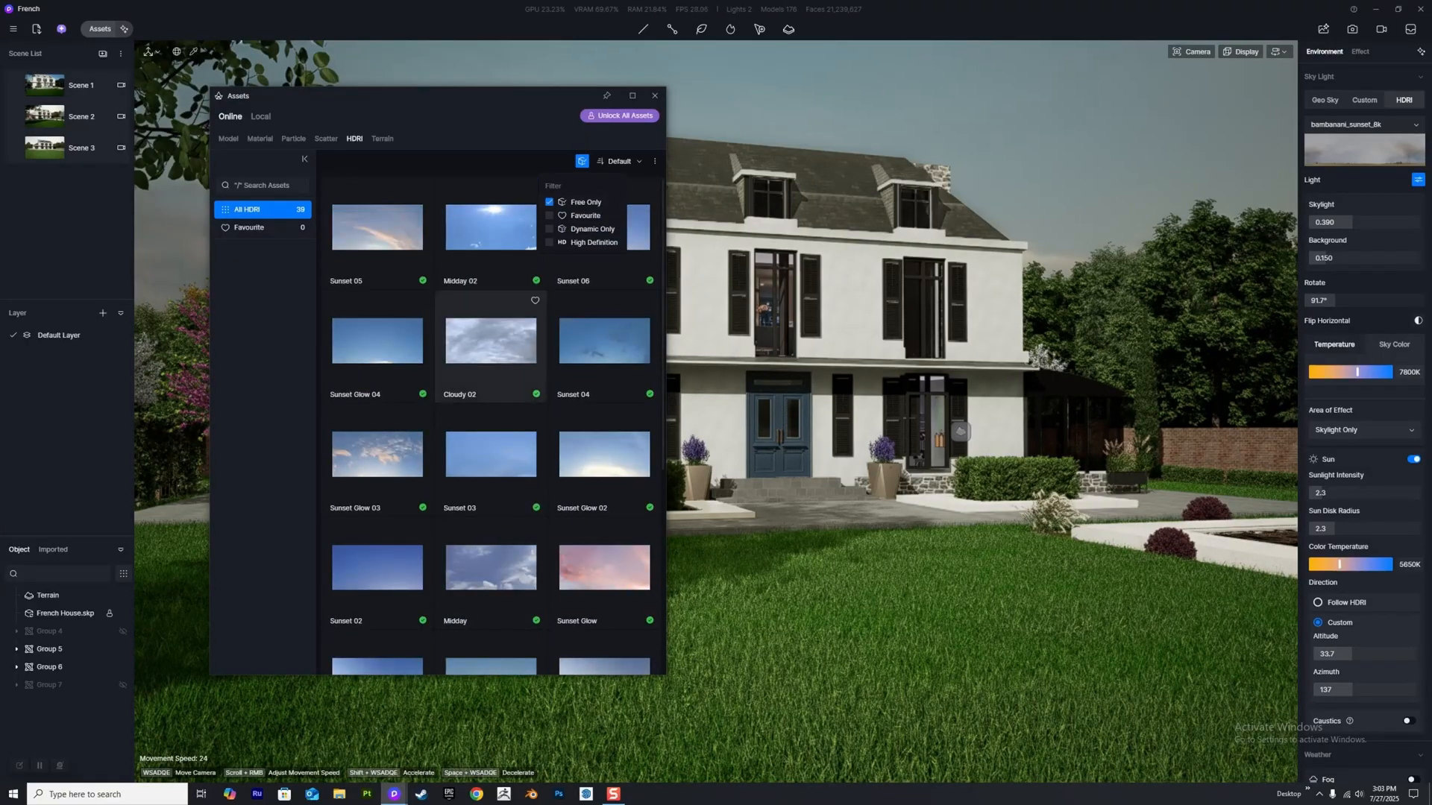
pyautogui.scroll(-3)
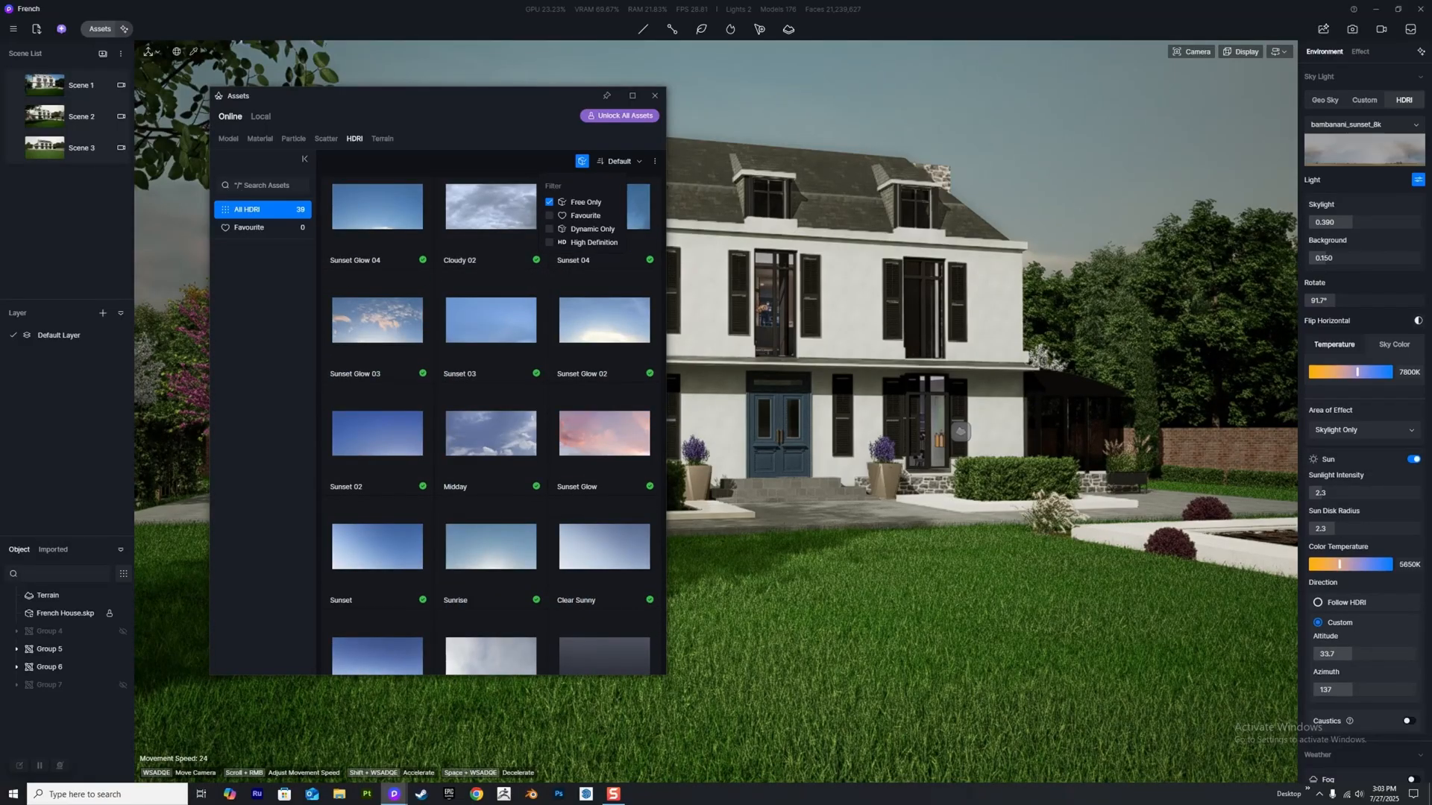
pyautogui.click(325, 139)
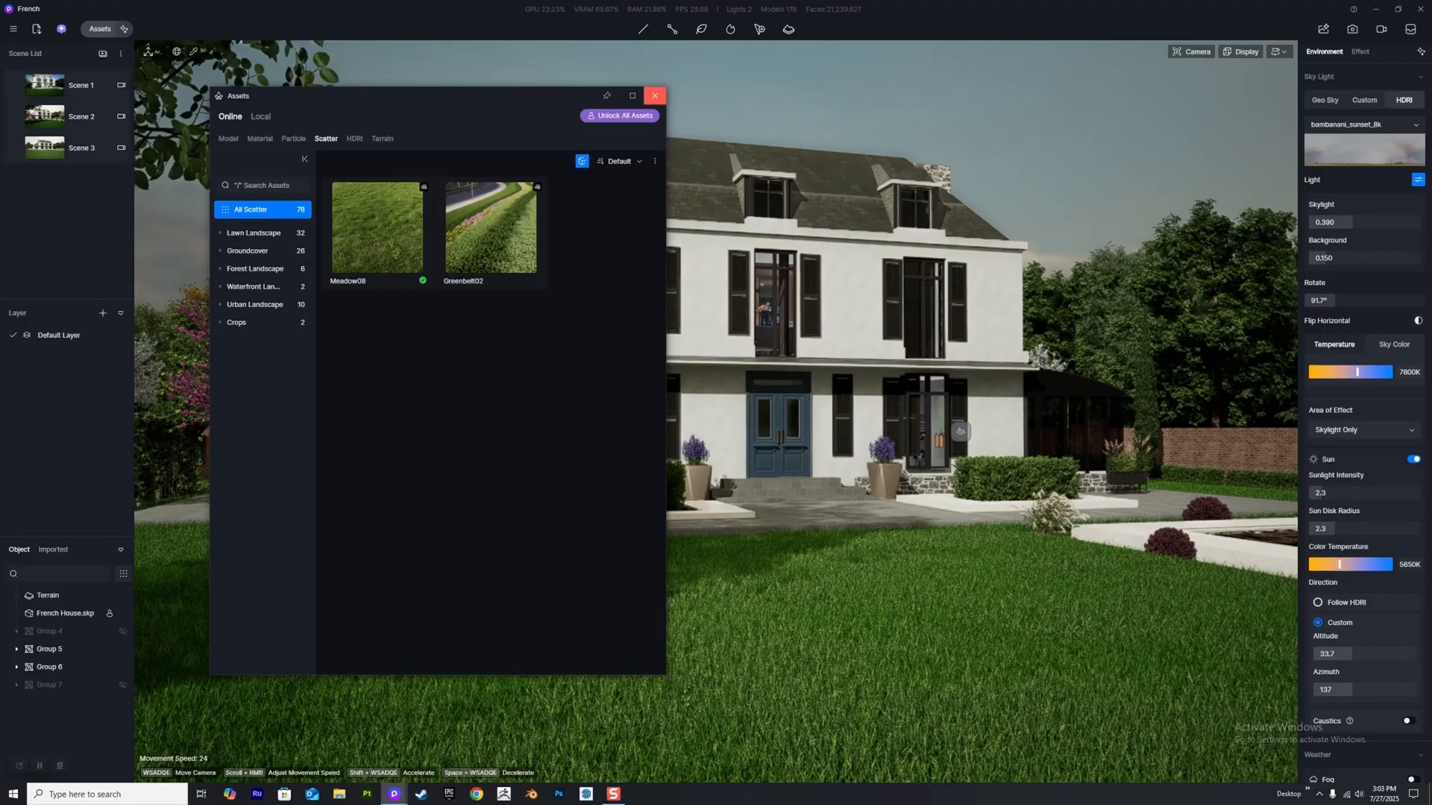
# Close the Assets window to return to the garden scene.
pyautogui.click(654, 95)
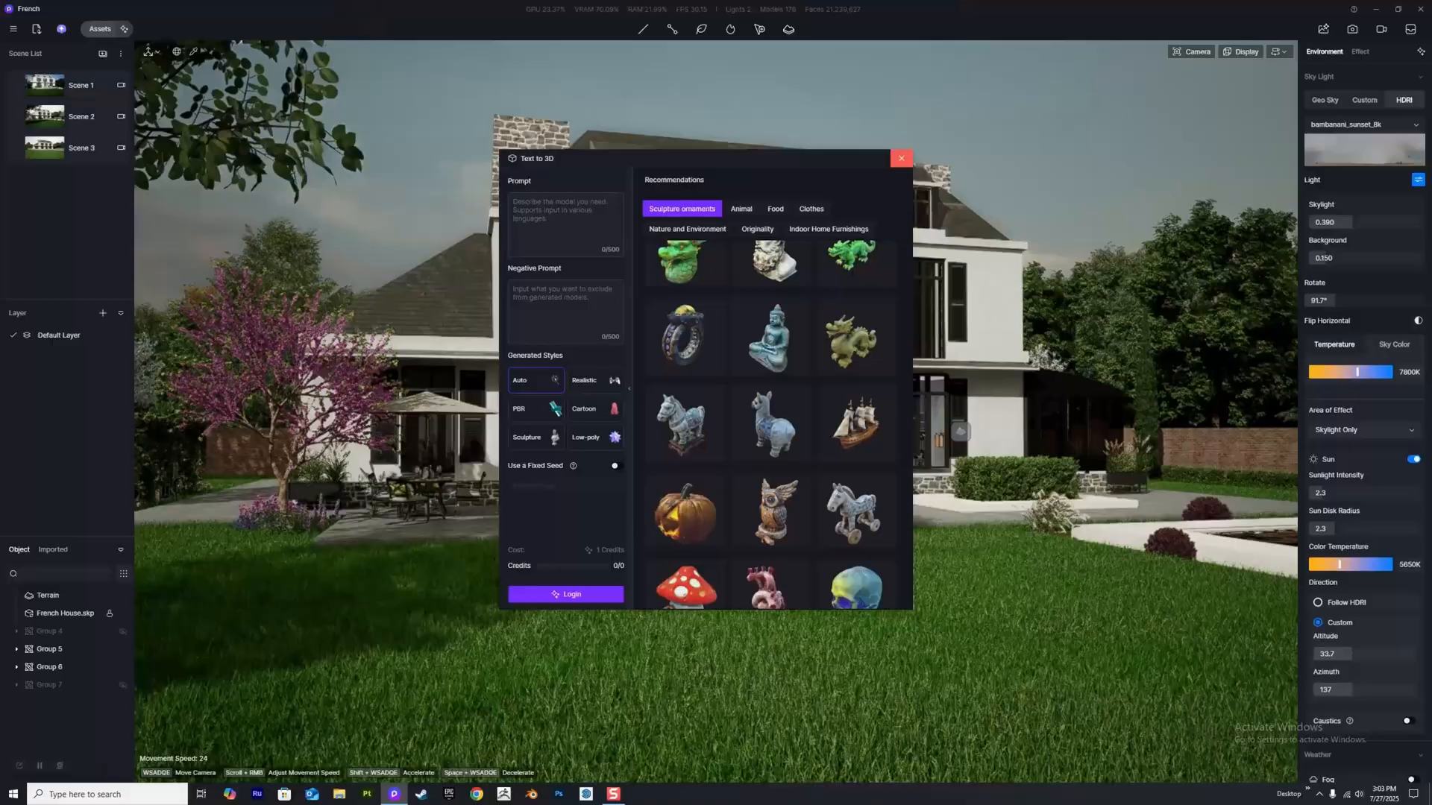
pyautogui.click(900, 158)
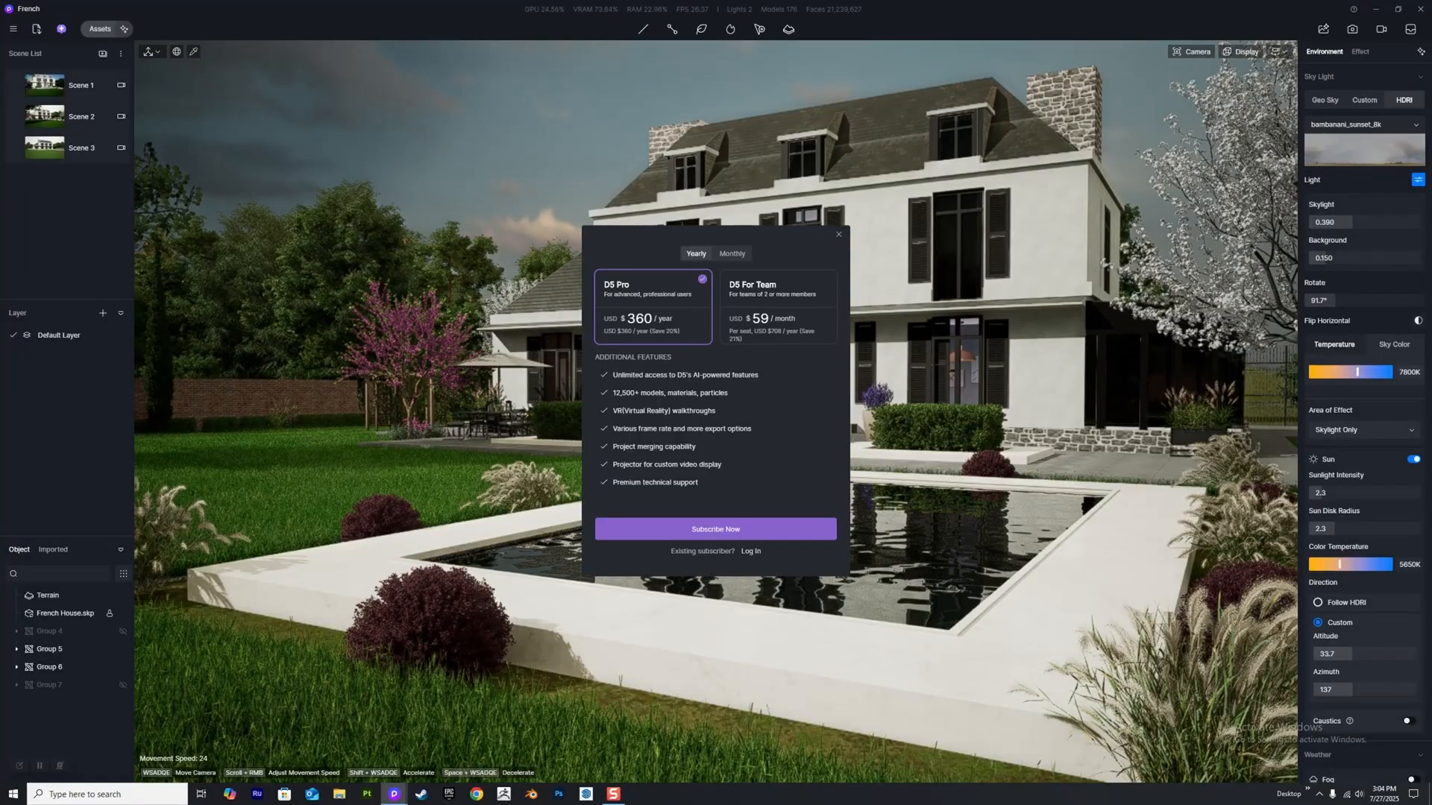
pyautogui.click(835, 236)
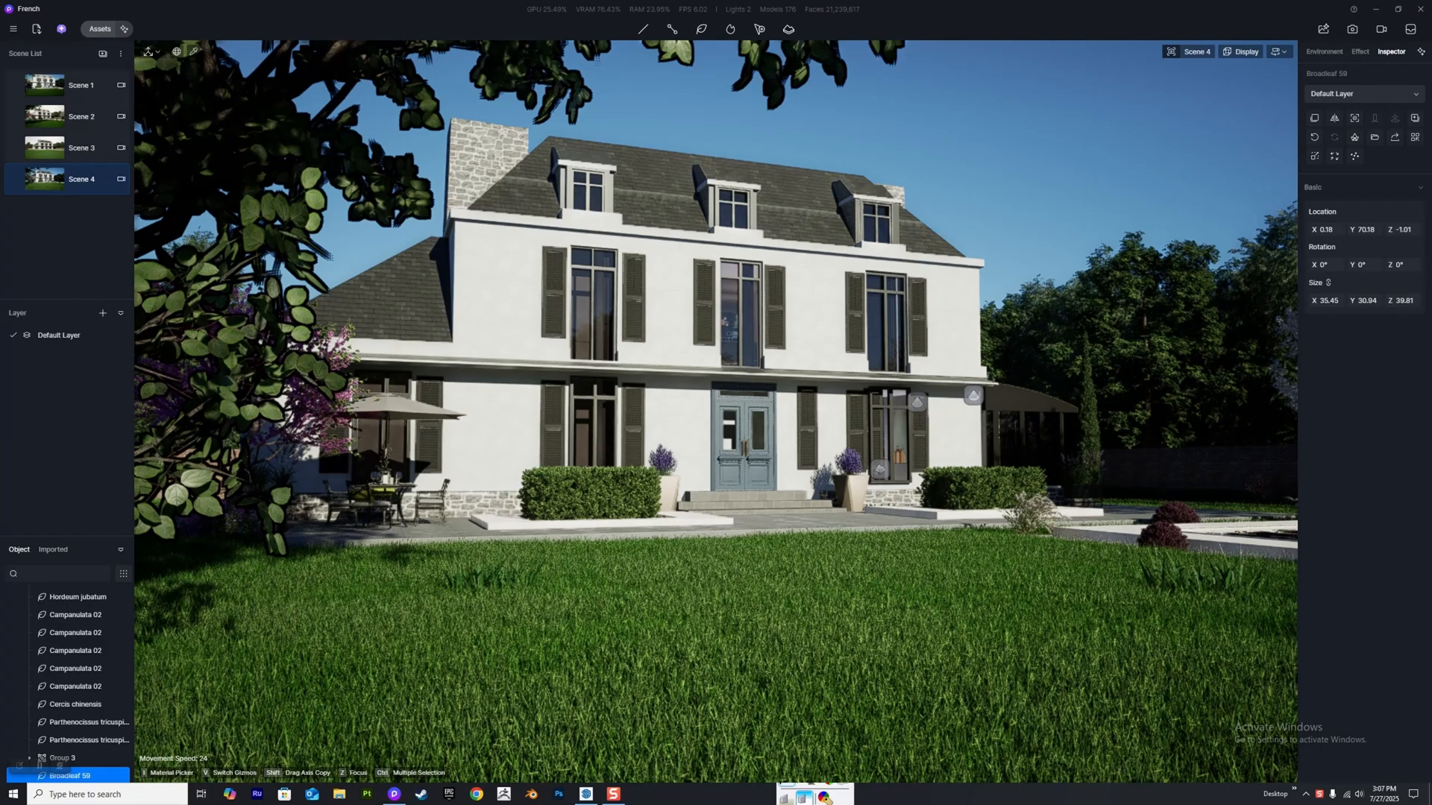
# Turn on Cloud and Precipitation weather for Scene 4 and set Sky Light to HDRI.
pyautogui.click(1323, 51)
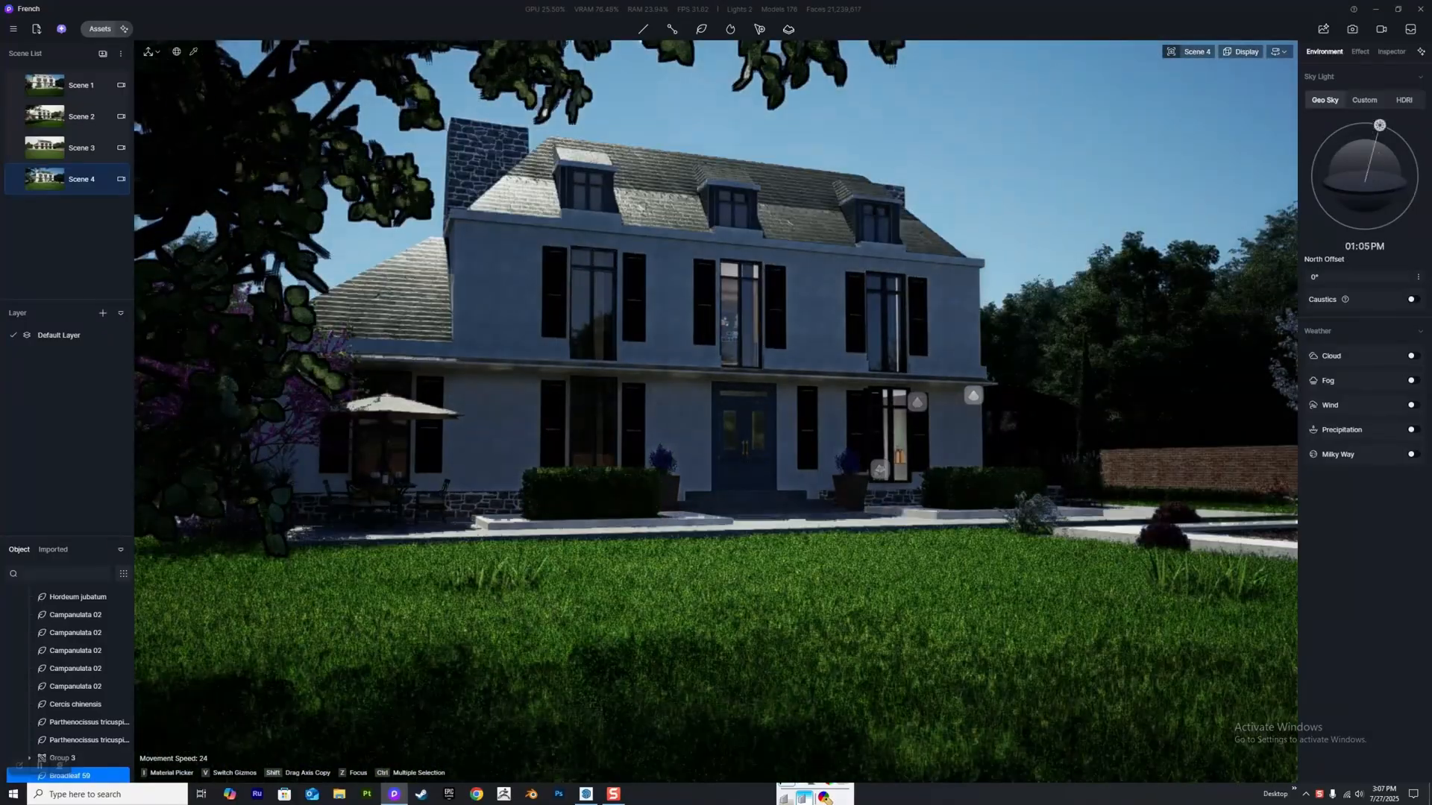
pyautogui.click(1411, 355)
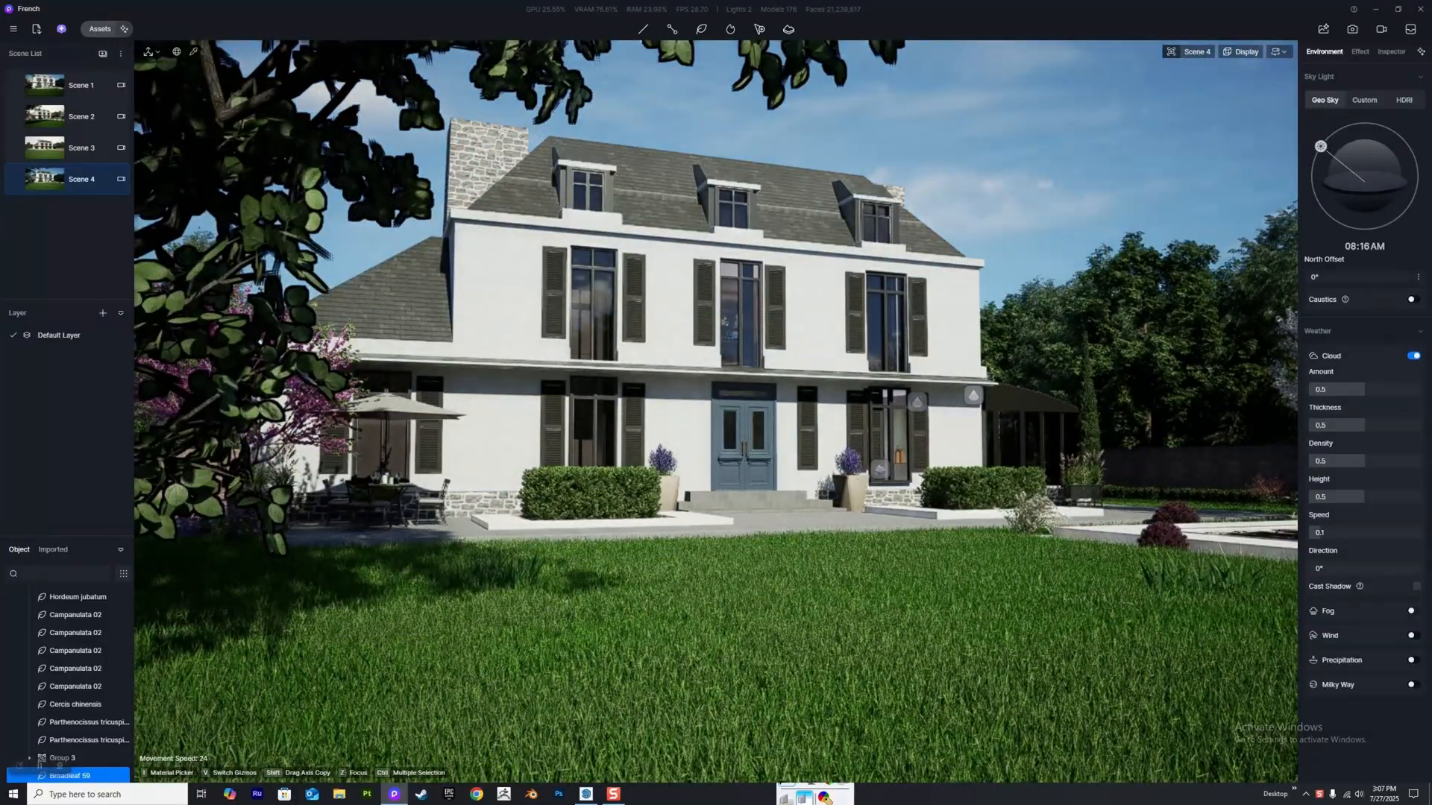
pyautogui.click(1412, 660)
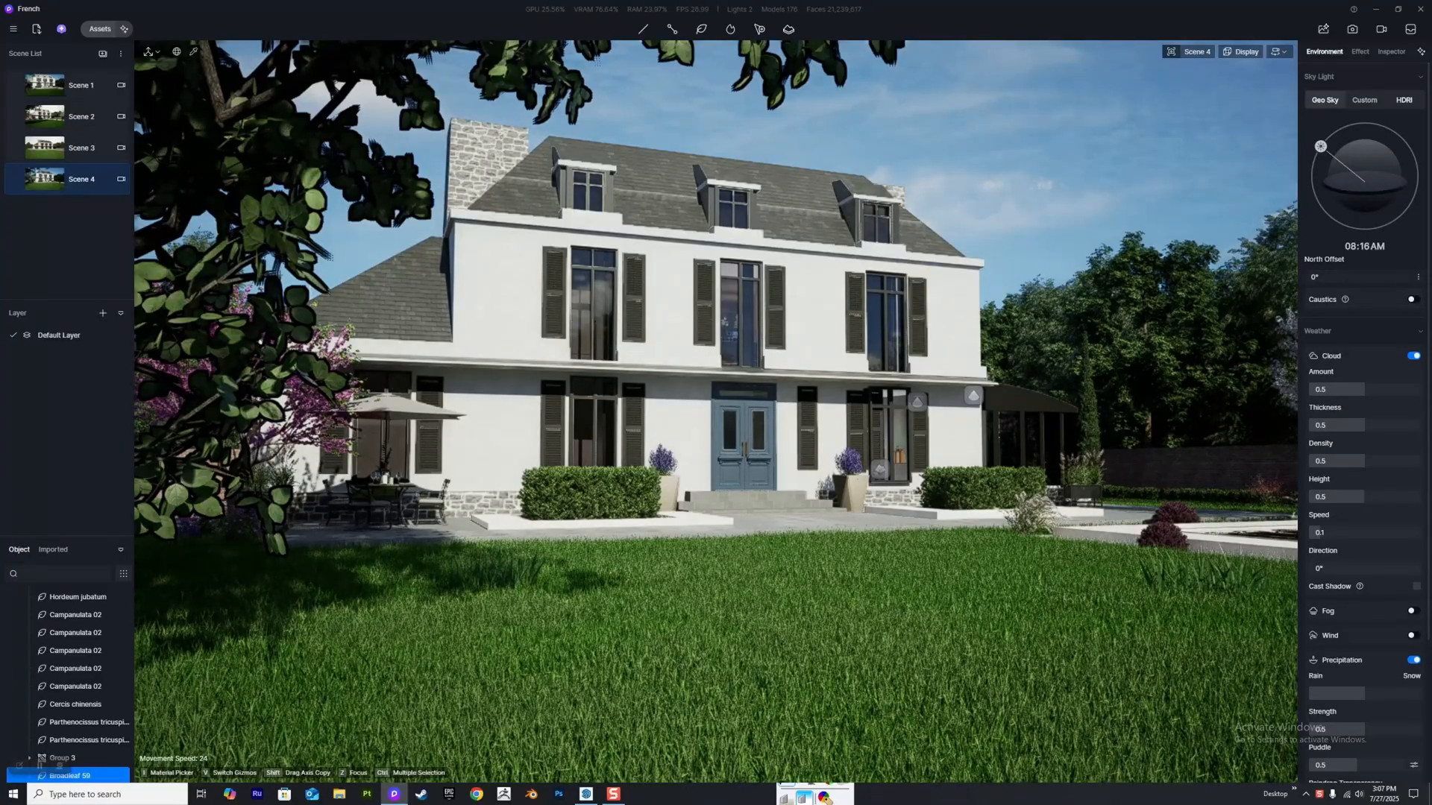
pyautogui.click(1403, 101)
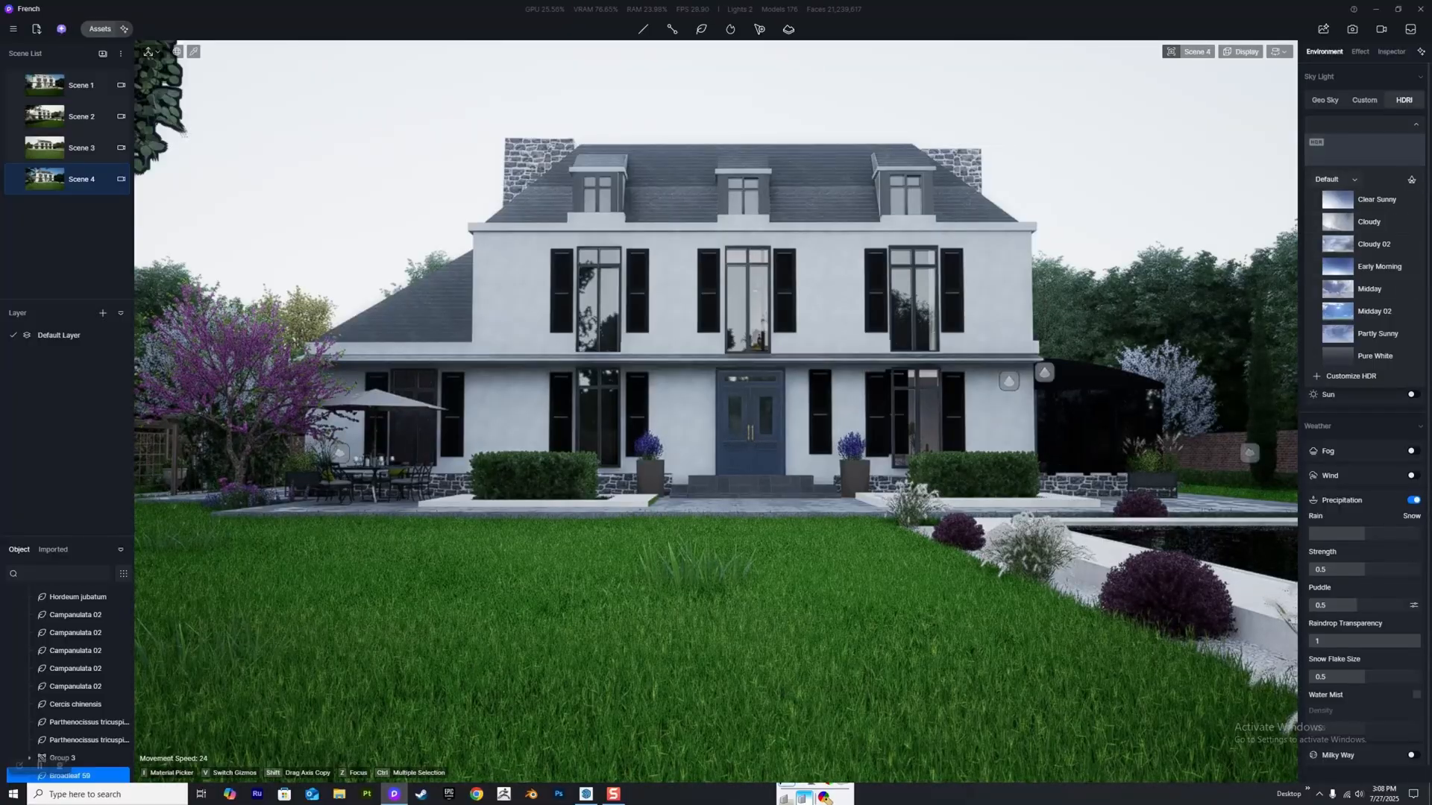
# Switch the HDRI set from Default to Custom and pick a custom sky entry.
pyautogui.click(1334, 179)
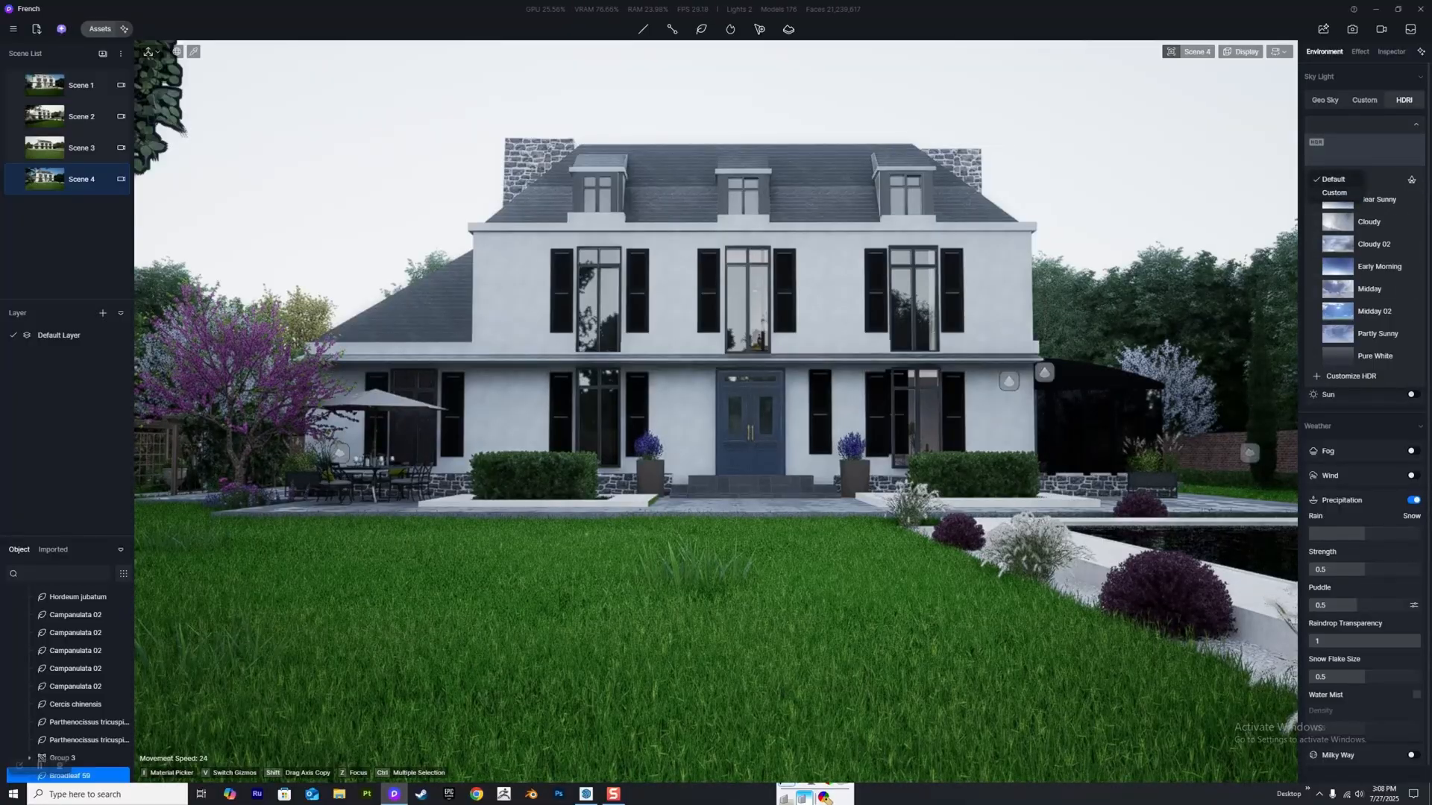
pyautogui.click(1334, 193)
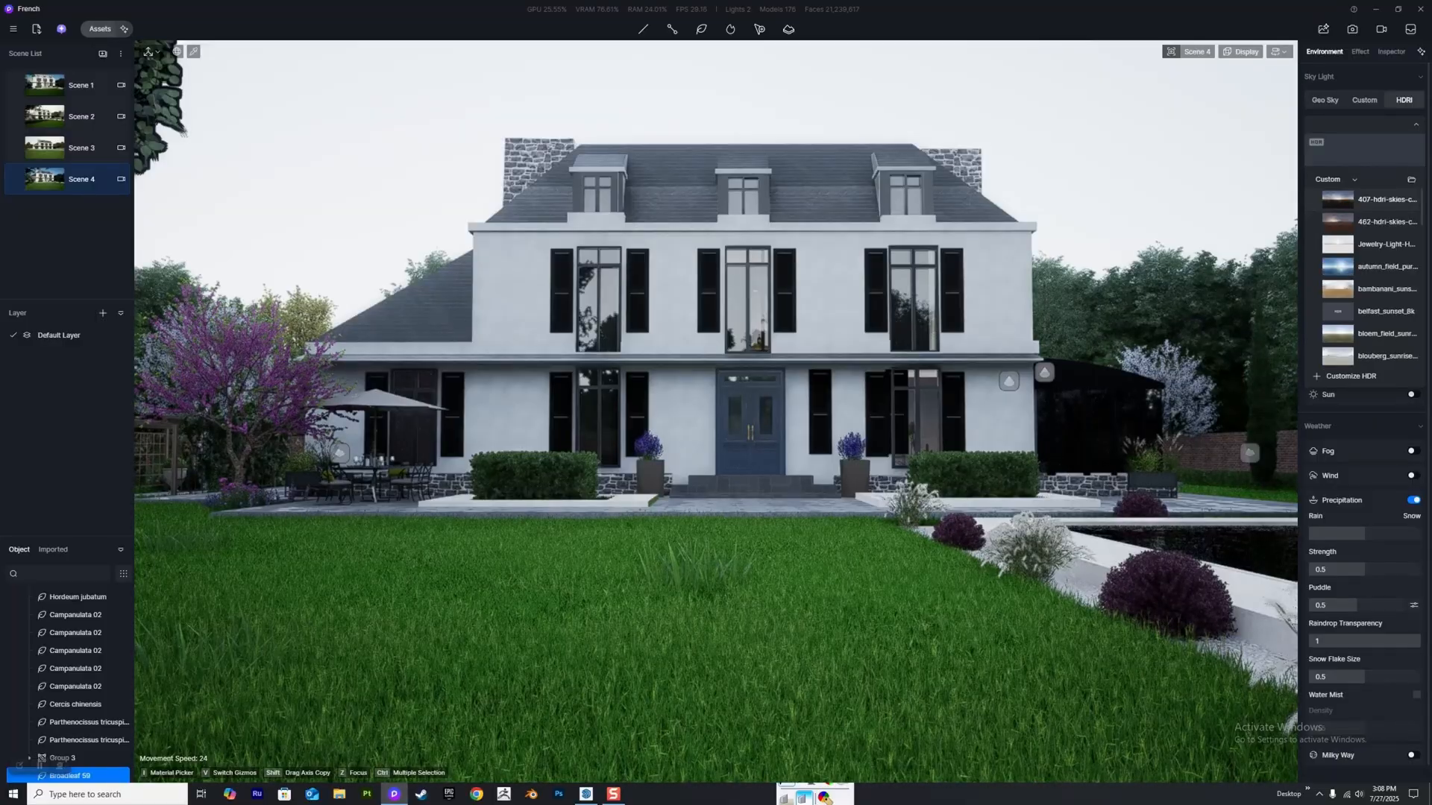
pyautogui.click(1383, 199)
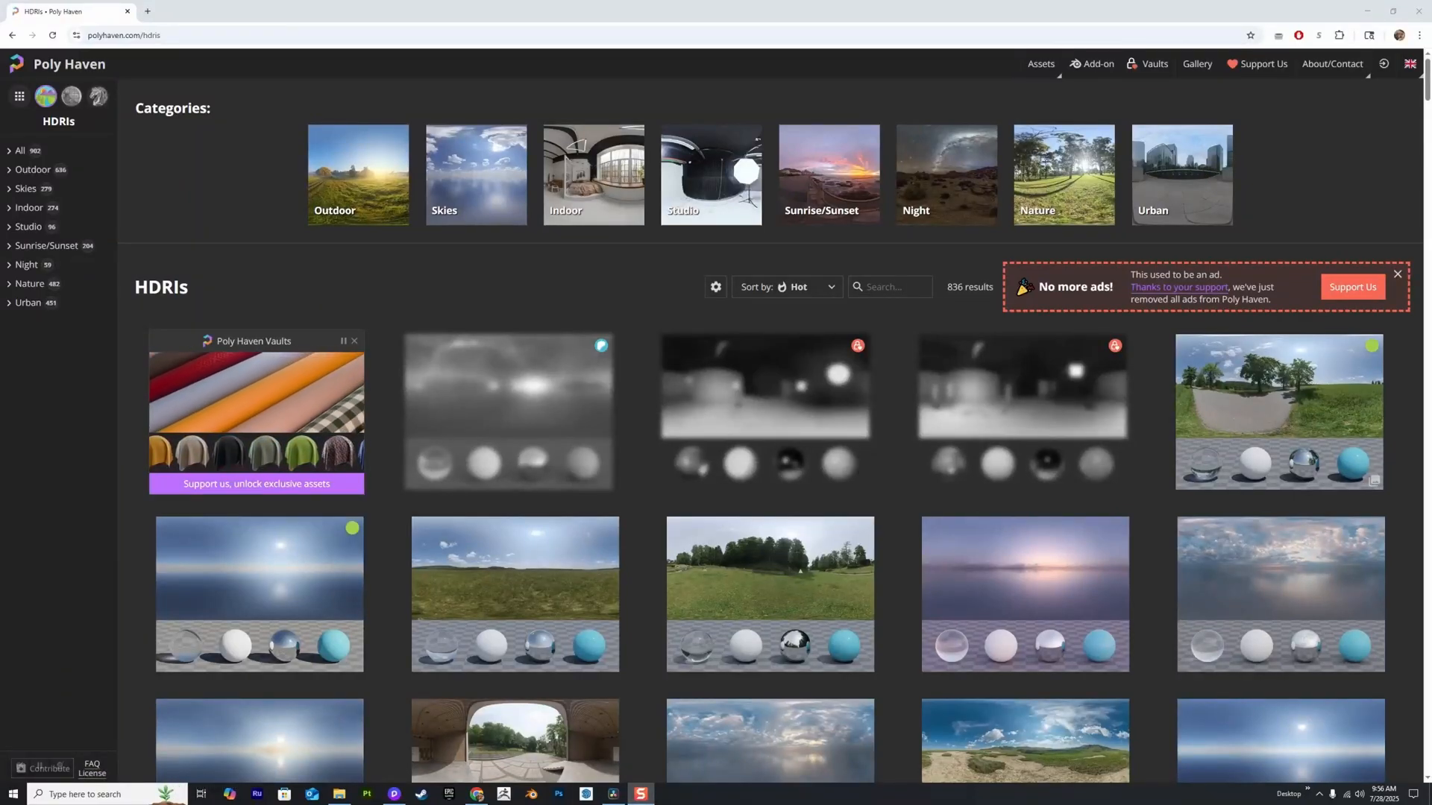
pyautogui.moveTo(1097, 64)
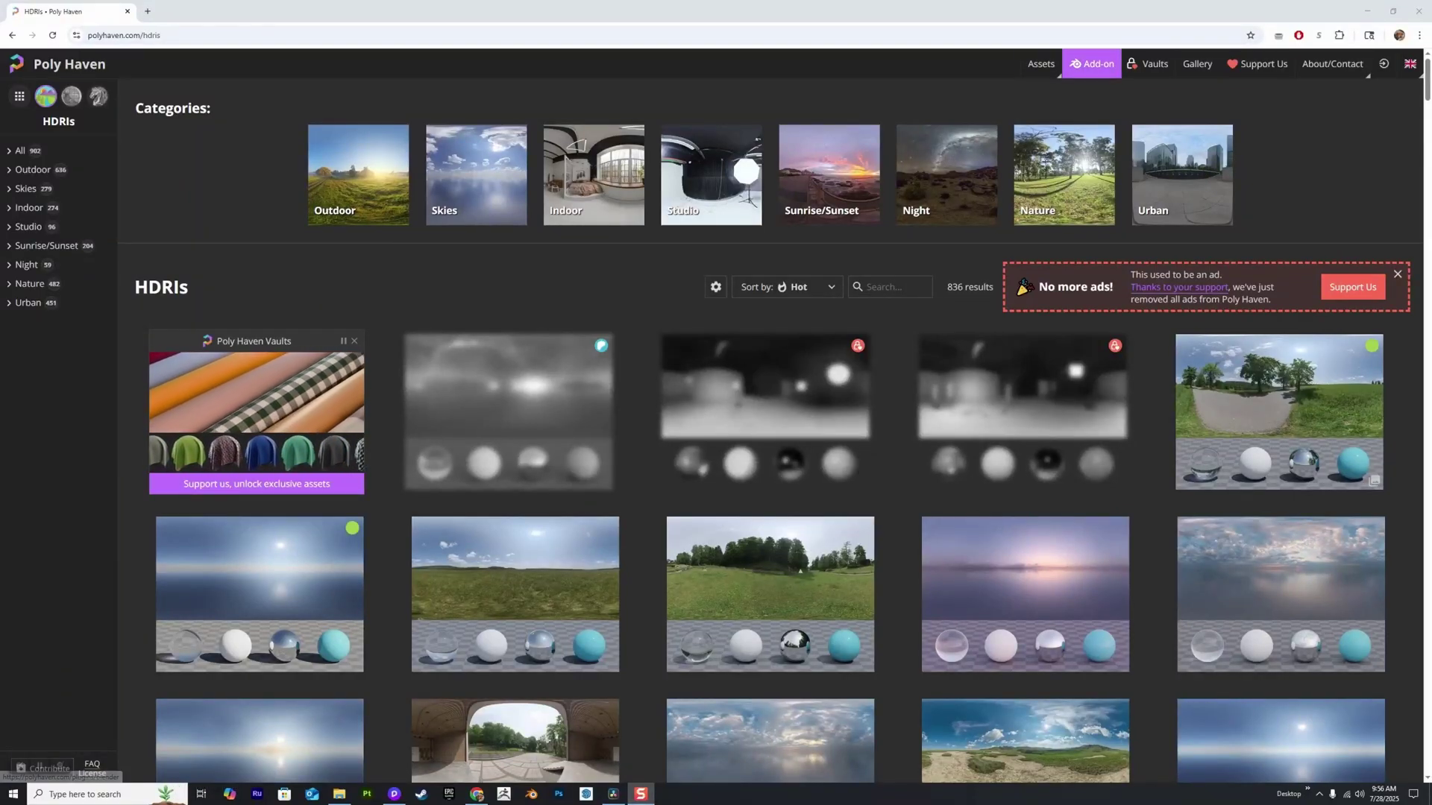
# Browse the HDRIs collection of 836 panoramas on Poly Haven.
pyautogui.click(1040, 64)
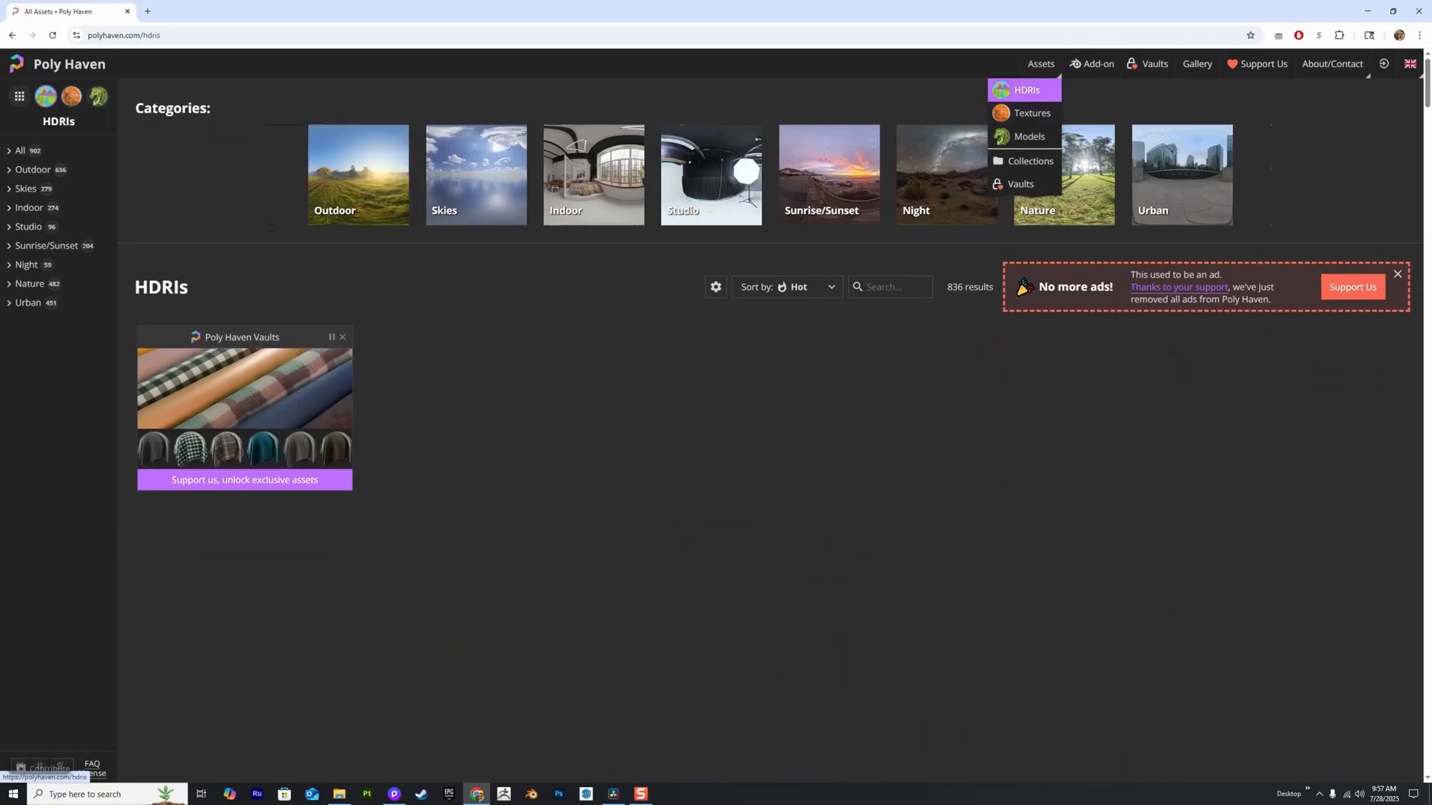
pyautogui.click(1025, 90)
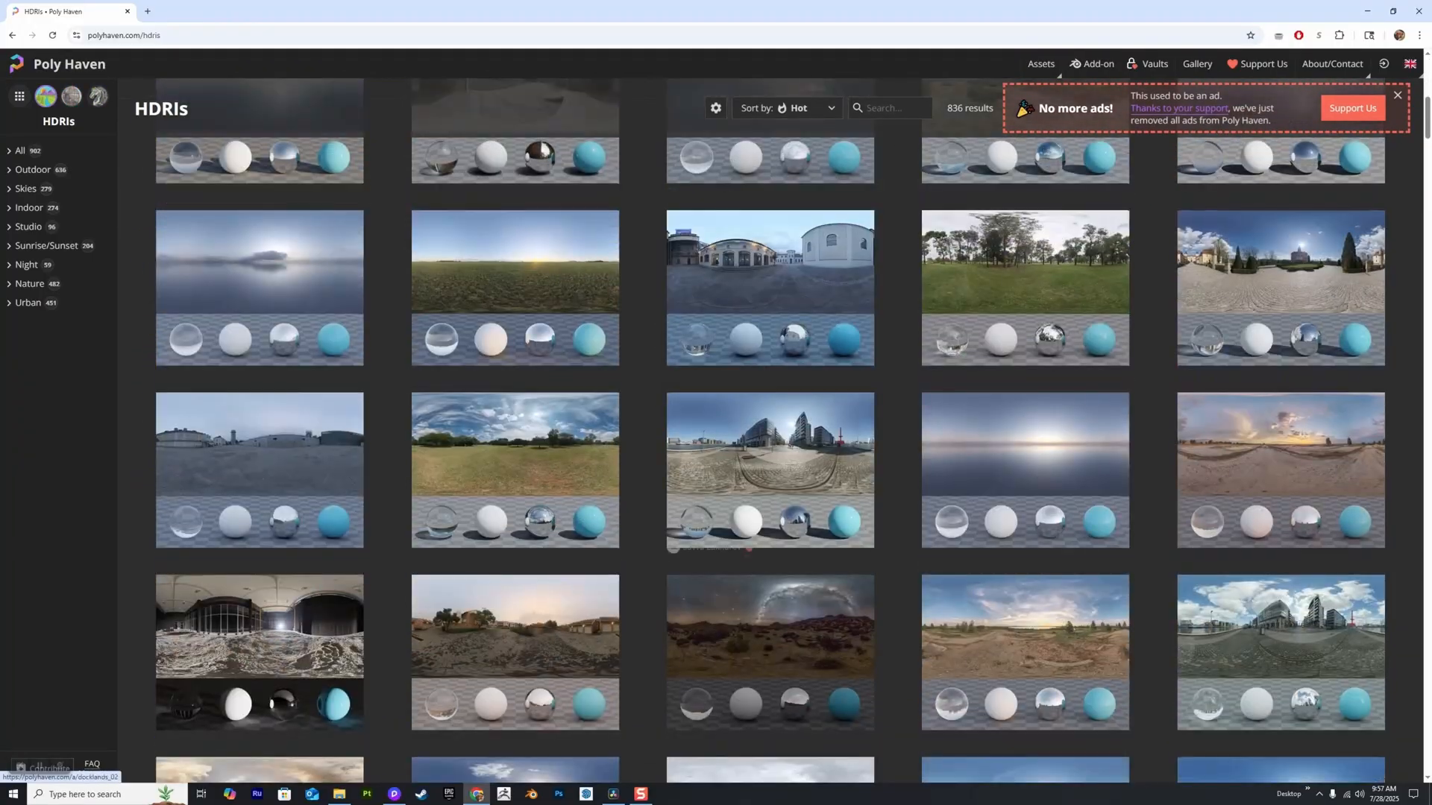
pyautogui.scroll(-3)
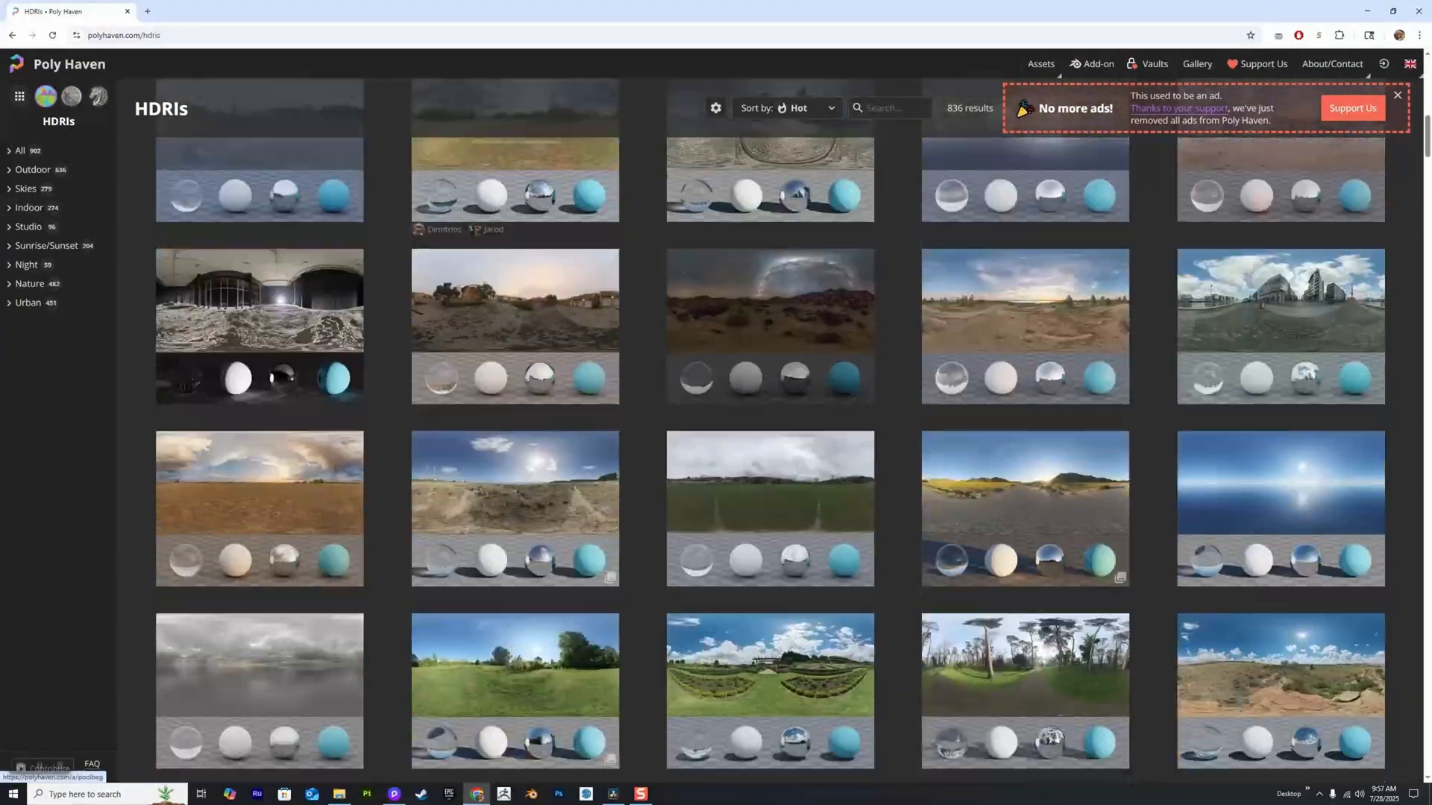
pyautogui.scroll(-3)
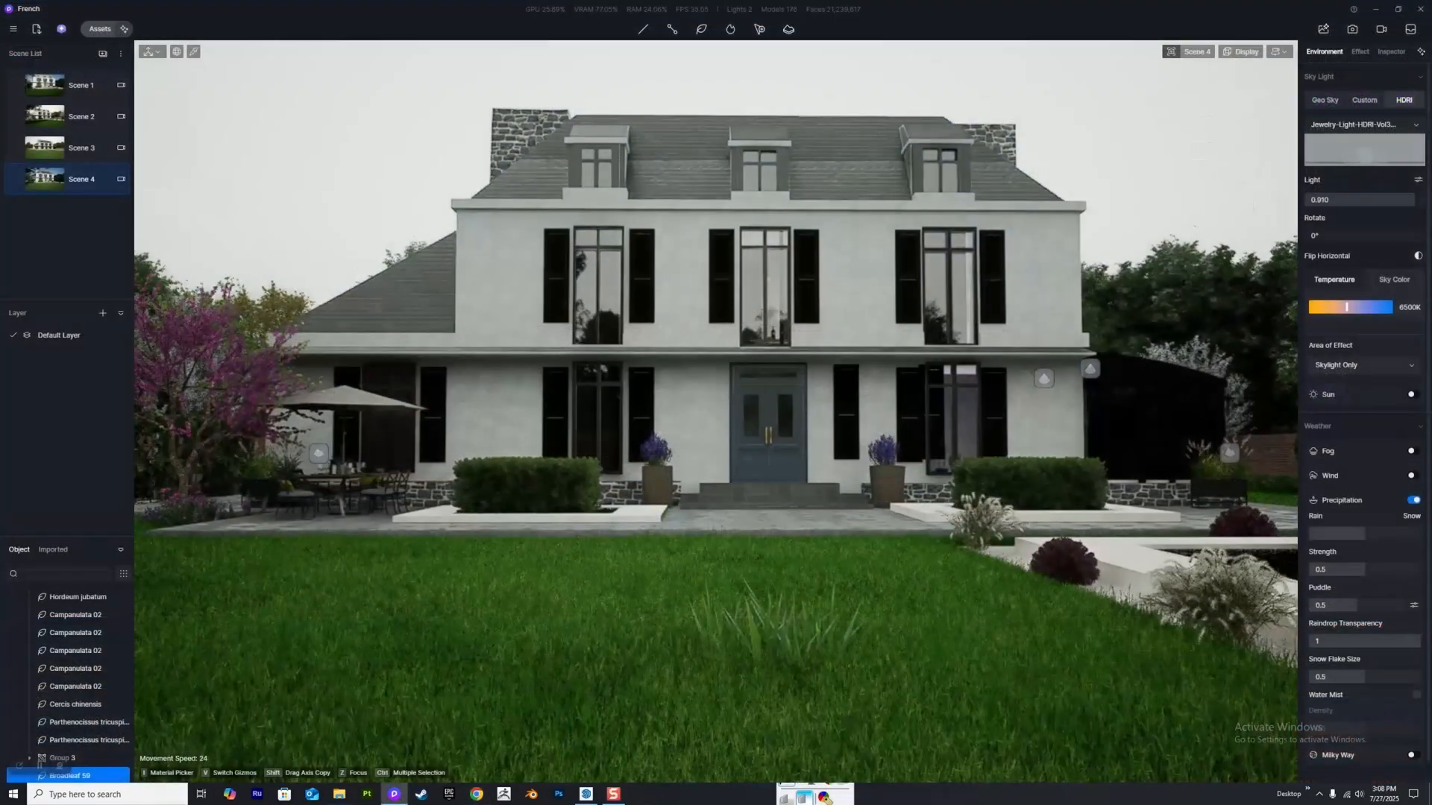
# Replace the grey HDRI with a blue custom daytime sky with clouds.
pyautogui.click(1363, 101)
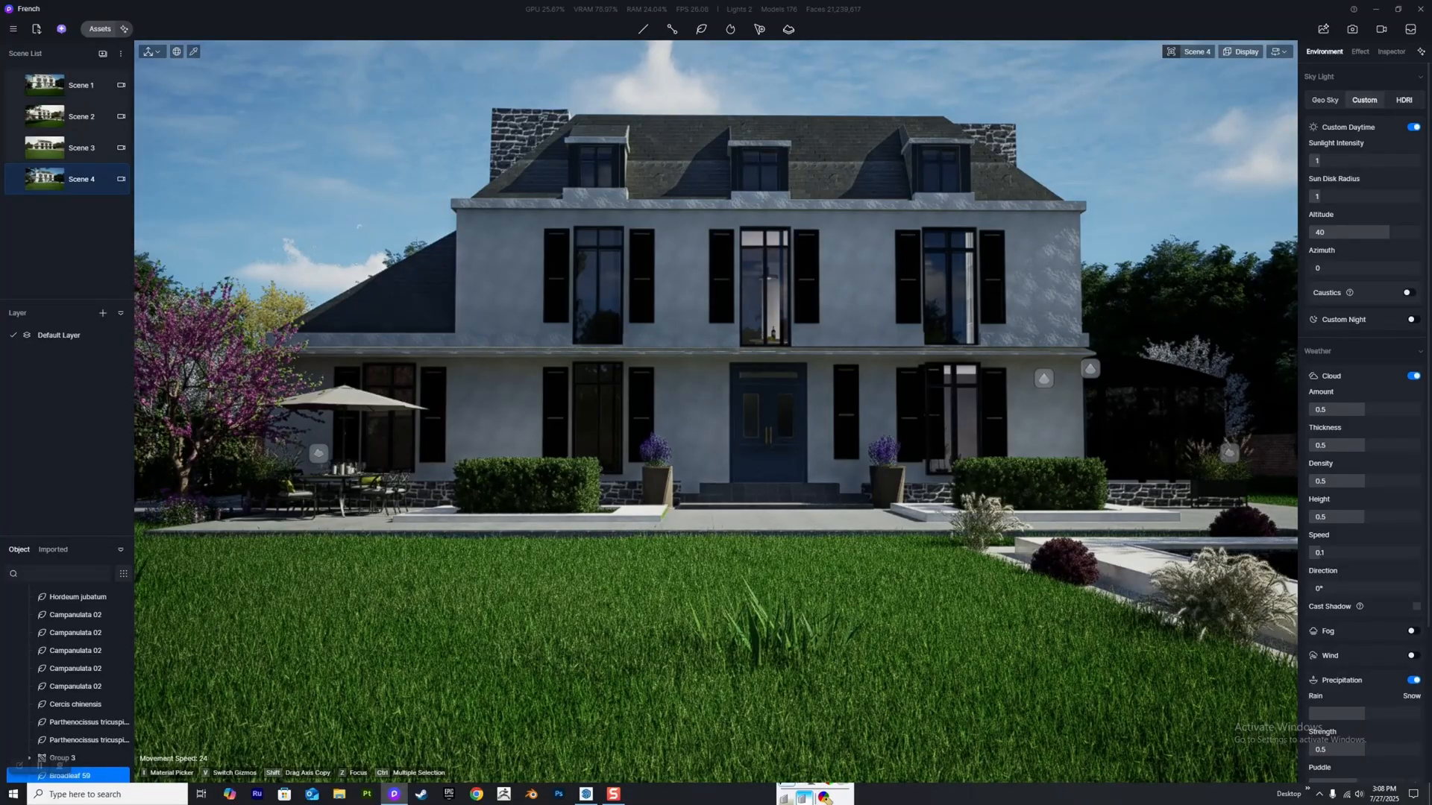
pyautogui.click(1360, 52)
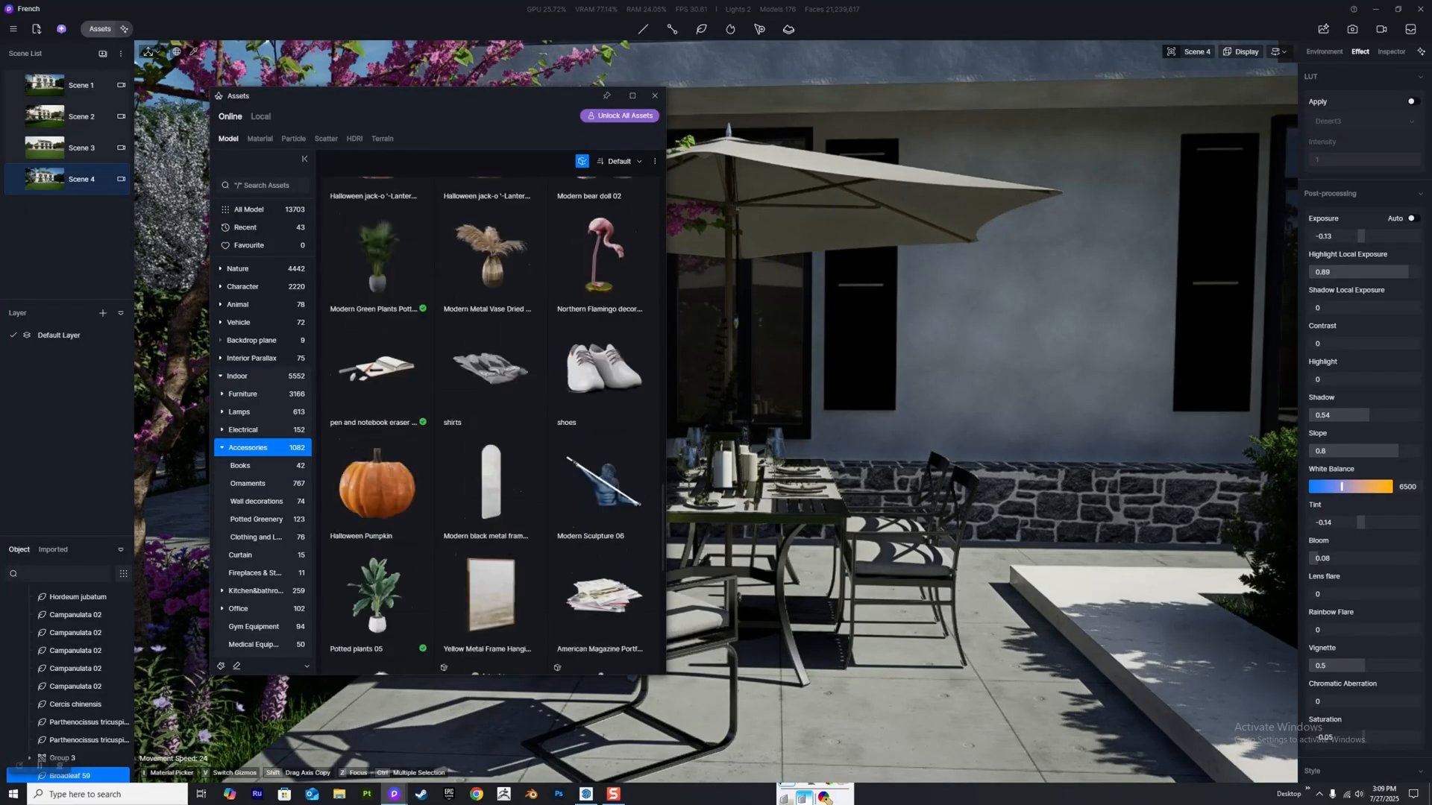
# Filter the Accessories models to the Books subcategory, then close the Assets window.
pyautogui.scroll(-3)
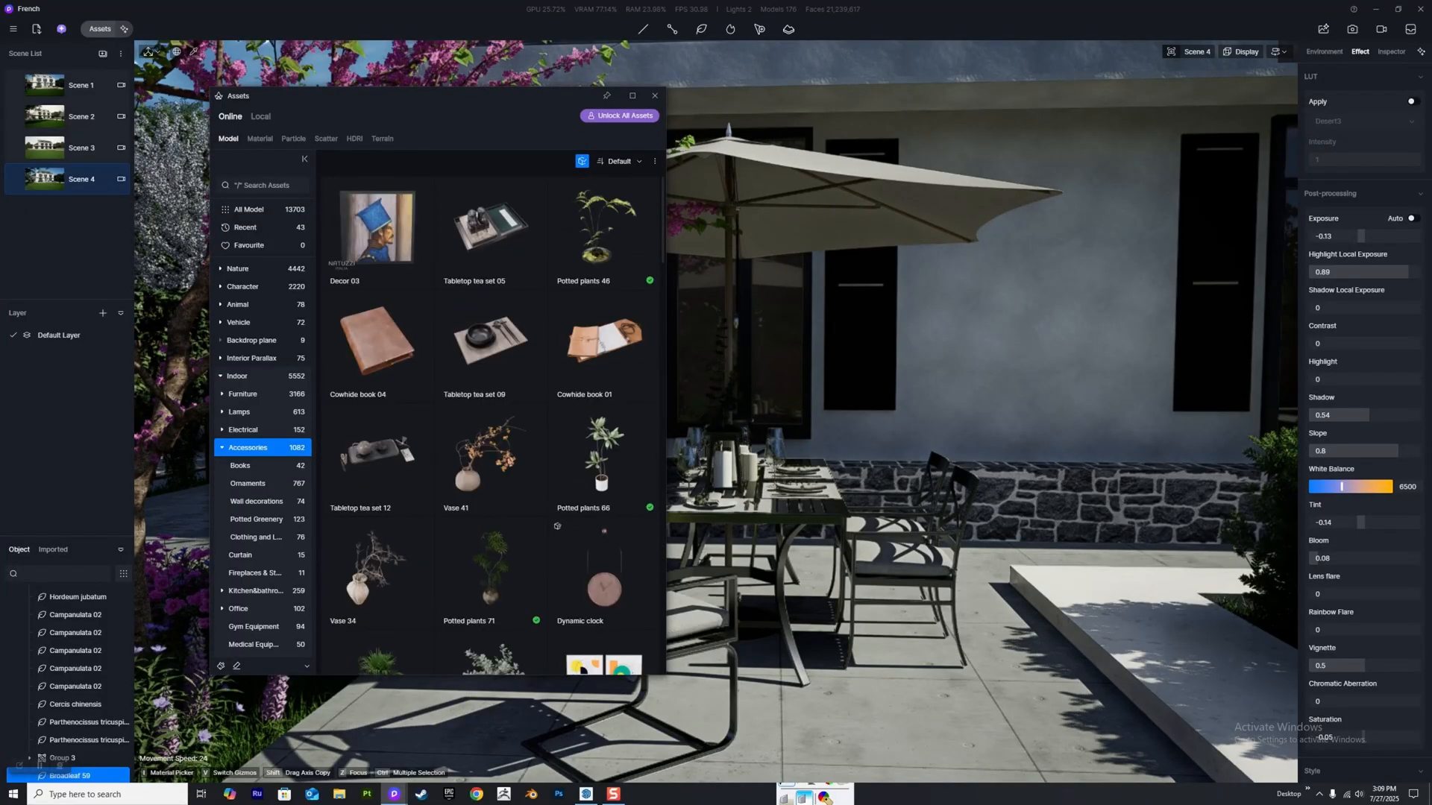
pyautogui.click(240, 465)
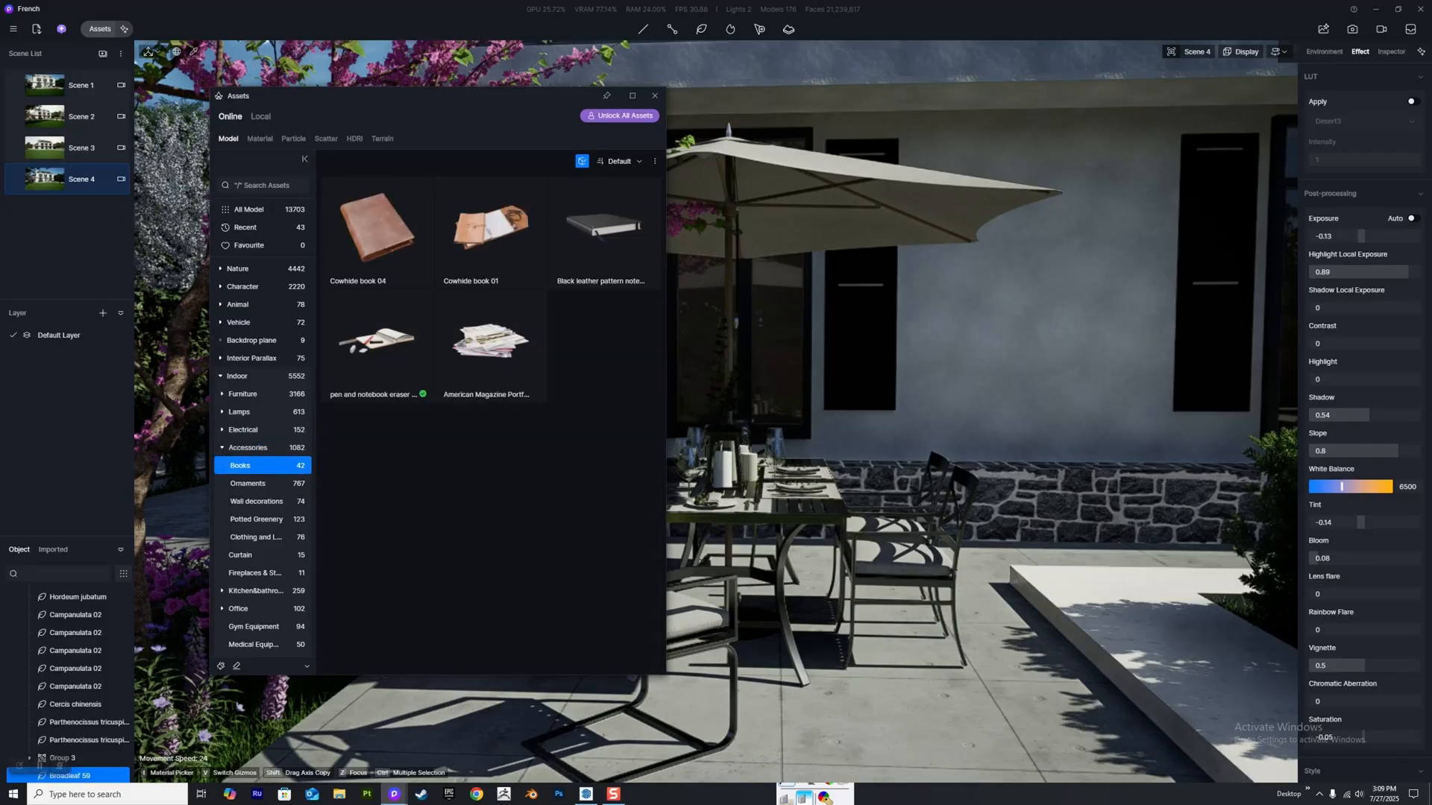
pyautogui.click(654, 95)
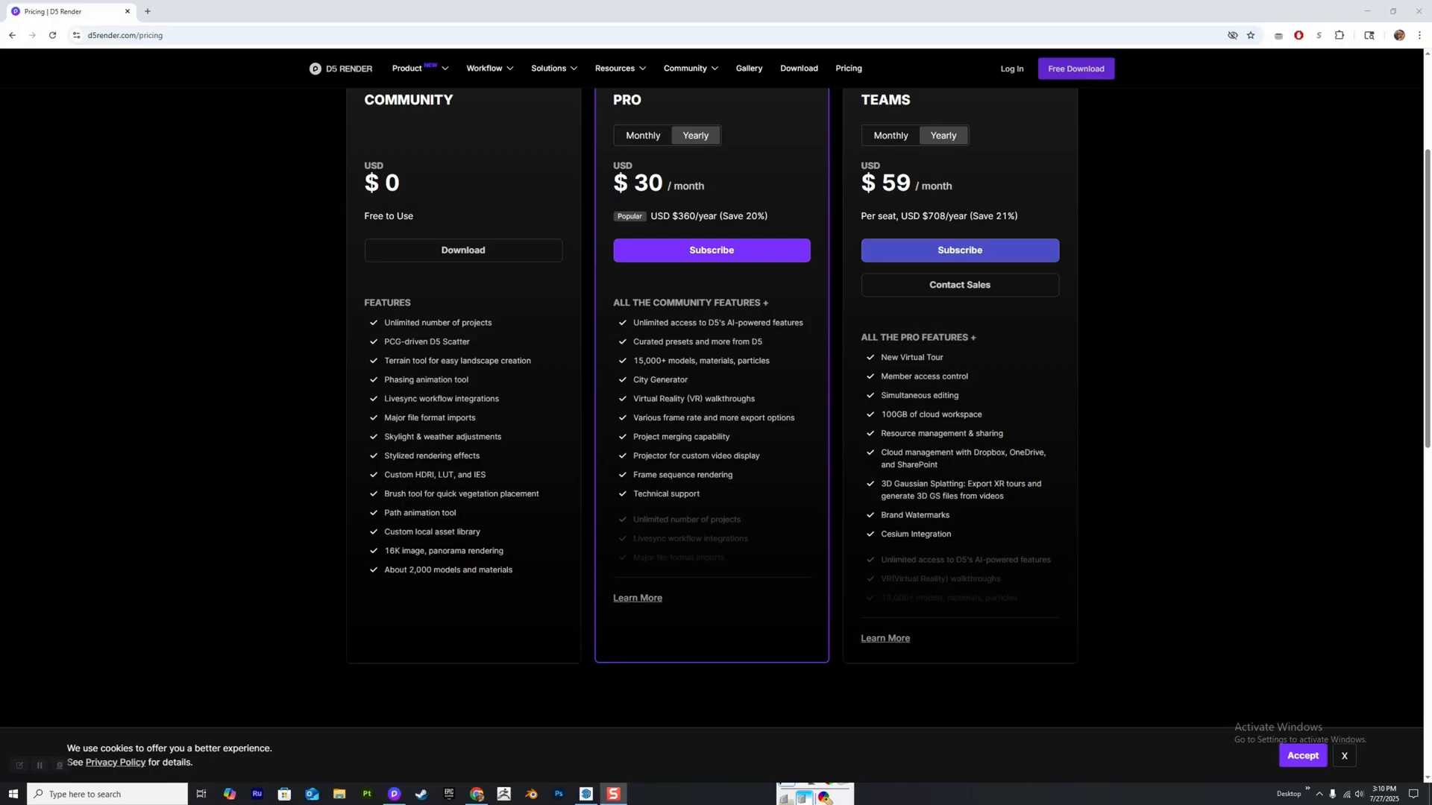
# Switch the Pro plan card to Monthly billing, showing $38 per month.
pyautogui.scroll(3)
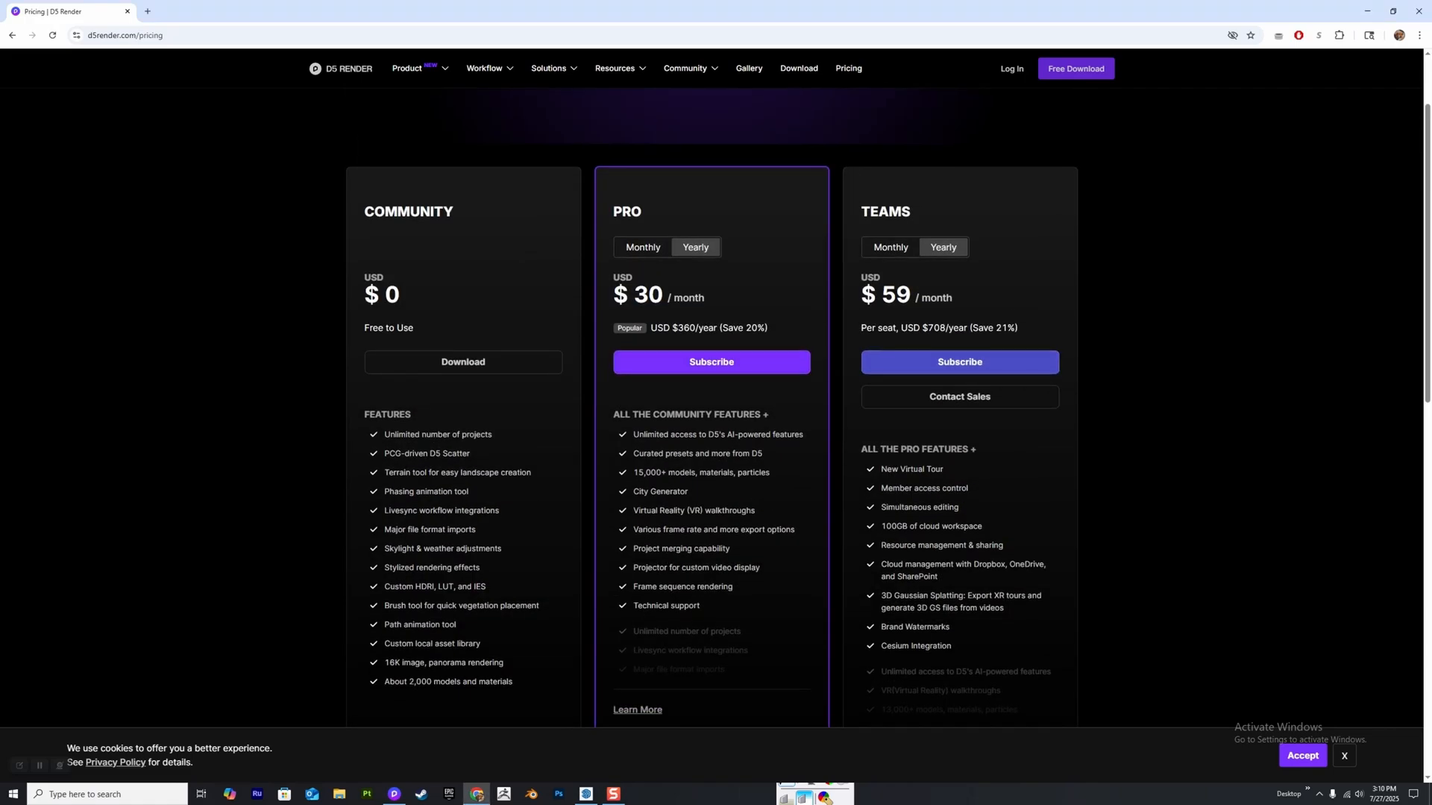
pyautogui.scroll(-3)
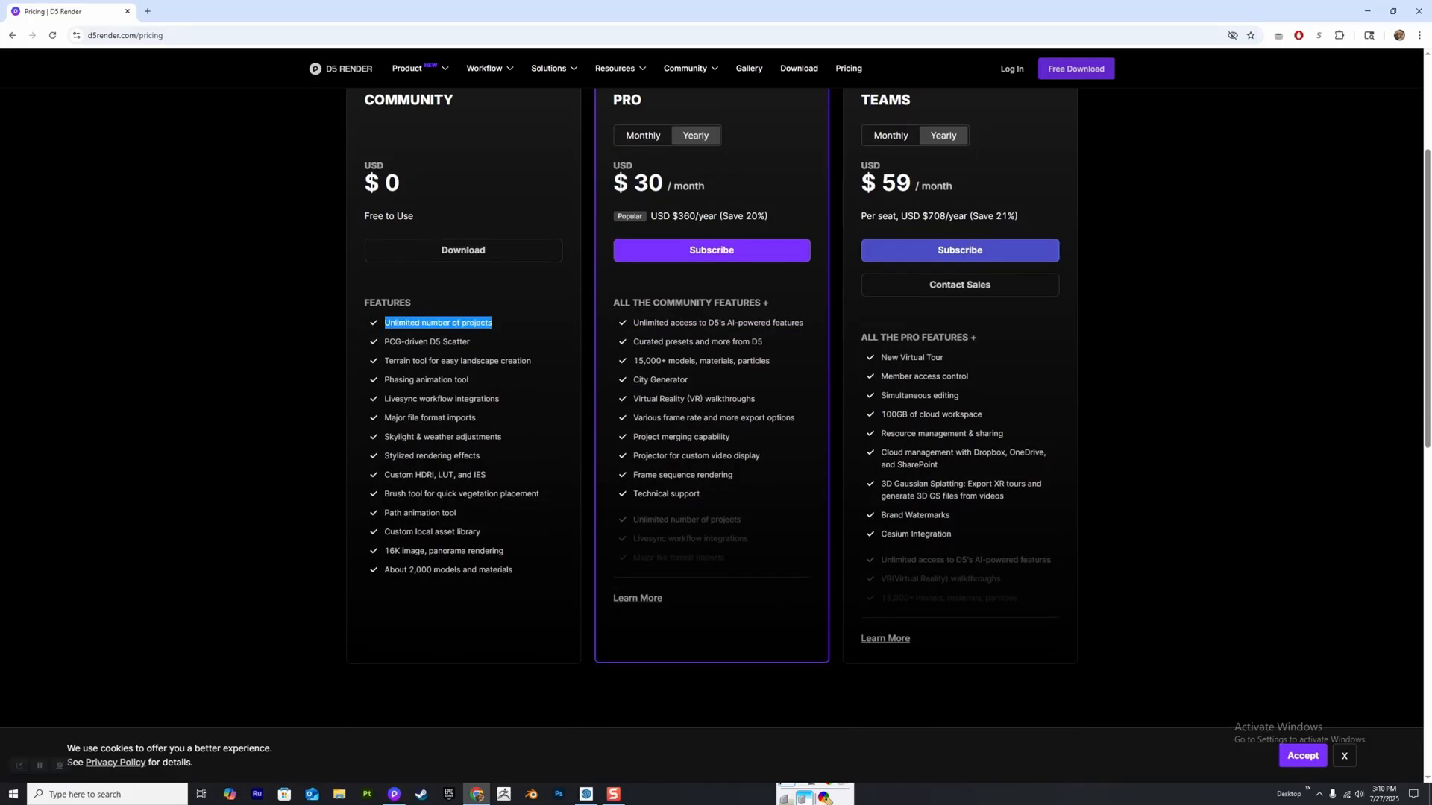
pyautogui.click(438, 322)
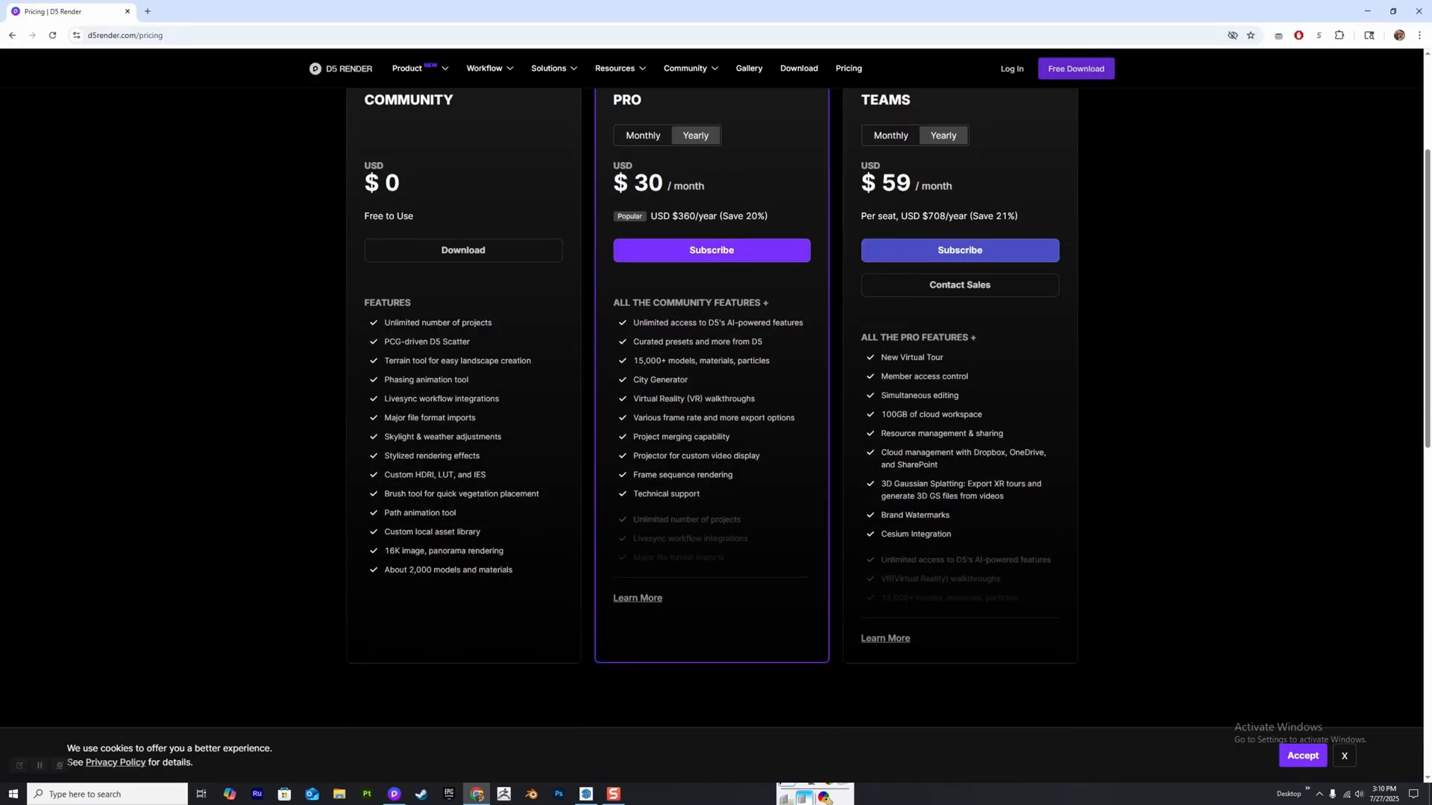
pyautogui.doubleClick(440, 359)
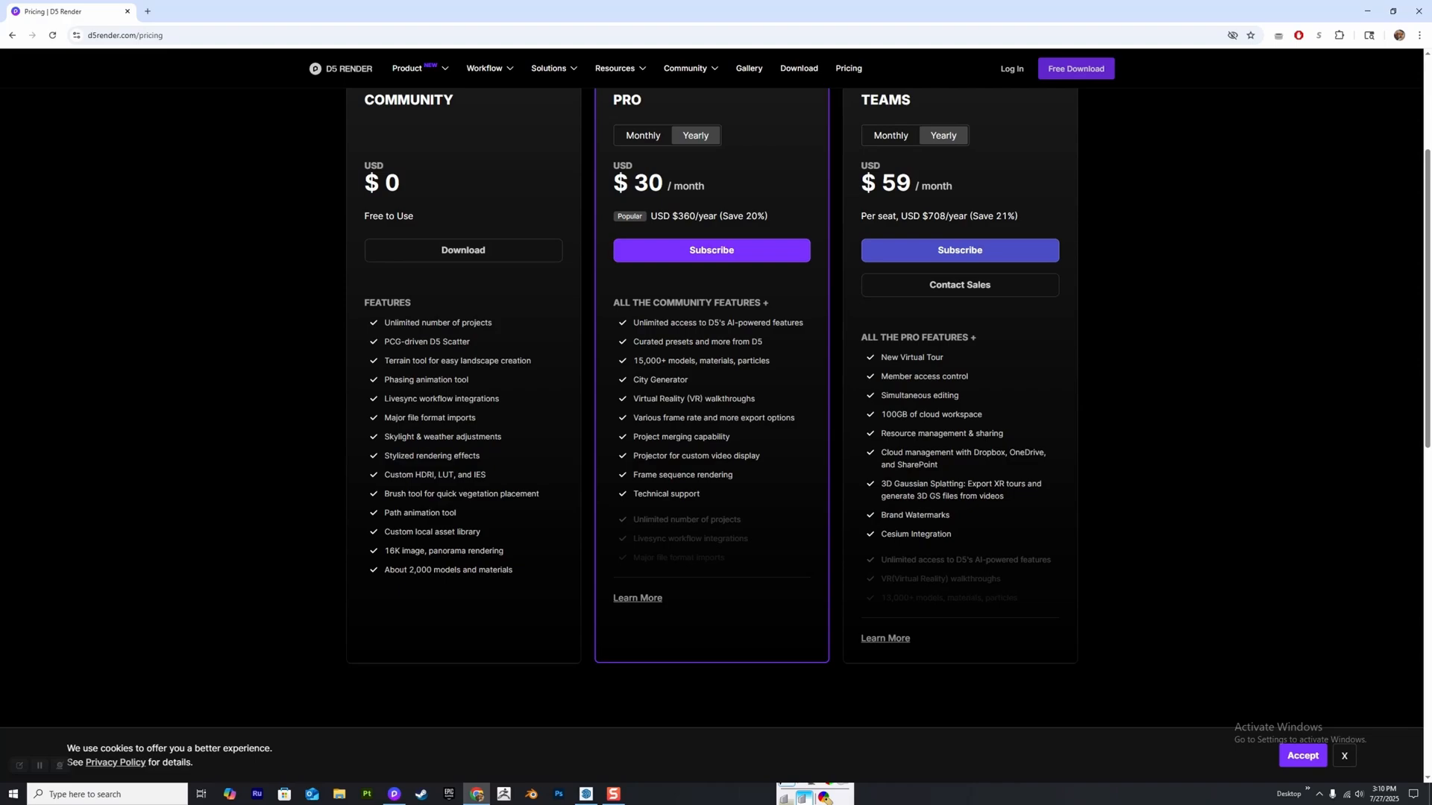
pyautogui.scroll(3)
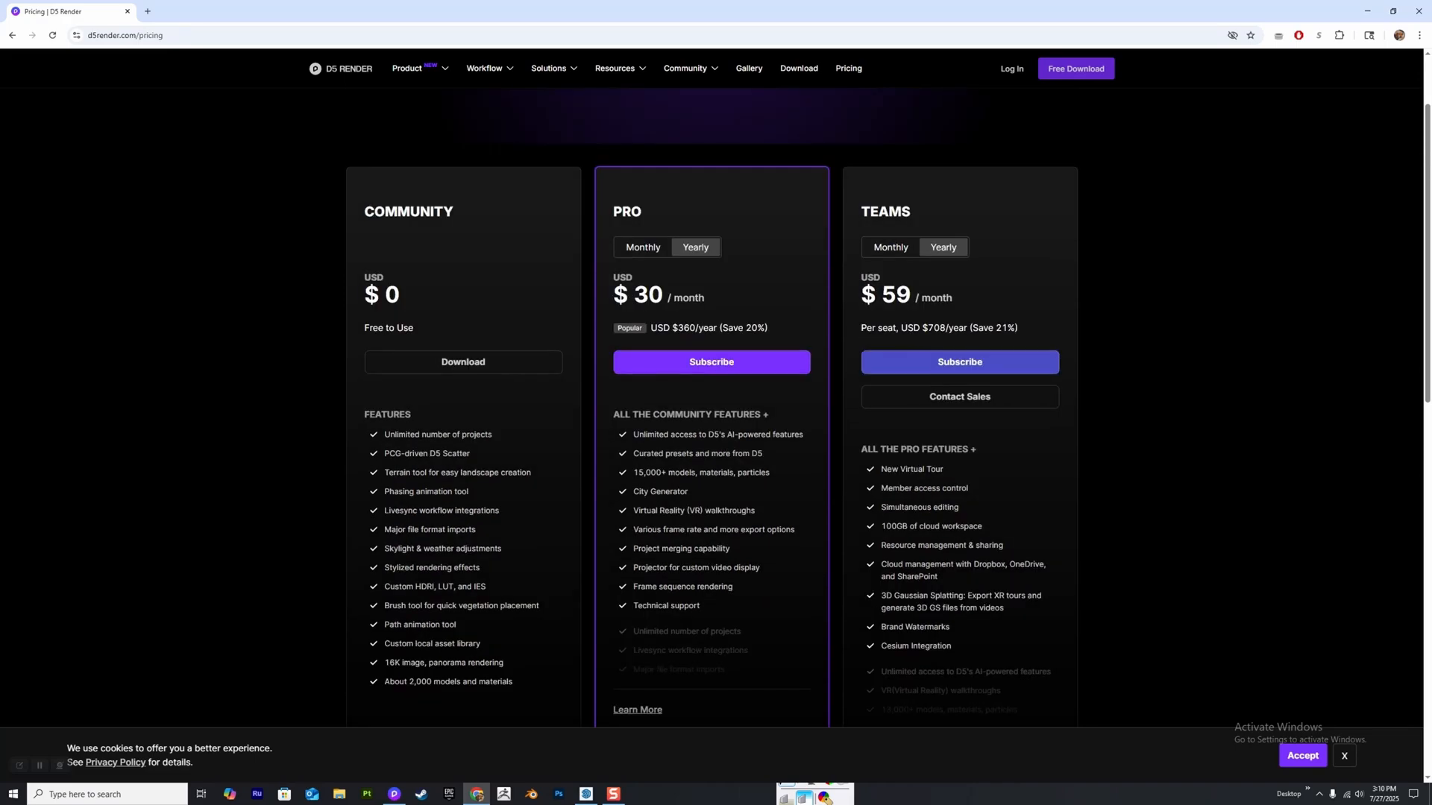
pyautogui.click(642, 247)
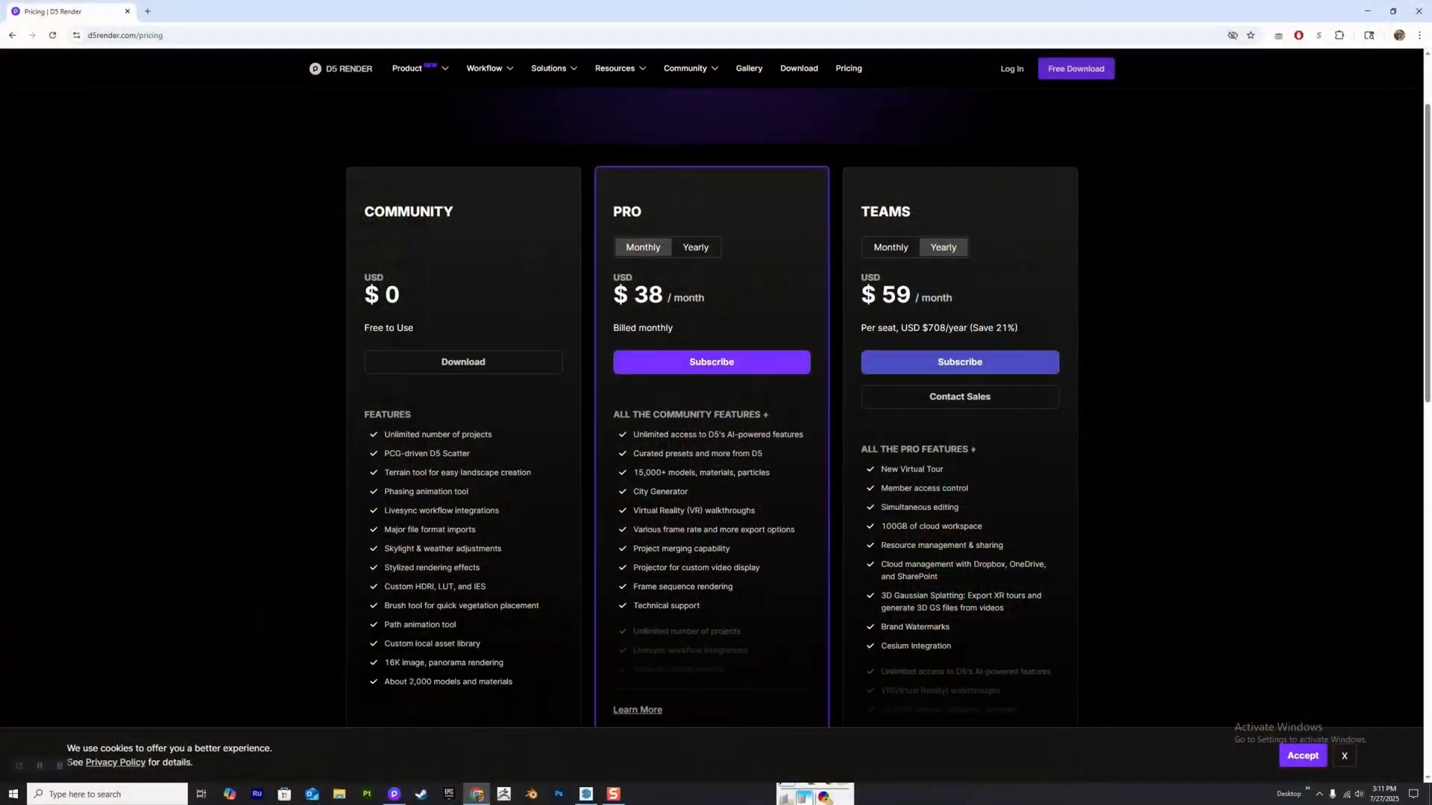
pyautogui.click(694, 251)
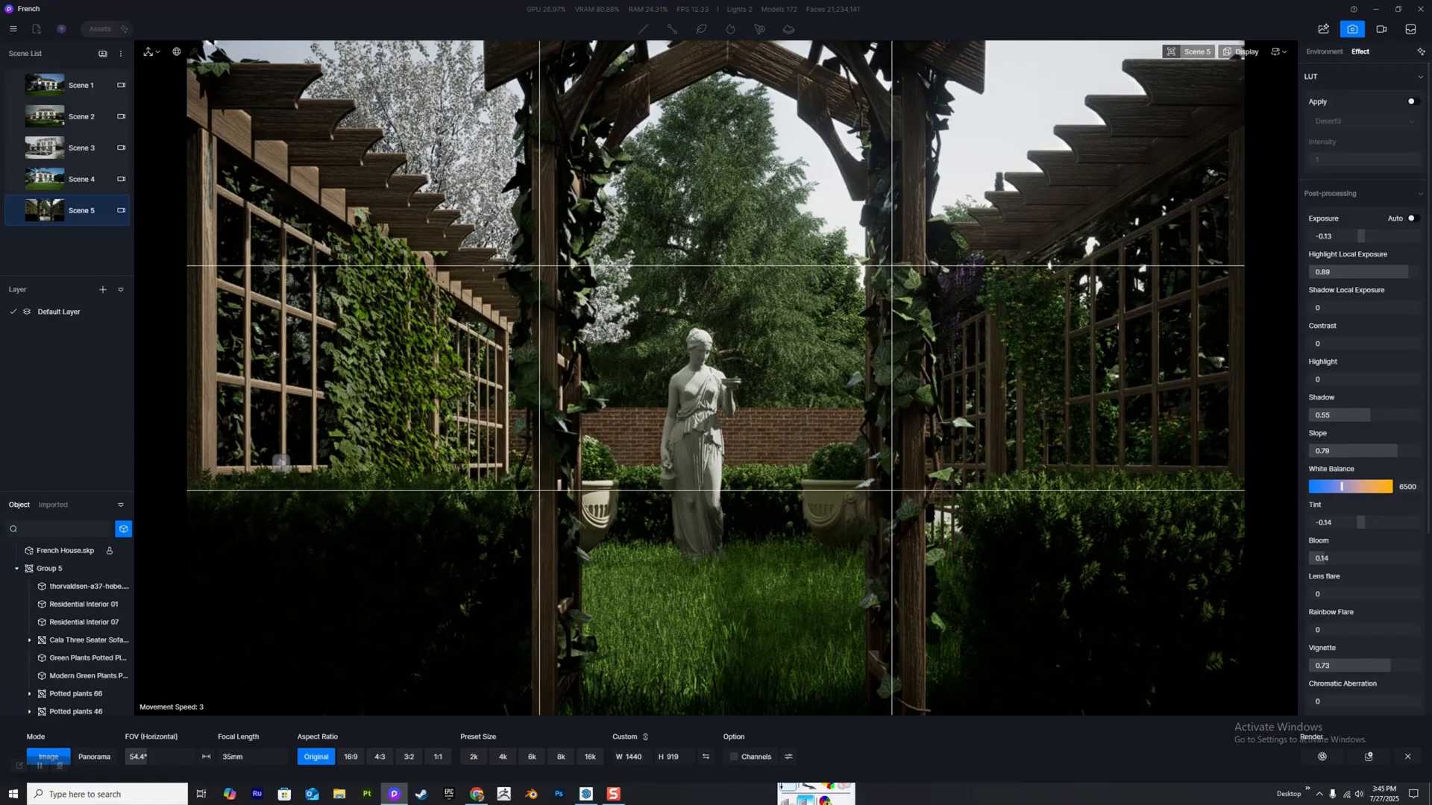
# Check Scene 5's sky settings, then scroll the Effect settings down to Style and AO.
pyautogui.click(1323, 51)
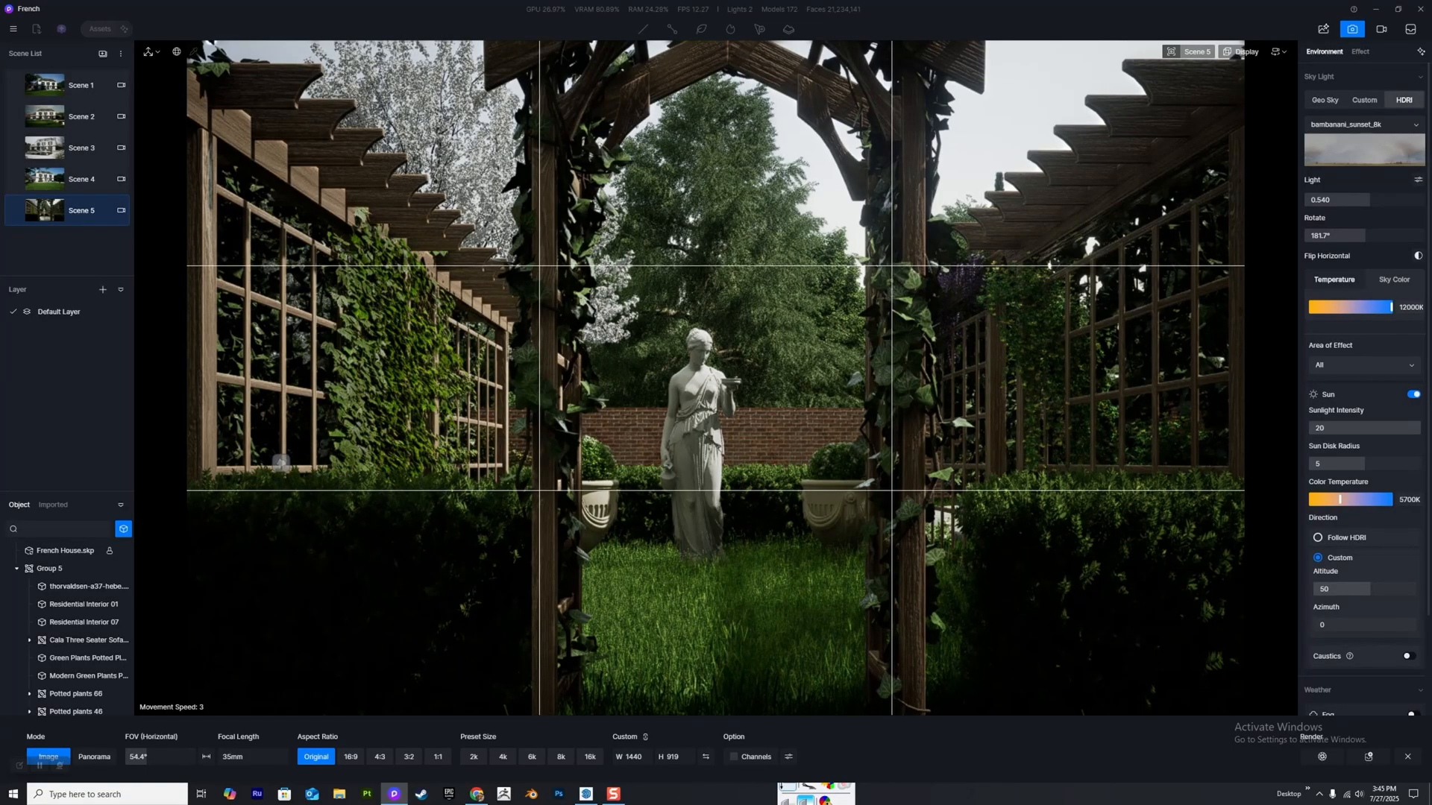
pyautogui.click(1359, 51)
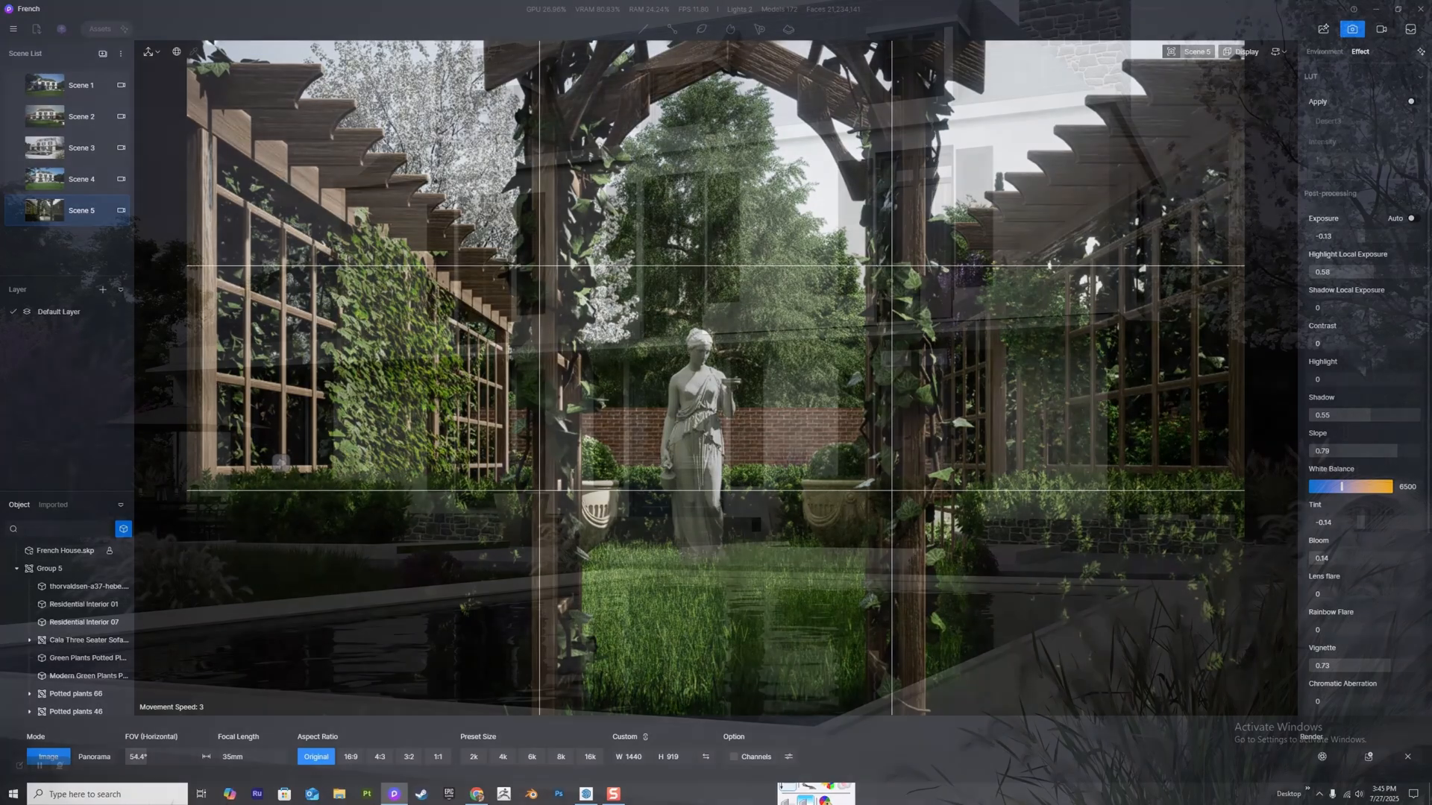
pyautogui.scroll(-3)
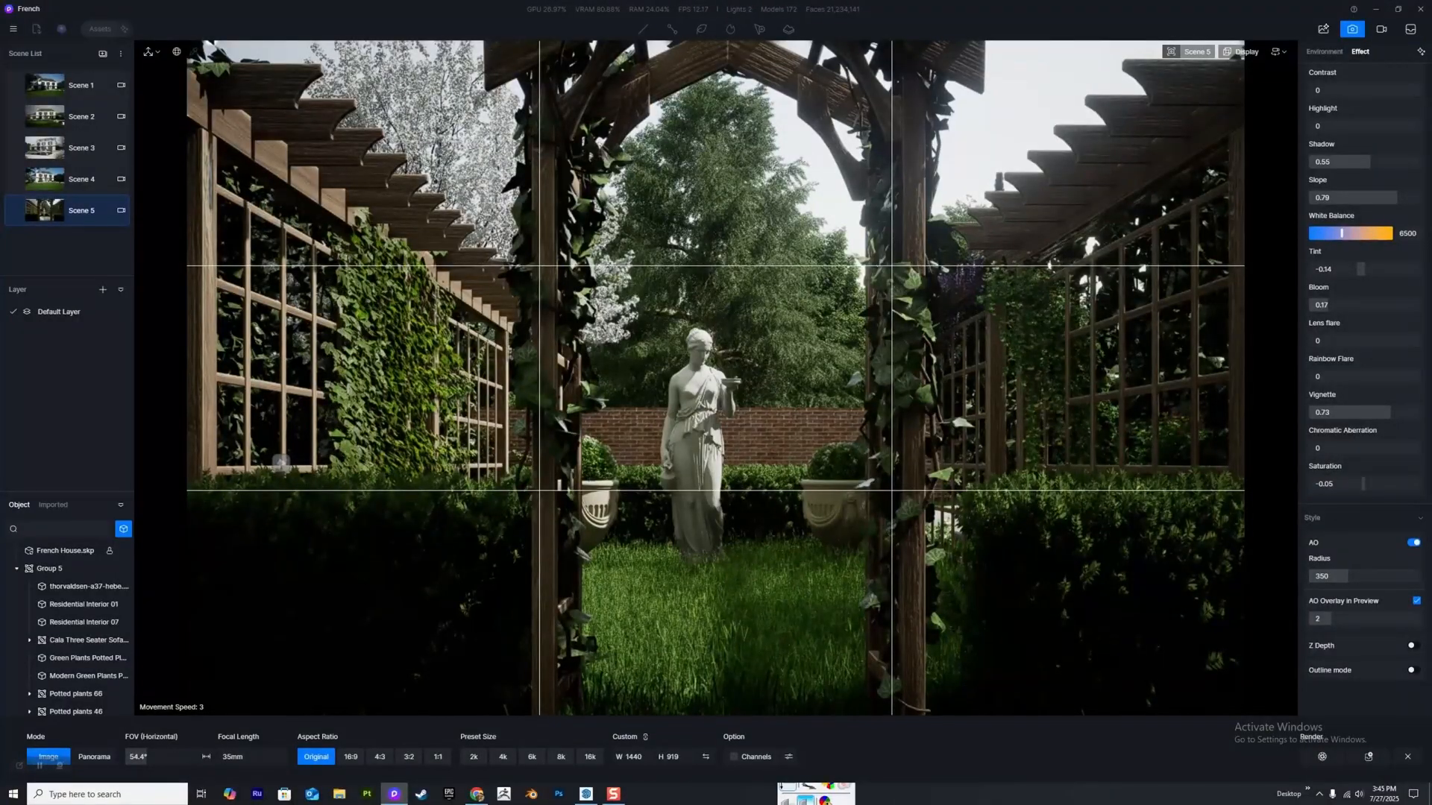
# Open the viewport Display menu to view render modes like Clay and Precise realtime quality.
pyautogui.click(1246, 51)
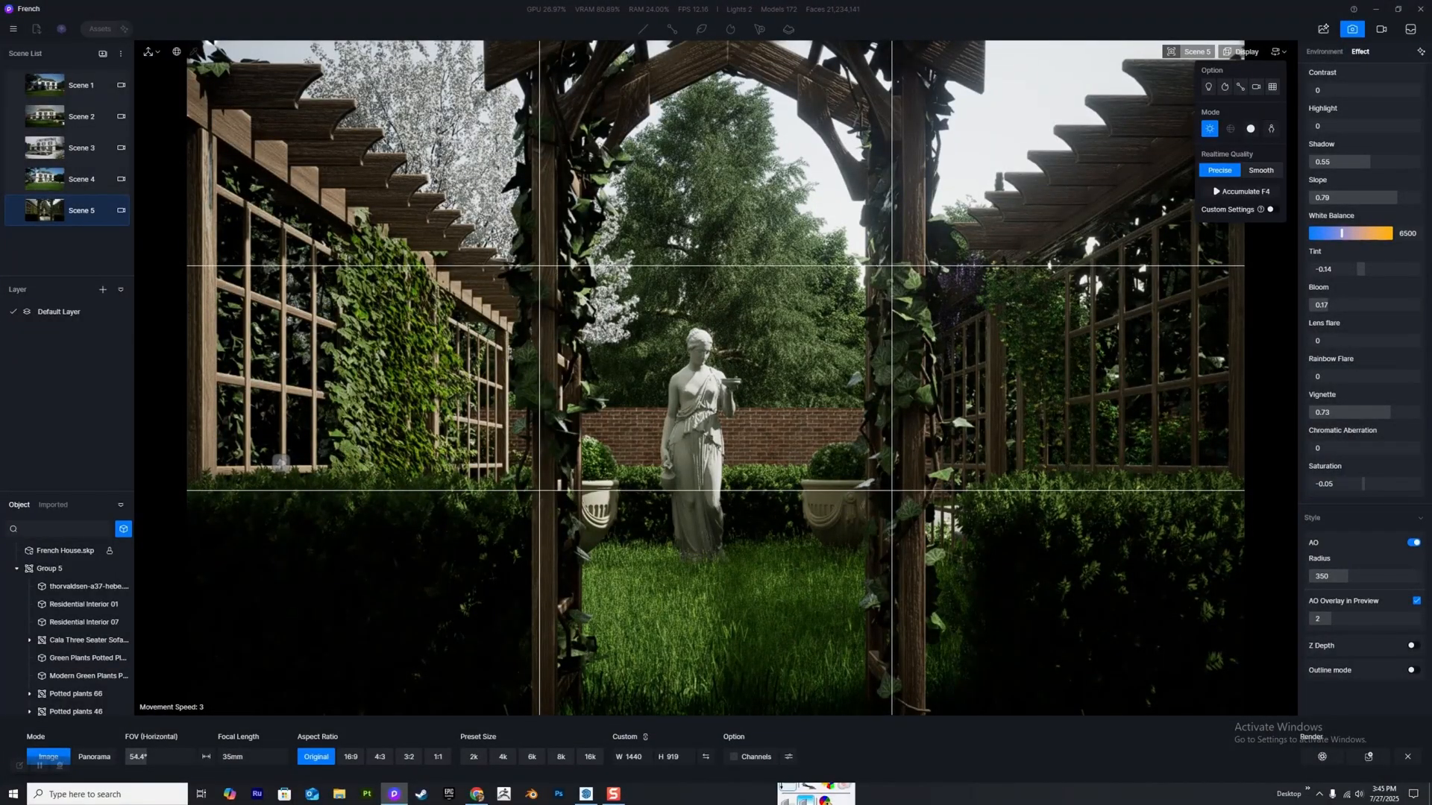
pyautogui.moveTo(1249, 127)
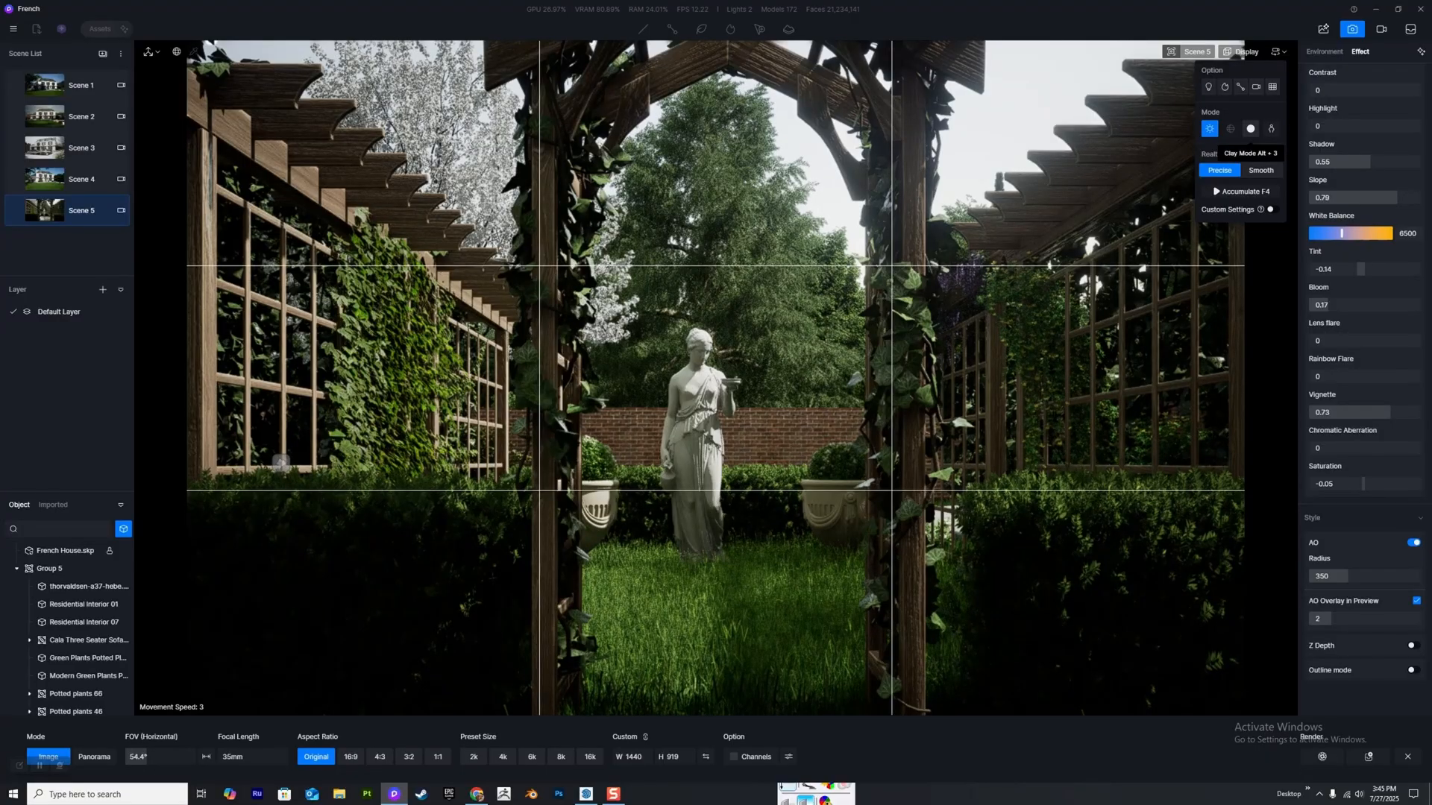
pyautogui.click(1270, 128)
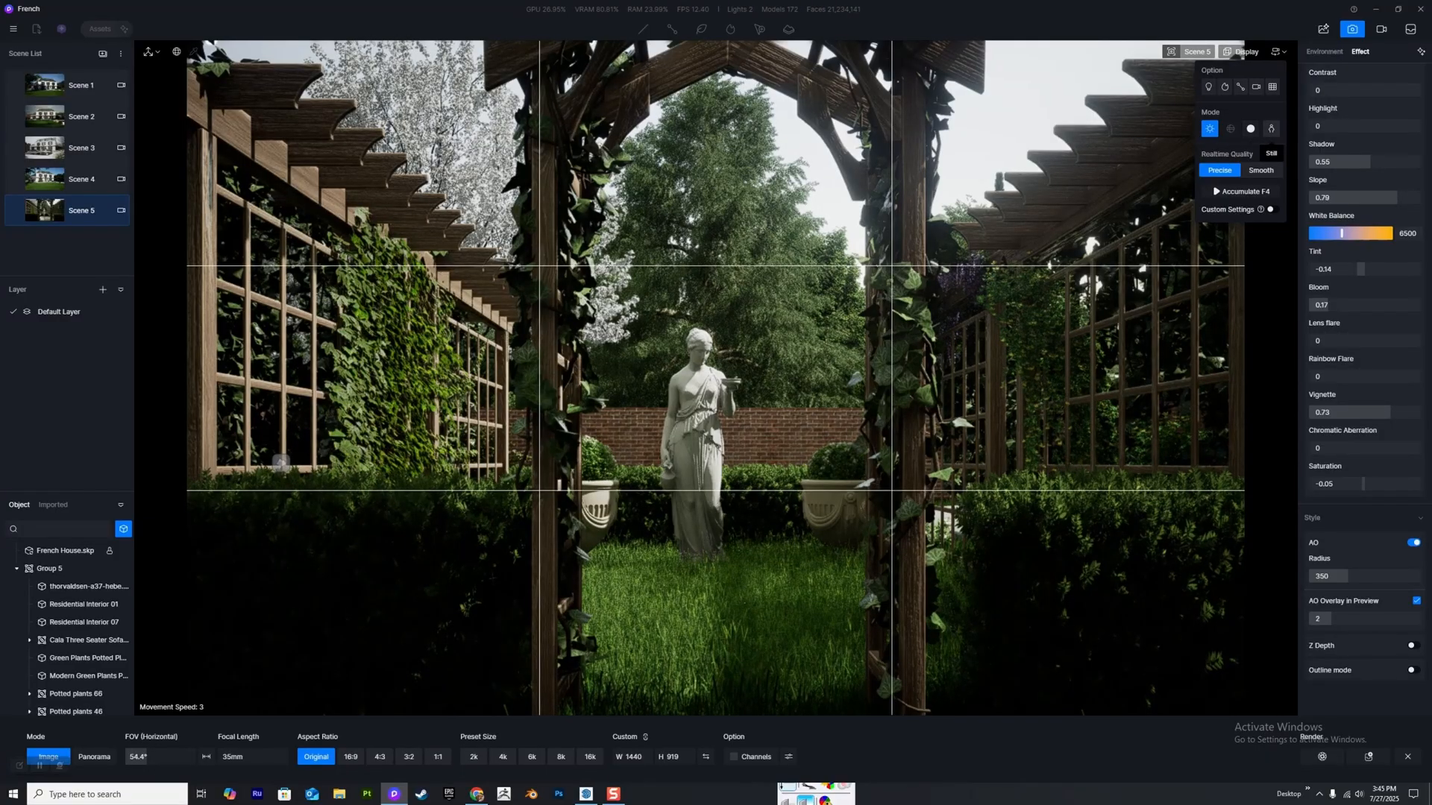